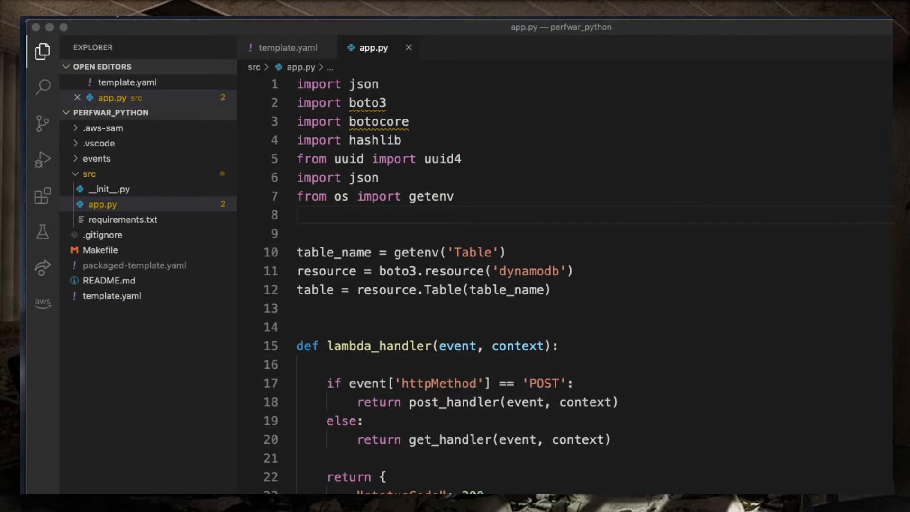
Step: Walk through the handler code, highlighting lambda_handler and the hashed document field
click(298, 307)
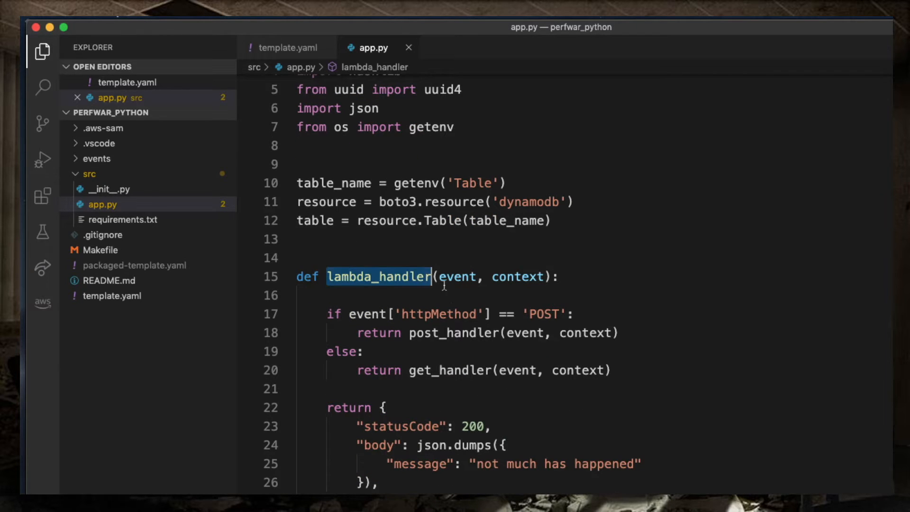
scroll(down, 3)
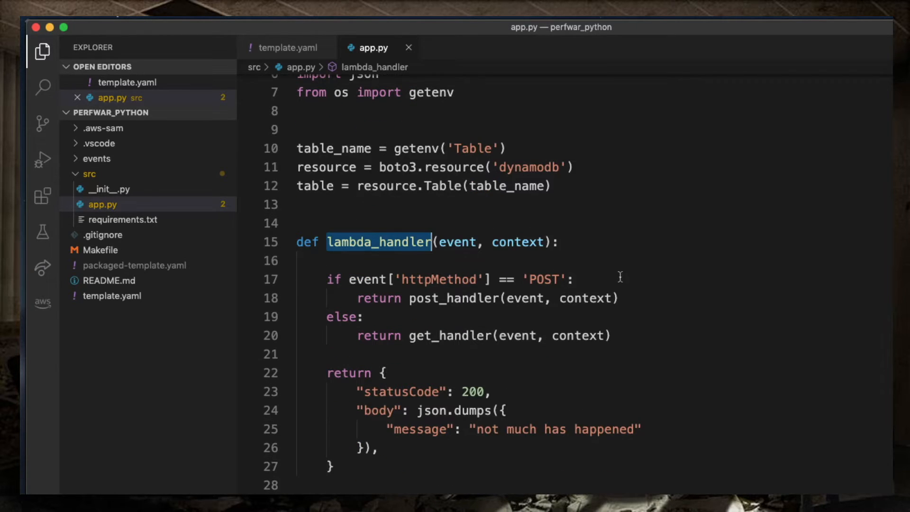
mouse_move(590, 279)
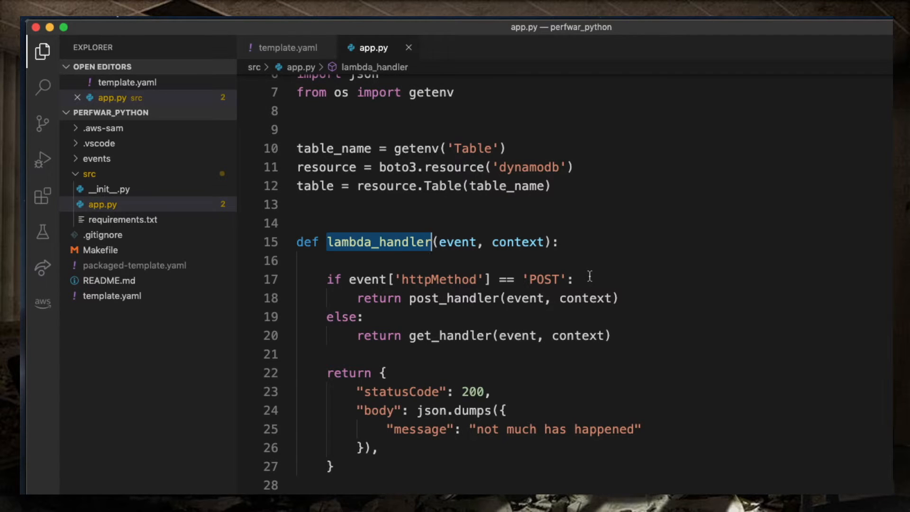
mouse_move(504, 292)
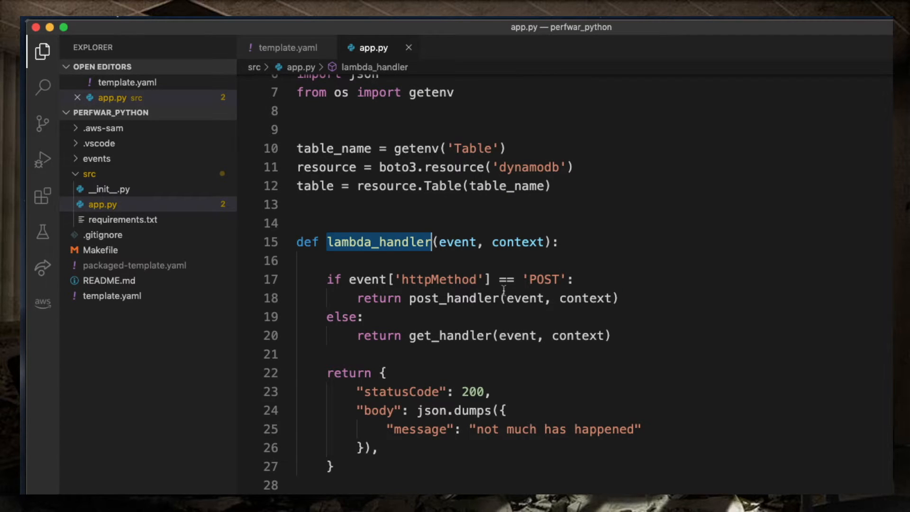
scroll(down, 3)
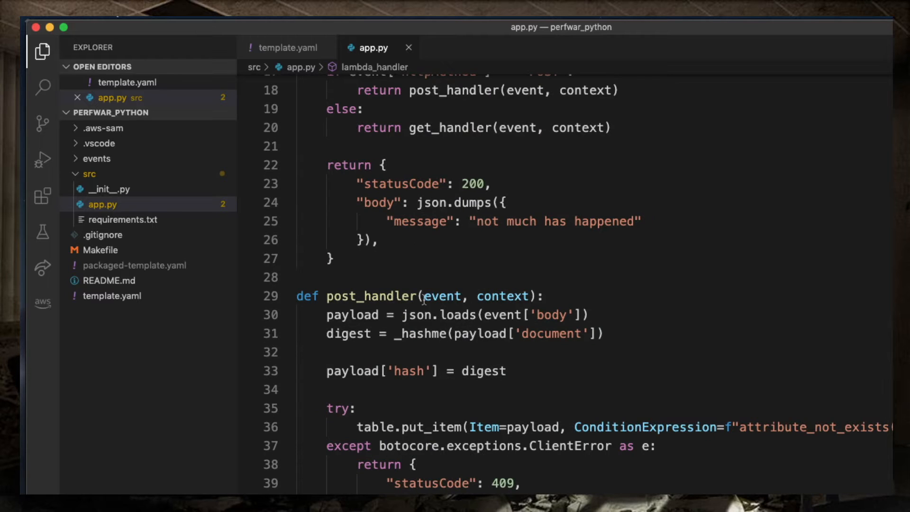
mouse_move(552, 336)
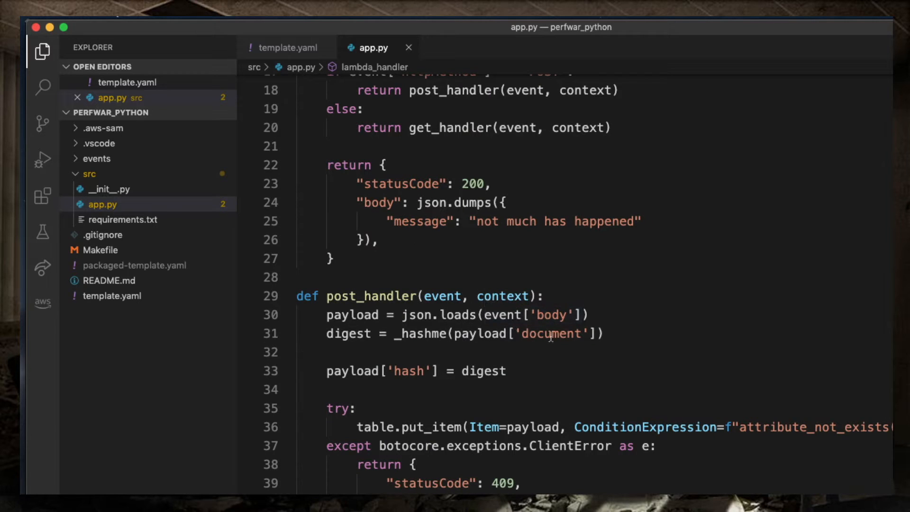
double_click(552, 334)
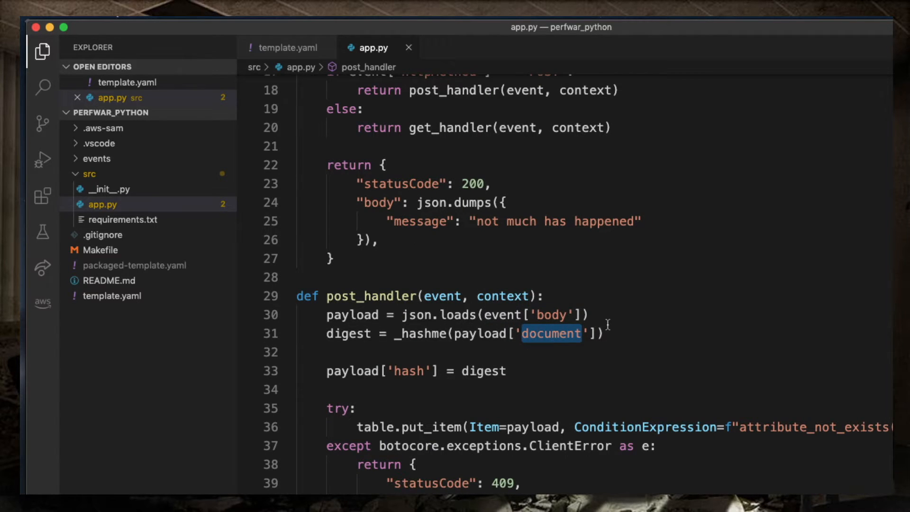
scroll(down, 3)
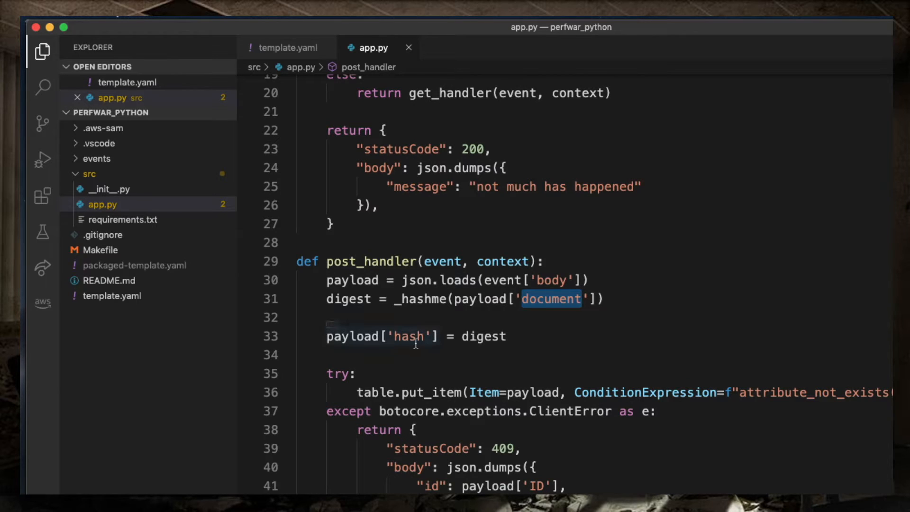
scroll(down, 3)
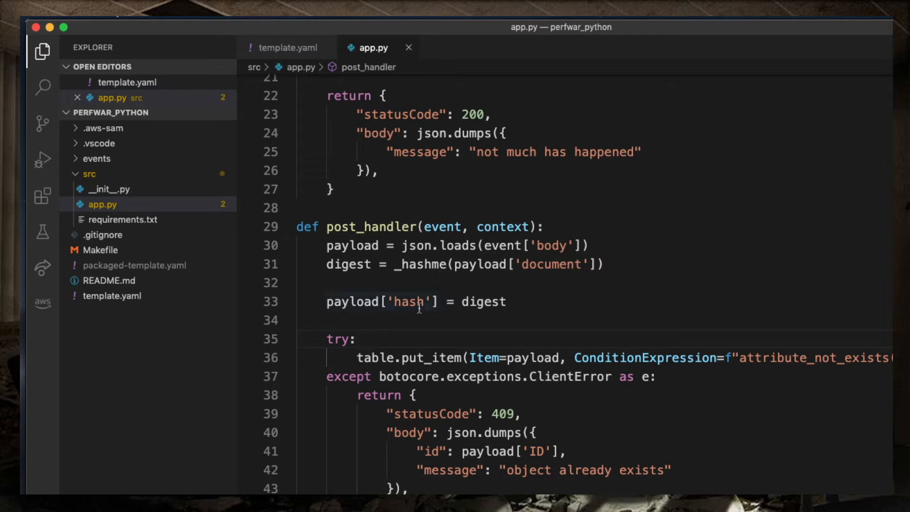
mouse_move(411, 334)
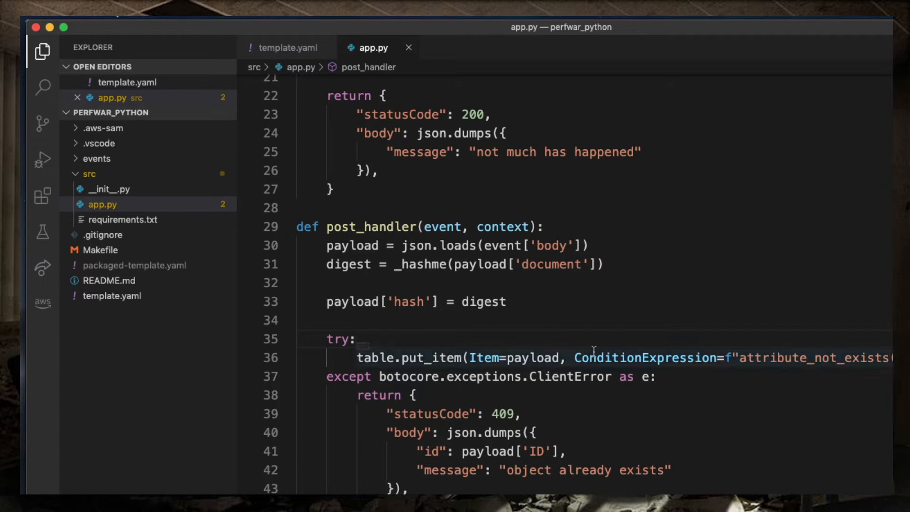
mouse_move(760, 339)
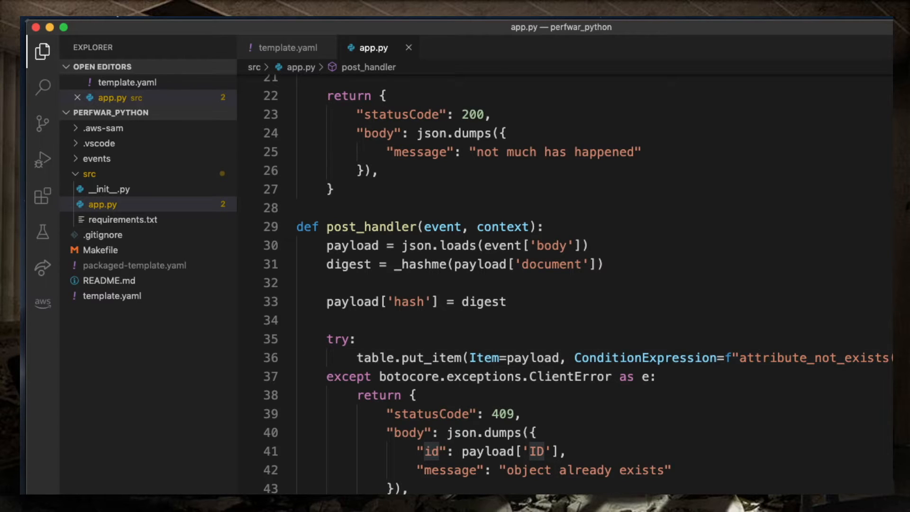
mouse_move(780, 370)
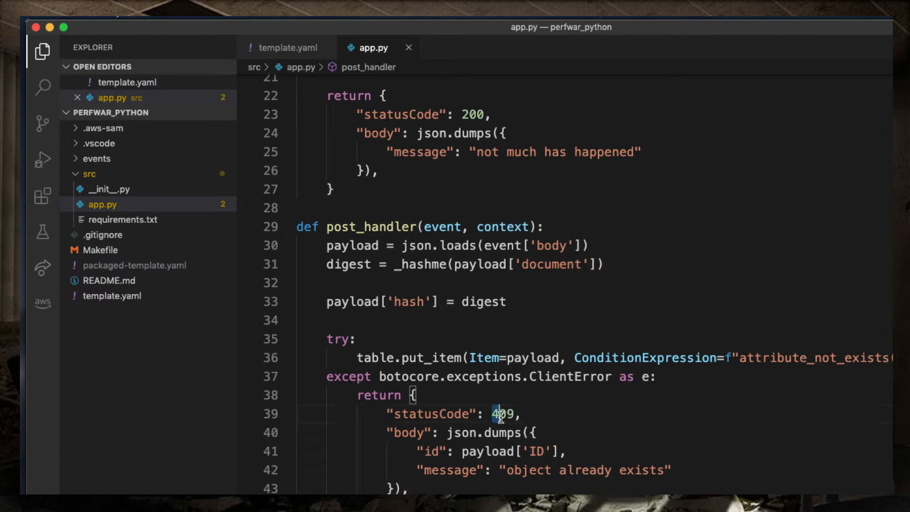
Step: Continue through the rest of the code, highlighting the 409 conflict status code
double_click(503, 414)
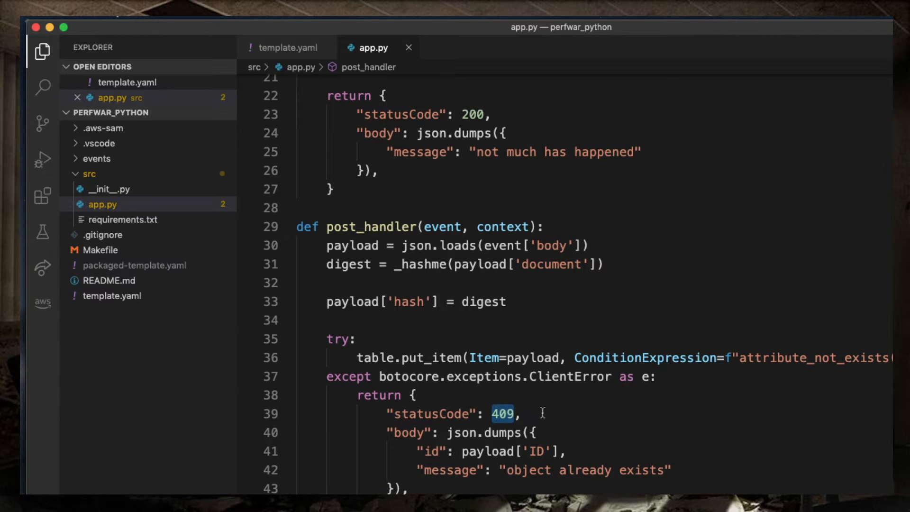
scroll(down, 3)
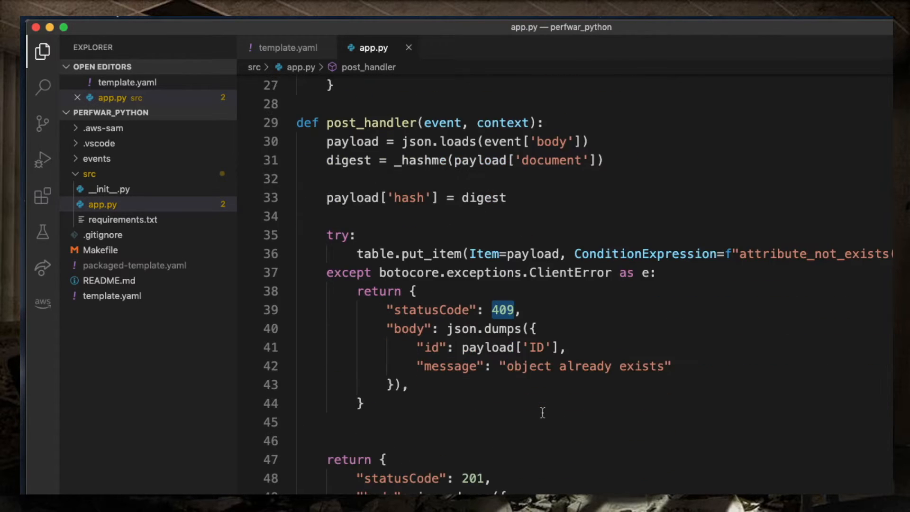
scroll(down, 3)
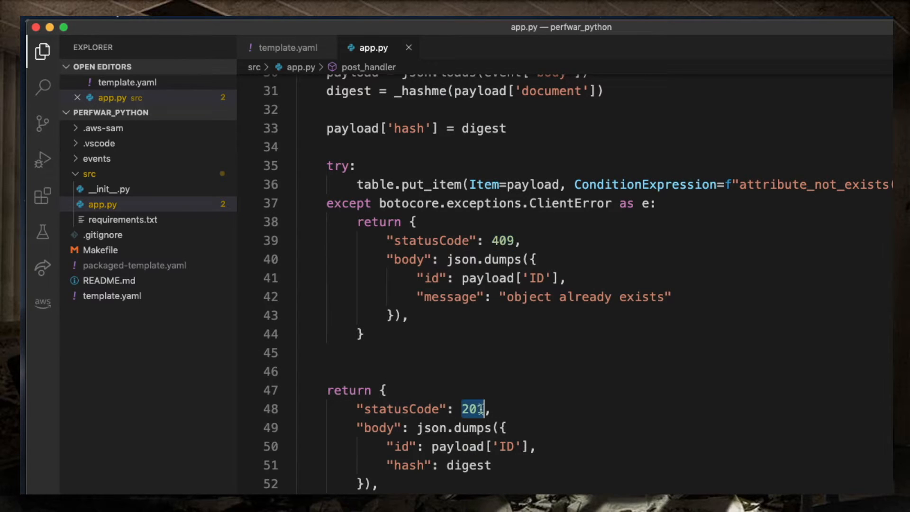
mouse_move(525, 403)
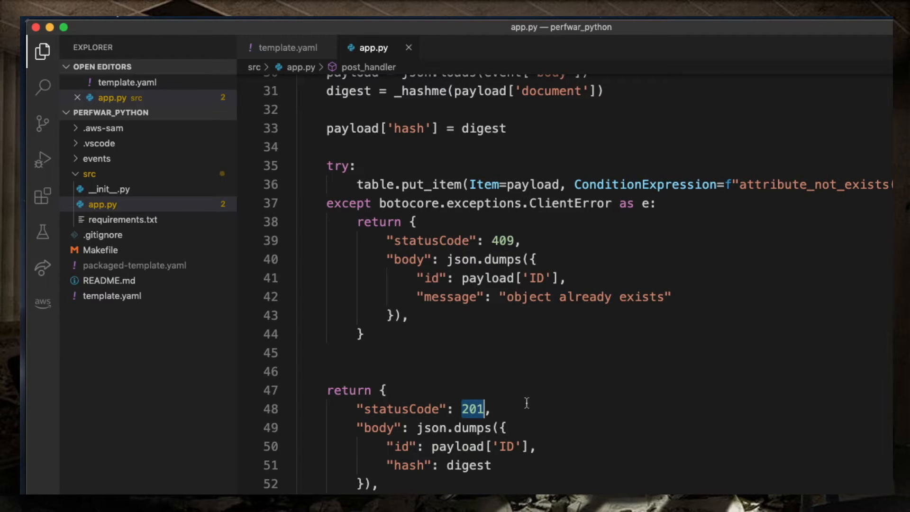
mouse_move(476, 458)
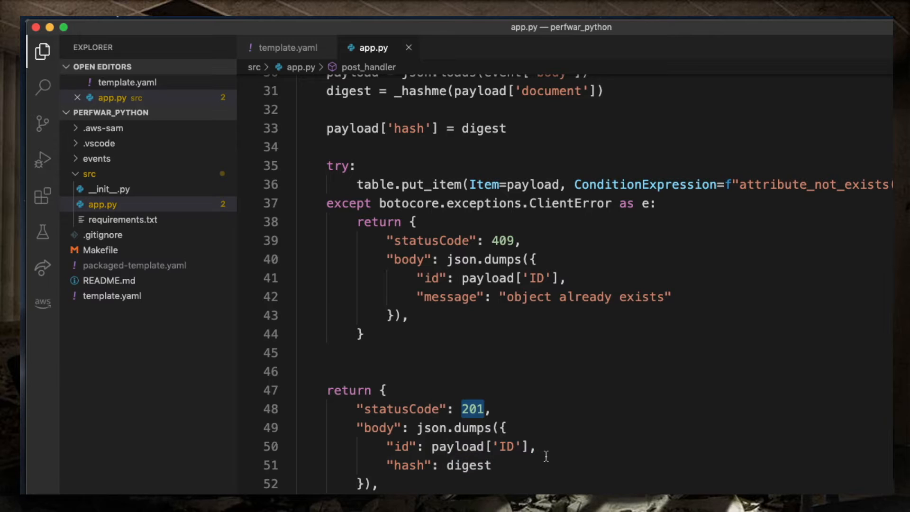
scroll(down, 3)
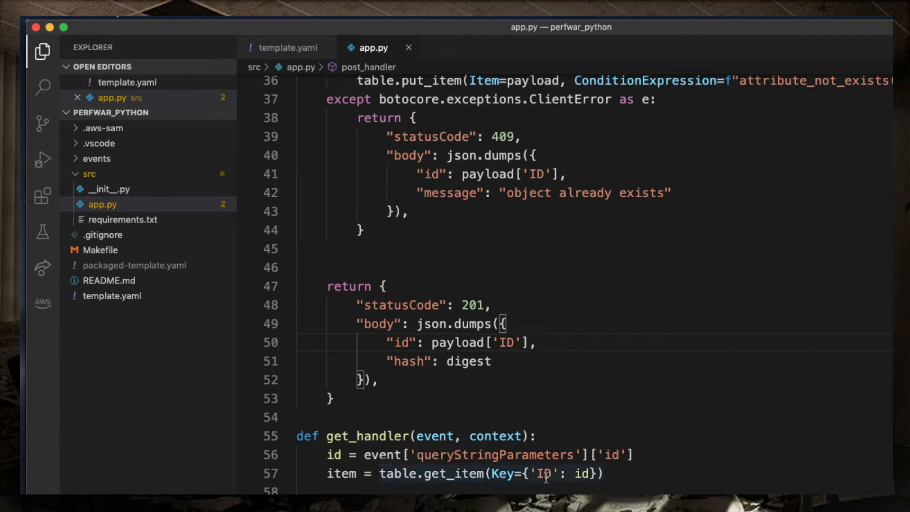
scroll(down, 3)
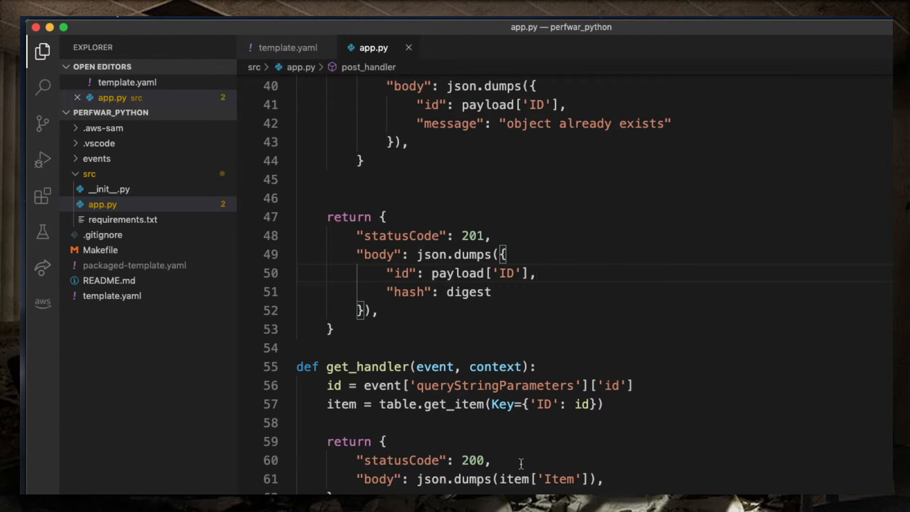
mouse_move(555, 455)
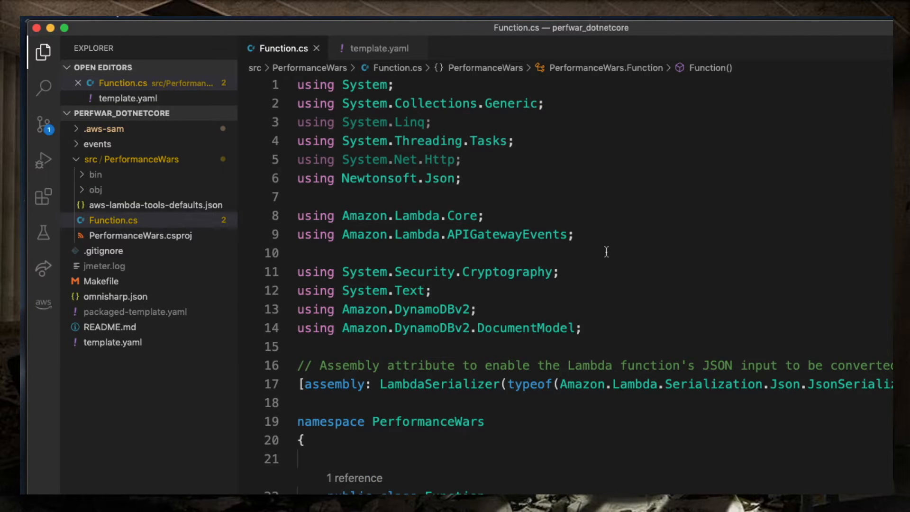
scroll(down, 3)
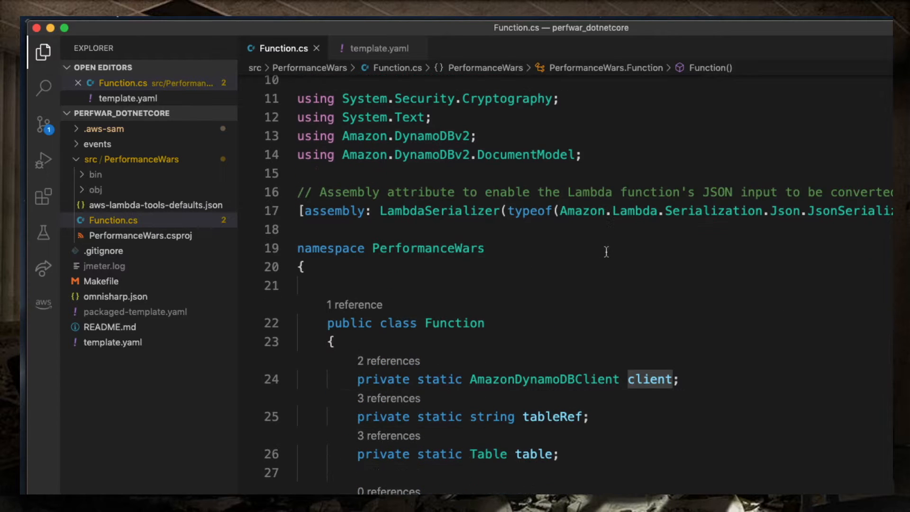
scroll(down, 3)
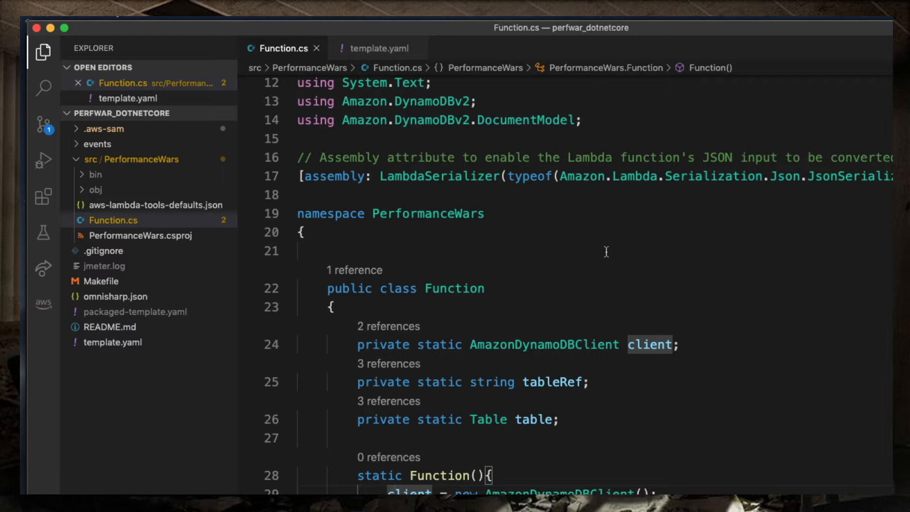
scroll(down, 3)
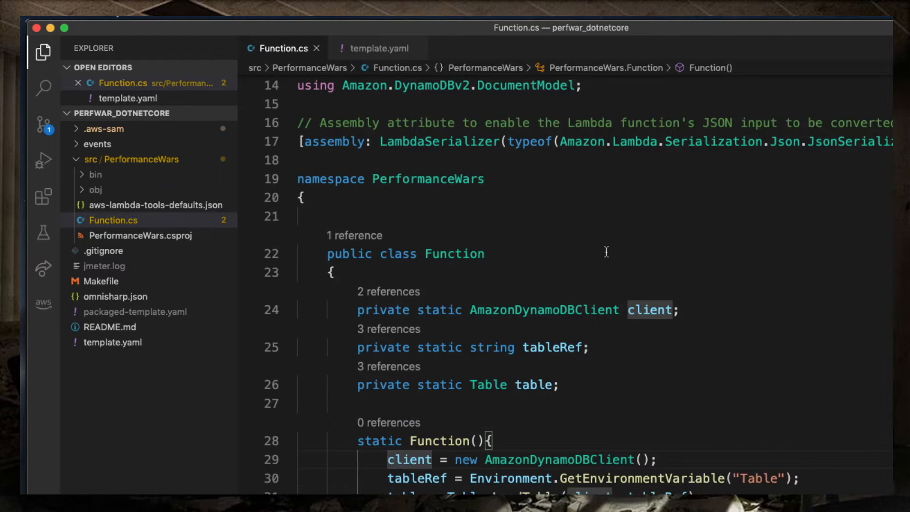
scroll(down, 3)
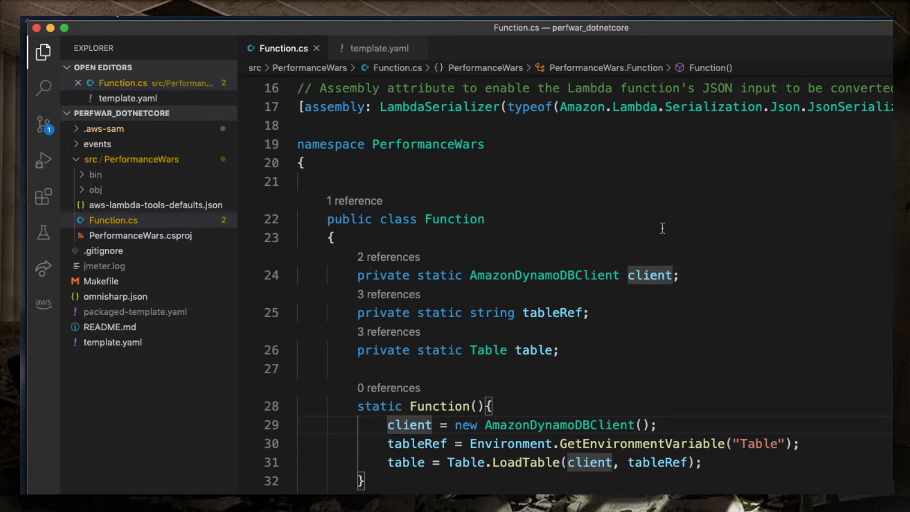
mouse_move(597, 239)
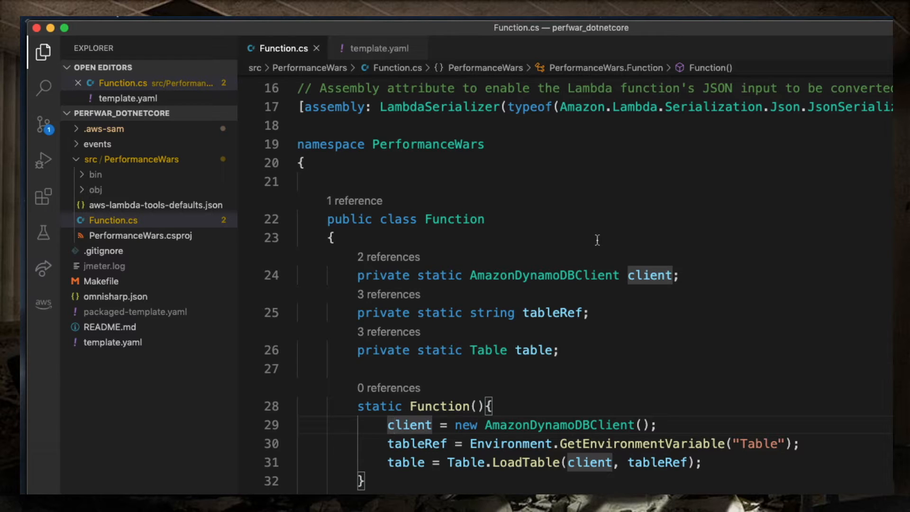
mouse_move(643, 357)
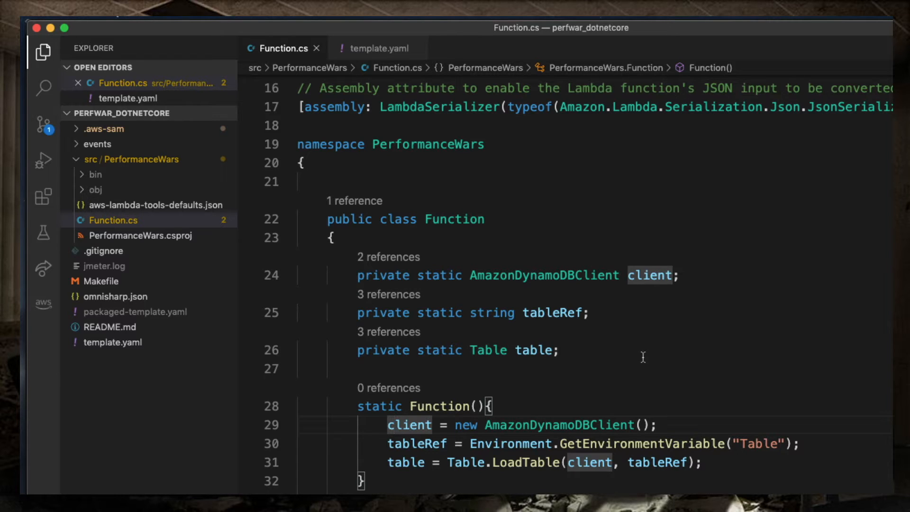
scroll(down, 3)
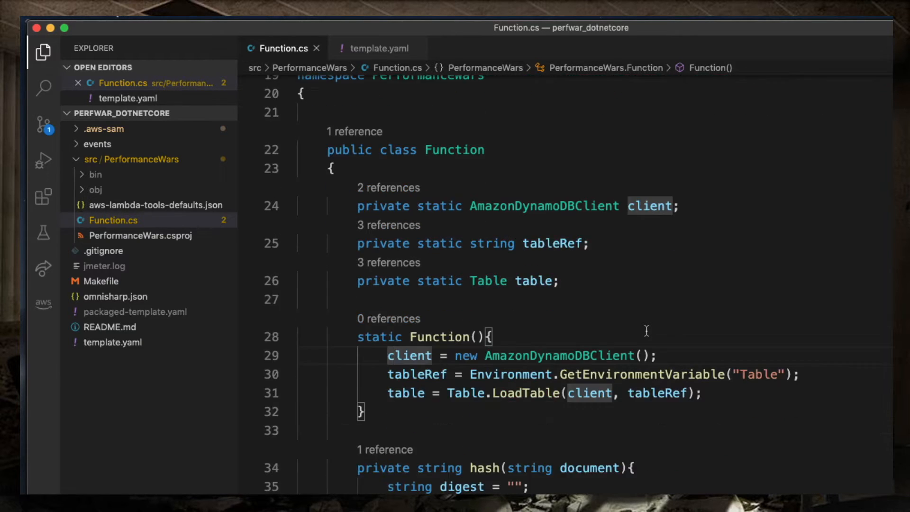
mouse_move(525, 313)
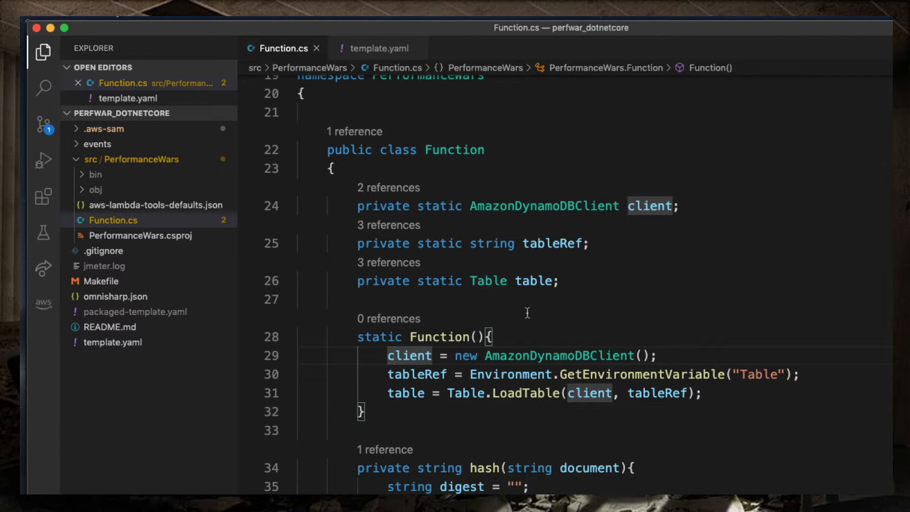
mouse_move(427, 319)
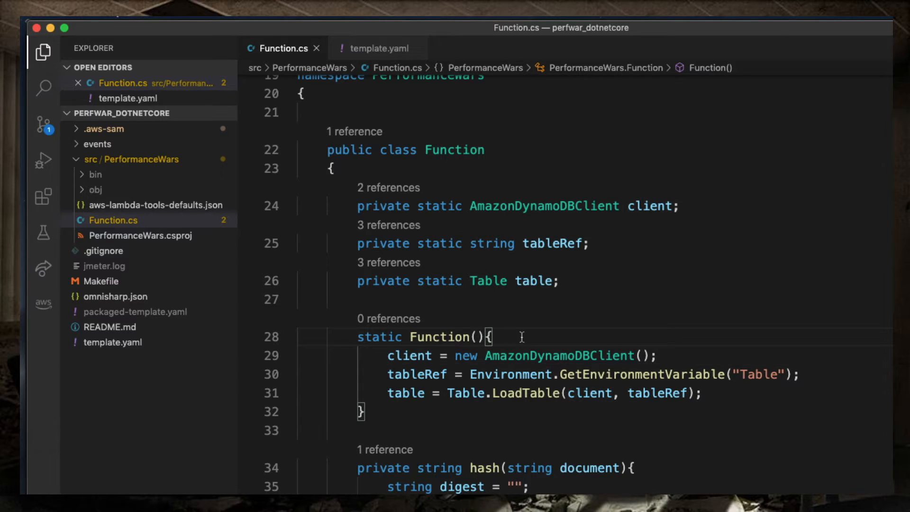
mouse_move(680, 174)
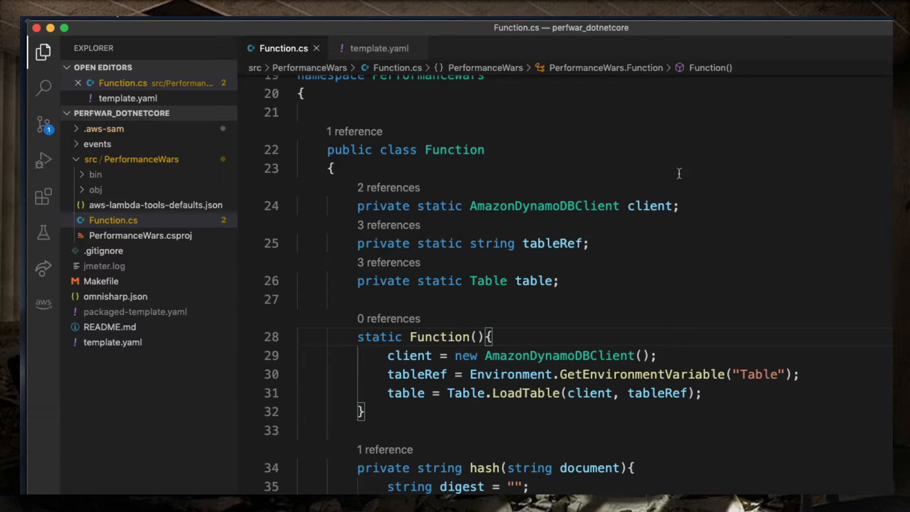
mouse_move(611, 274)
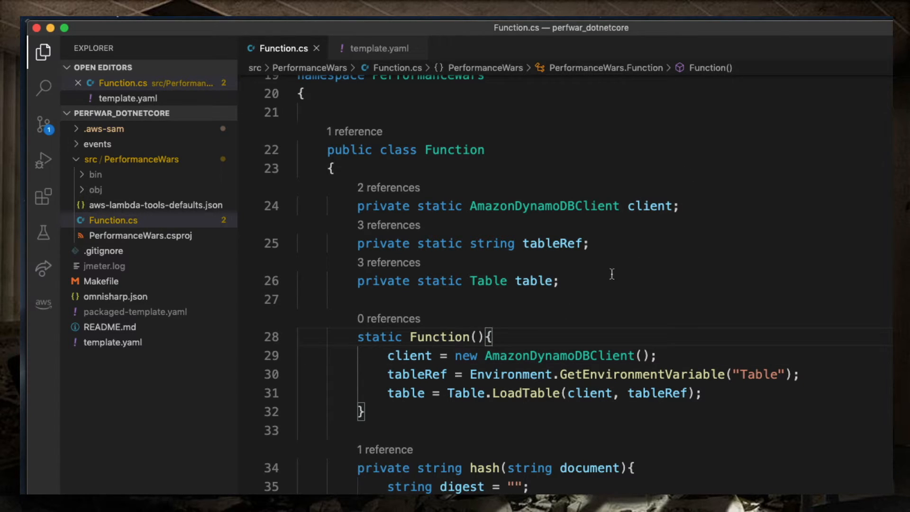
mouse_move(479, 362)
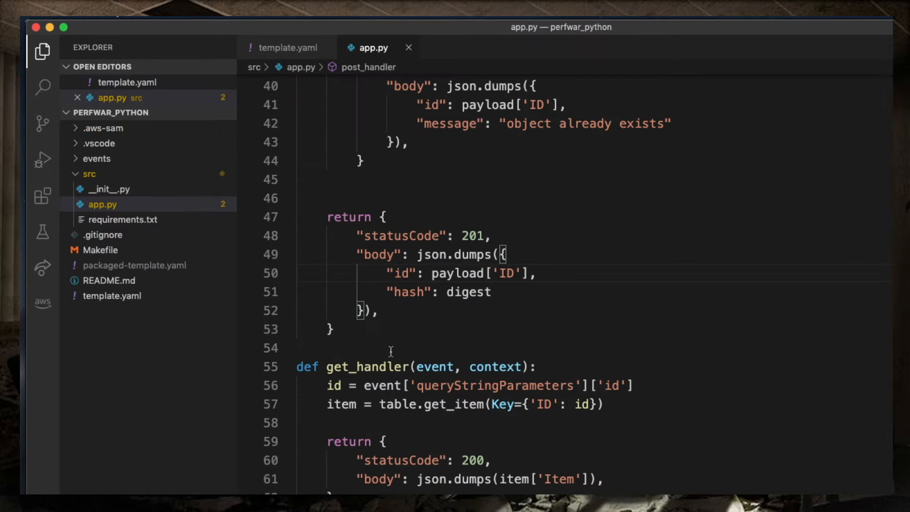
scroll(up, 3)
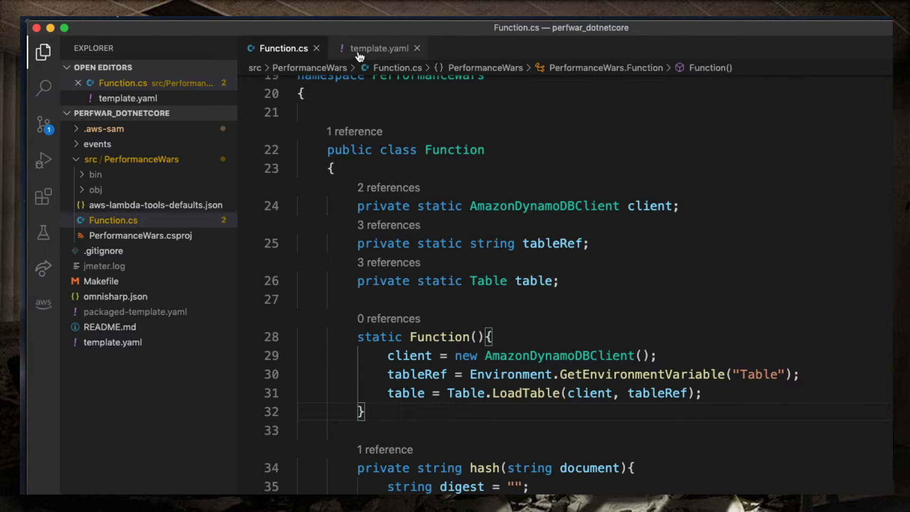
Step: Review the .NET template.yaml global settings, dotnetcore3.1 runtime and reserved concurrency 10
click(378, 48)
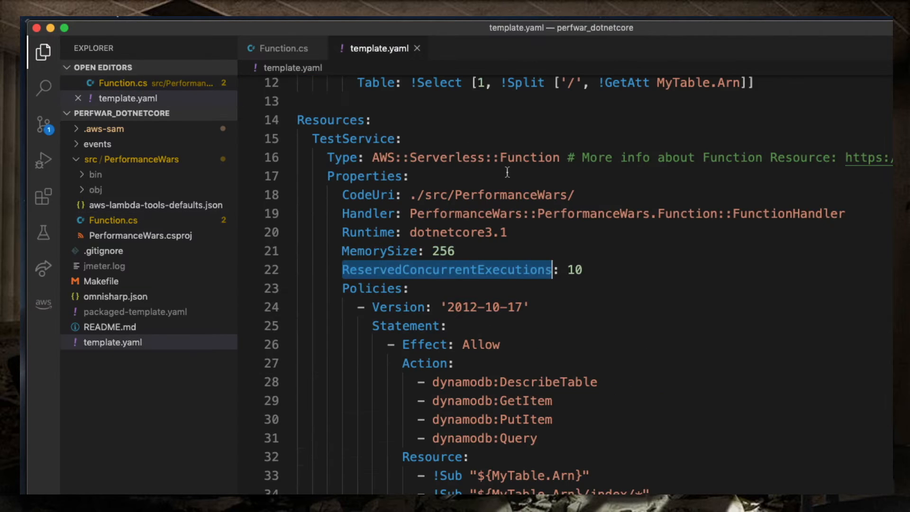
scroll(up, 3)
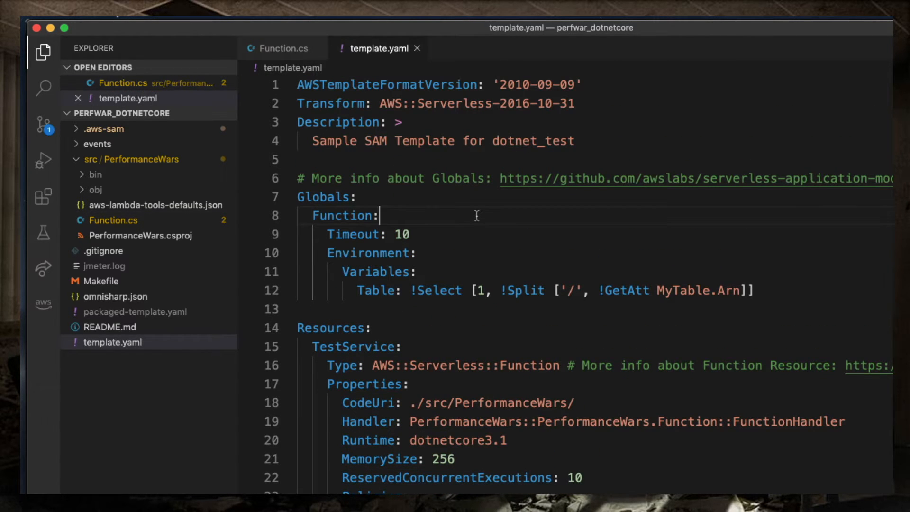
click(396, 235)
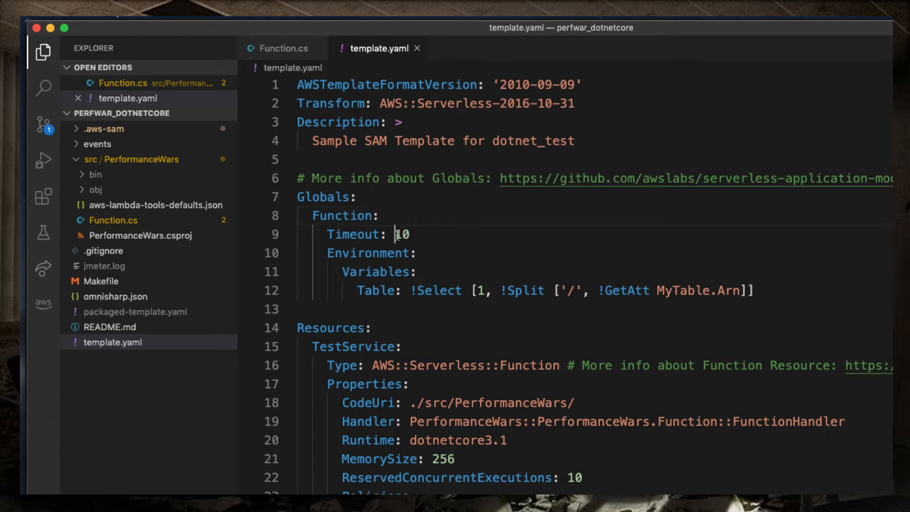
scroll(down, 3)
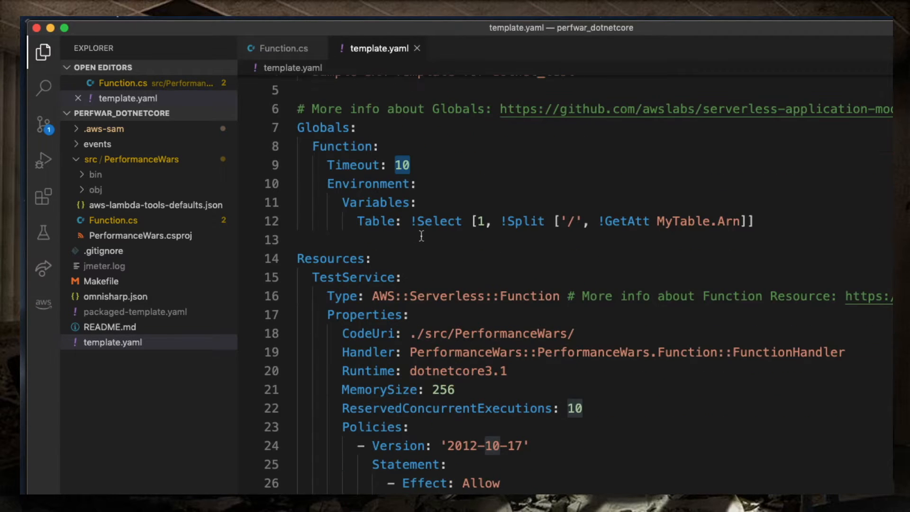
scroll(down, 3)
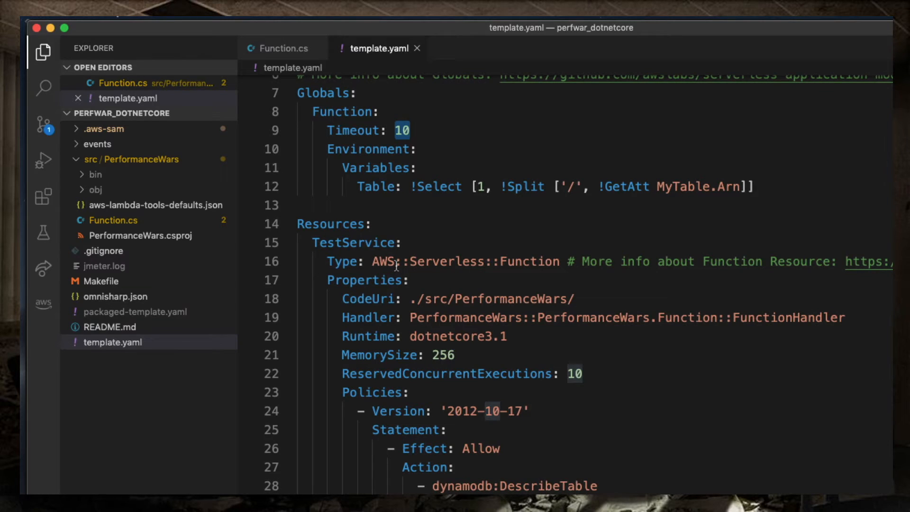
scroll(down, 3)
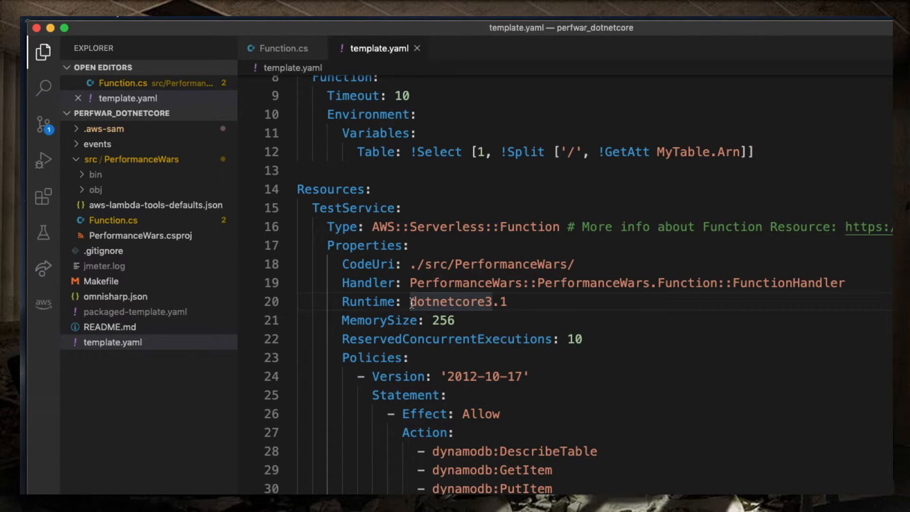
double_click(441, 301)
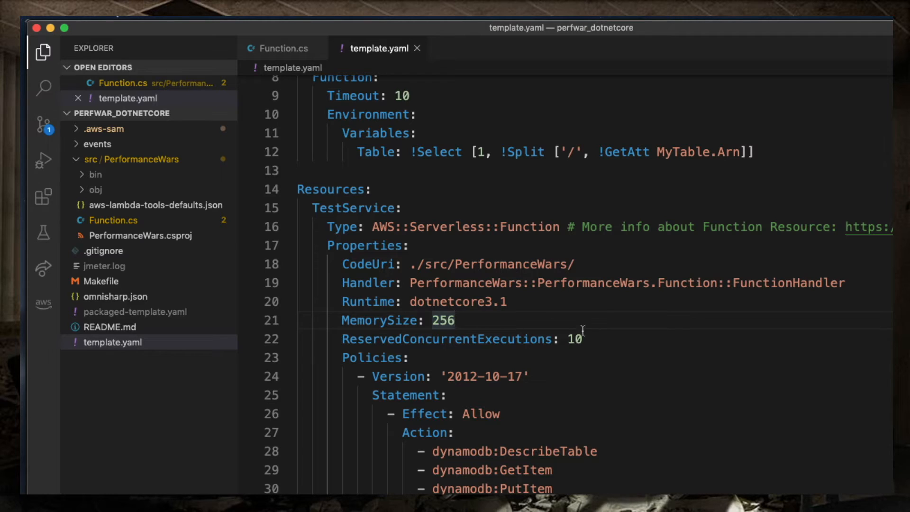
double_click(575, 339)
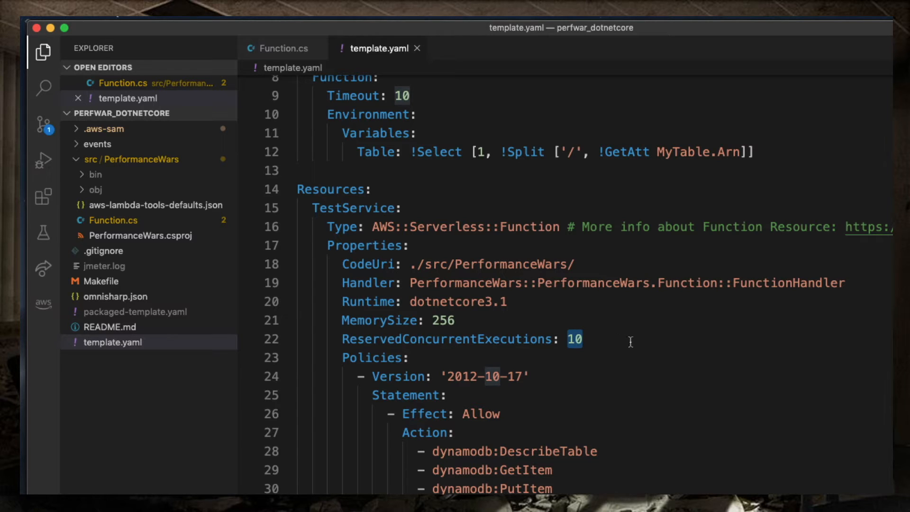
Step: Highlight the /hash GET endpoint path and the MyTable key and attribute definitions
scroll(down, 3)
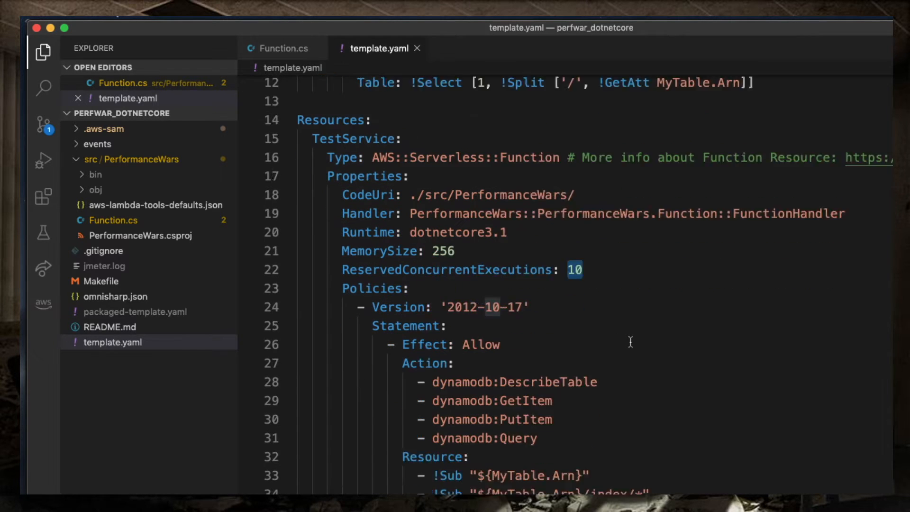
scroll(down, 3)
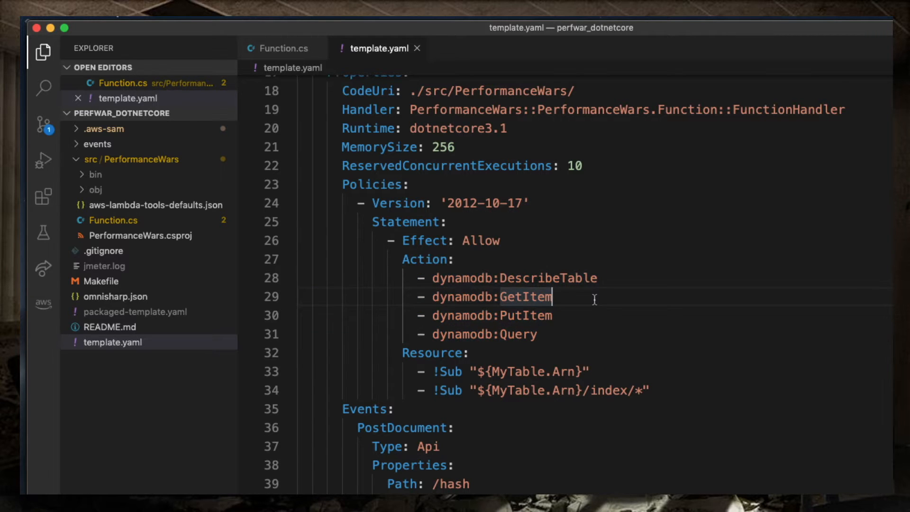
scroll(down, 3)
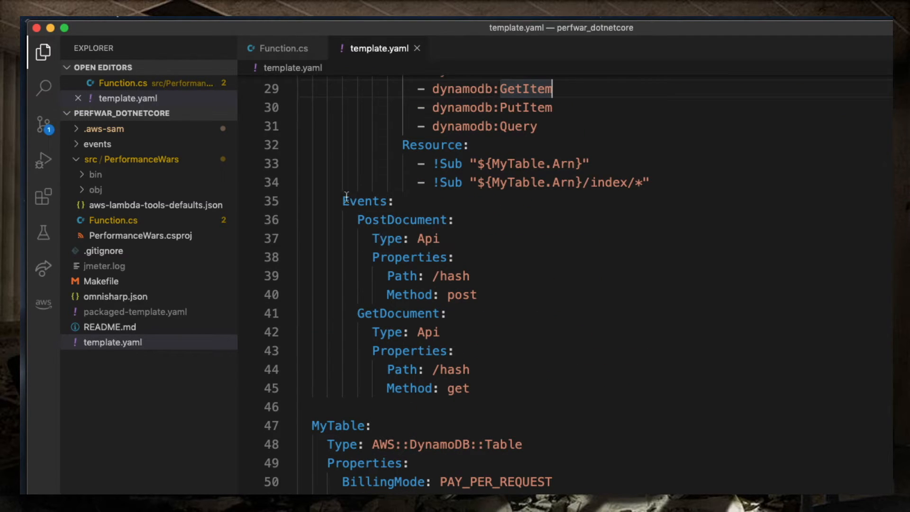
mouse_move(458, 276)
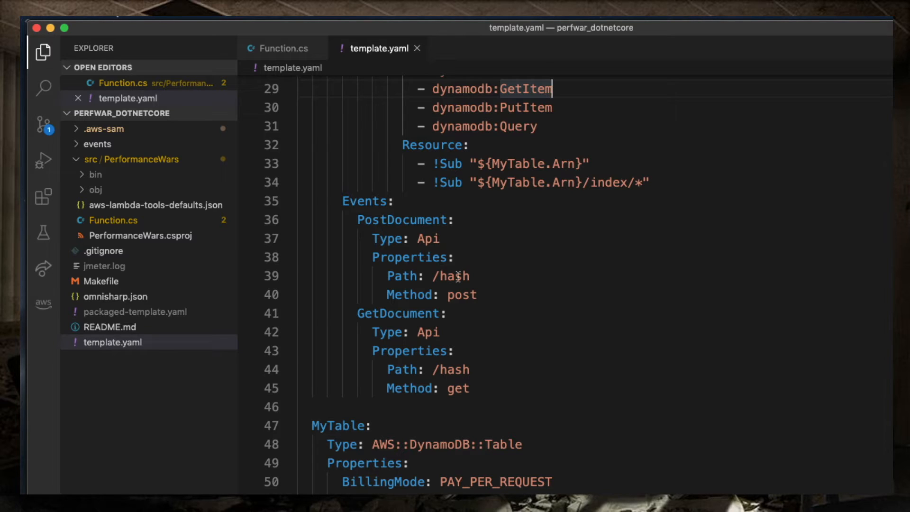
mouse_move(439, 370)
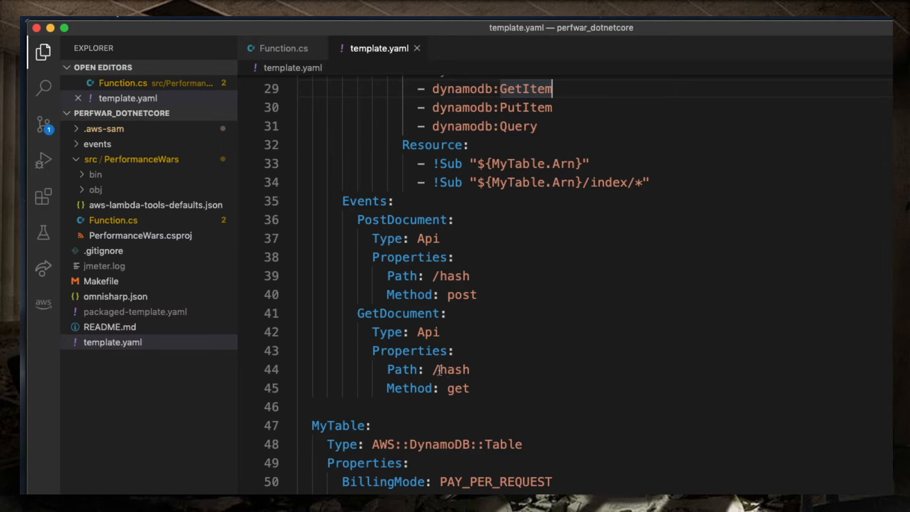
double_click(452, 370)
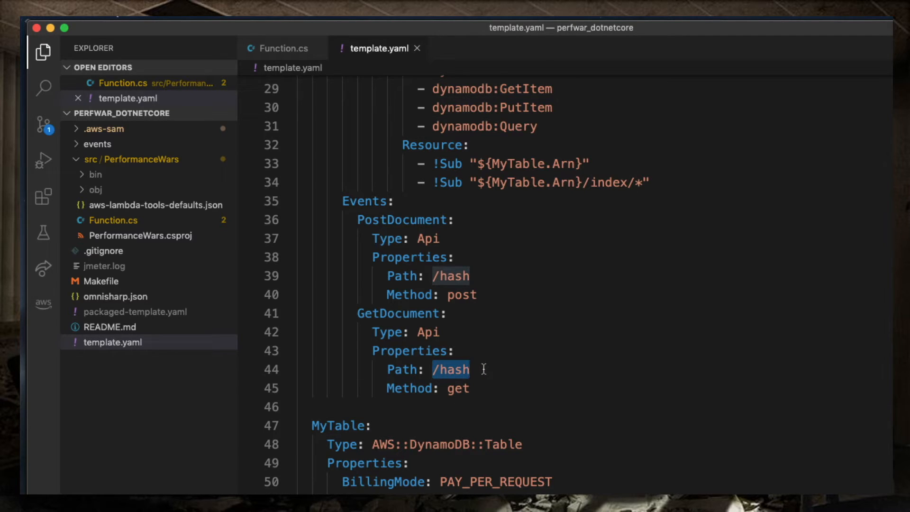
scroll(down, 3)
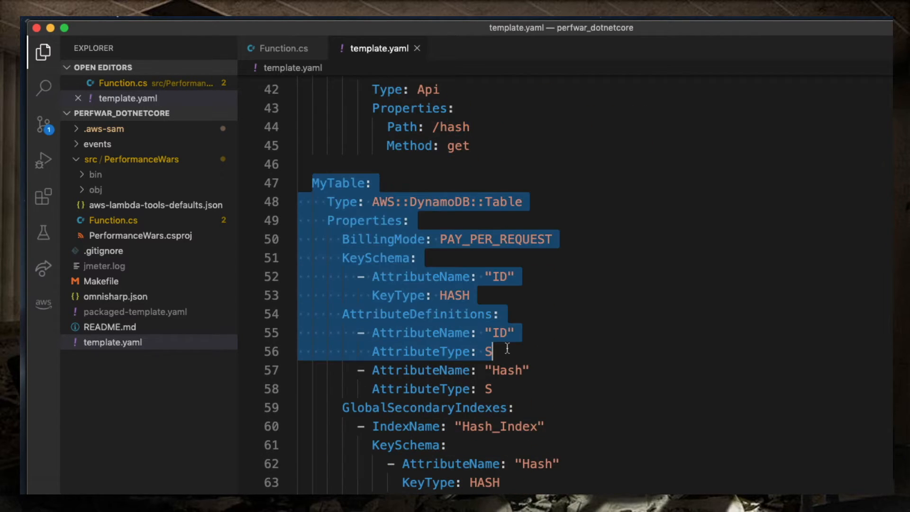
click(482, 259)
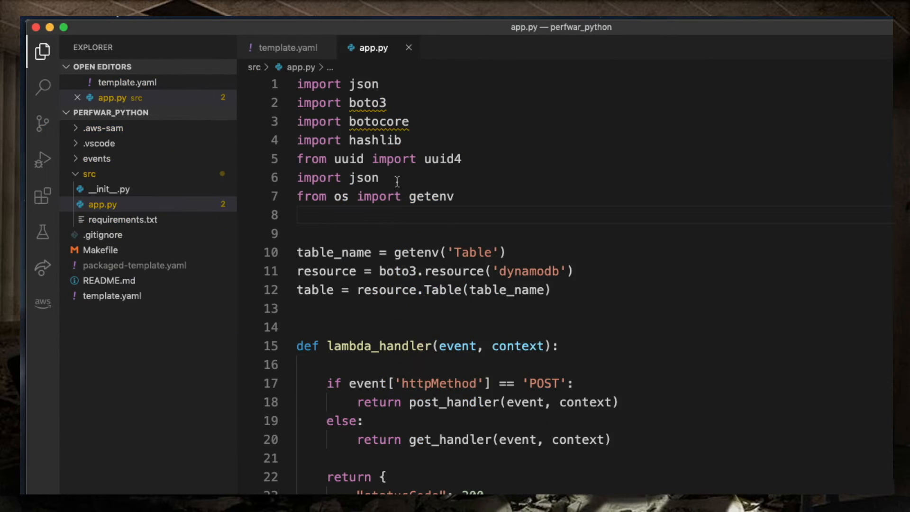
Step: Review the Python template.yaml, selecting the app.lambda_handler handler and python3.8 runtime
click(287, 48)
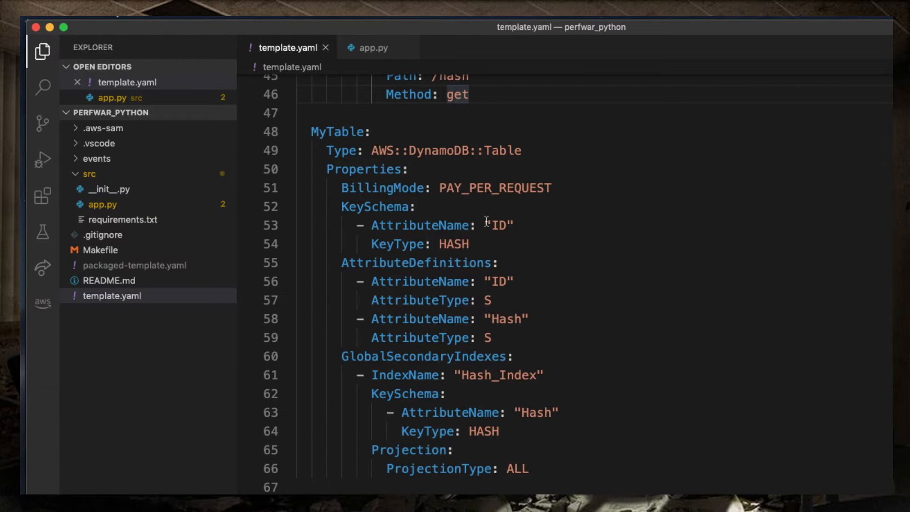
scroll(up, 3)
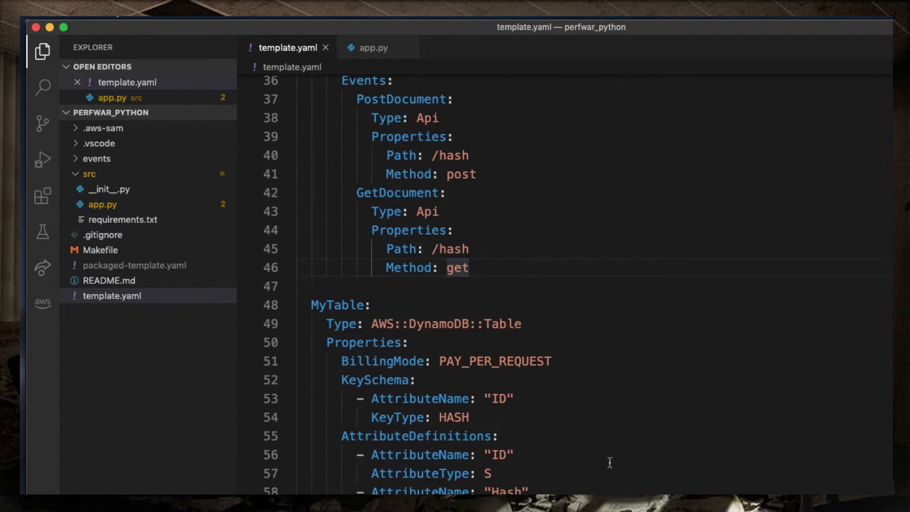
scroll(up, 3)
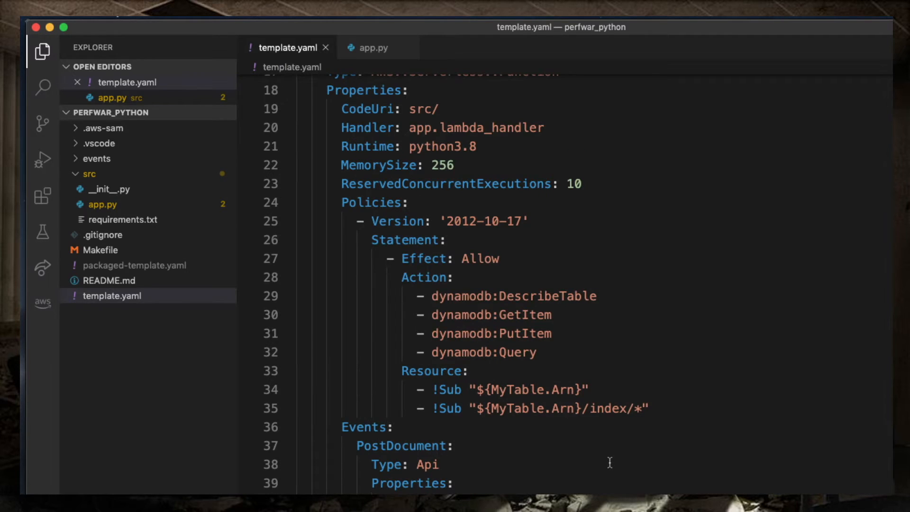
scroll(up, 3)
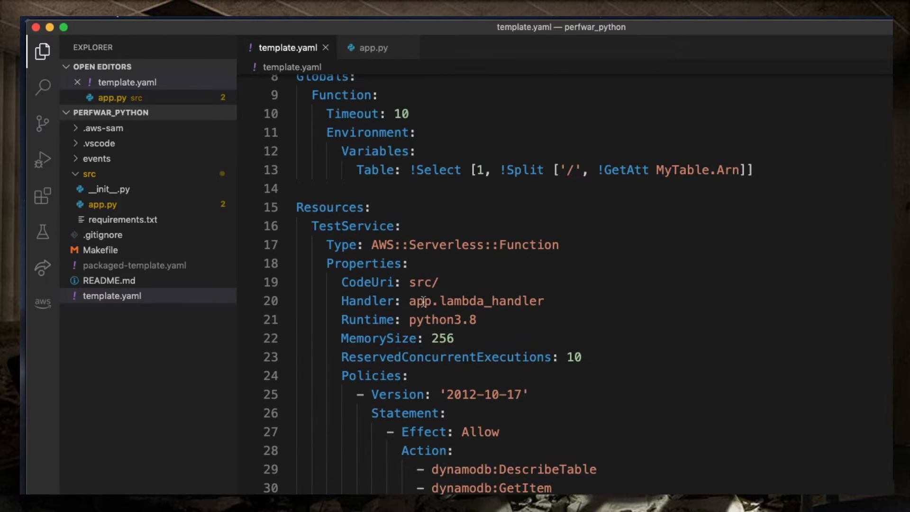
double_click(442, 320)
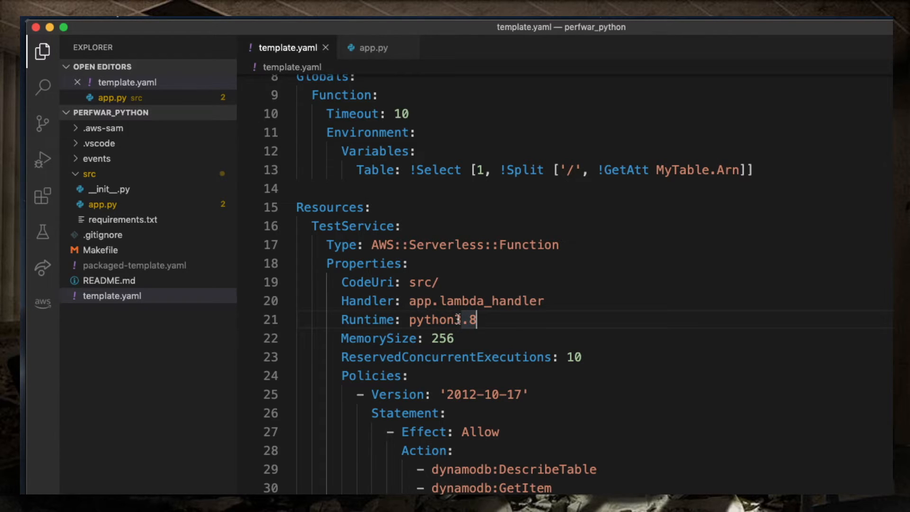
double_click(440, 338)
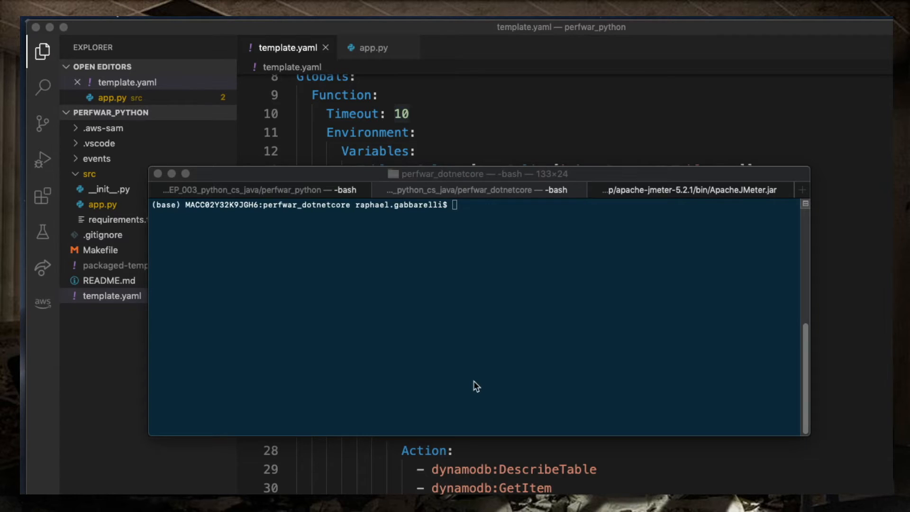
Step: Run make deploy for the dotnetcore project in its terminal
click(473, 383)
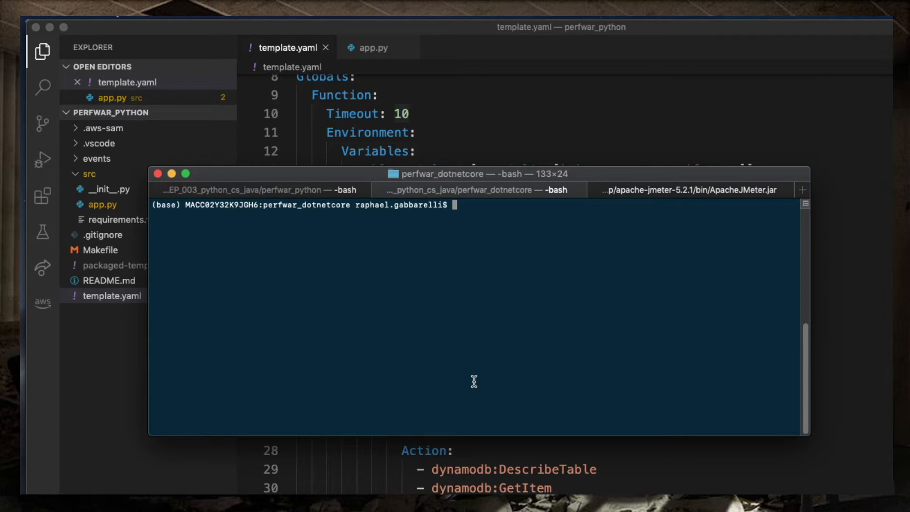
text(make deplo)
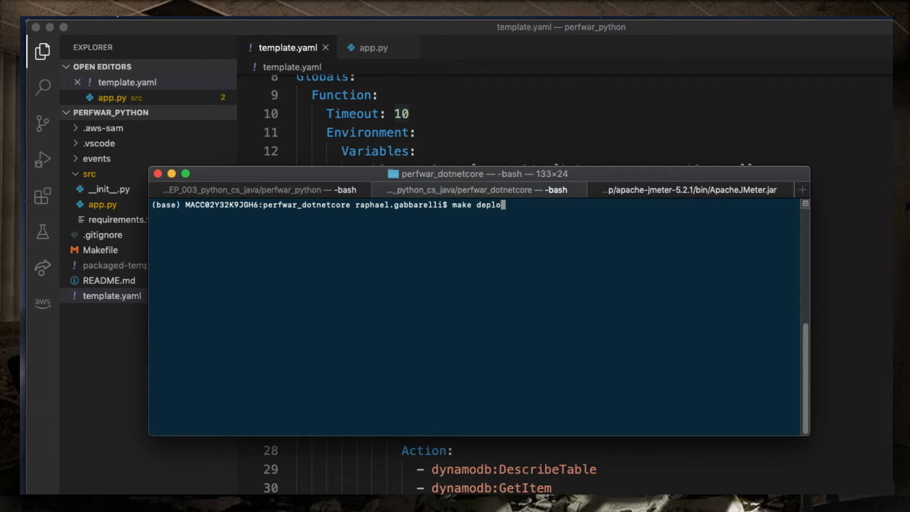
key(Return)
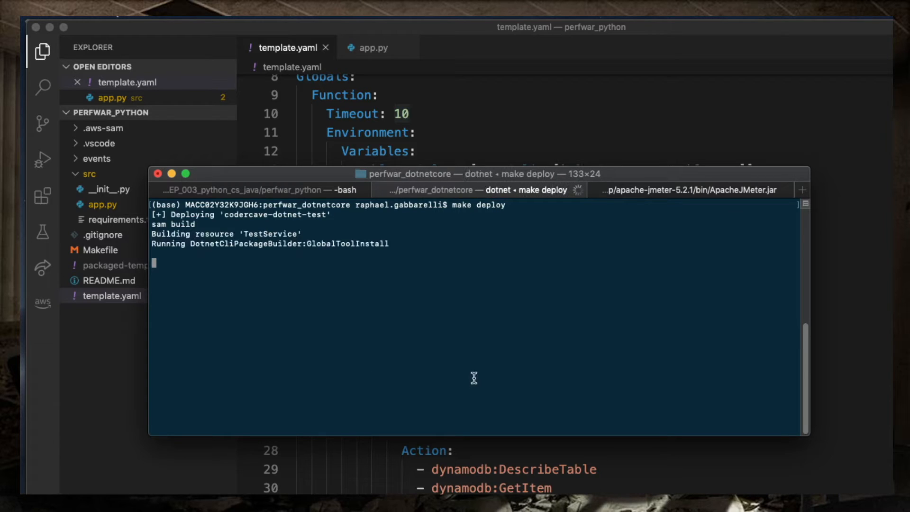
Step: Start make deploy in the python project's terminal
click(243, 189)
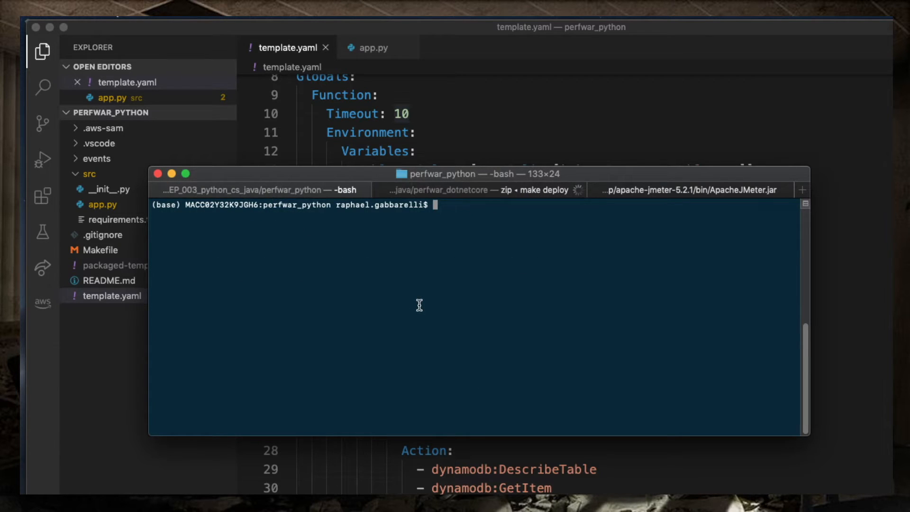
text(make deploy)
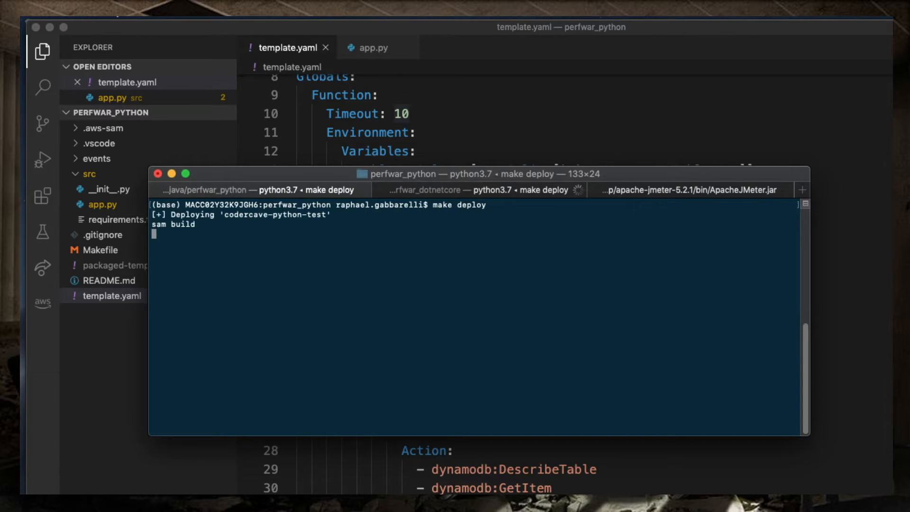
click(465, 190)
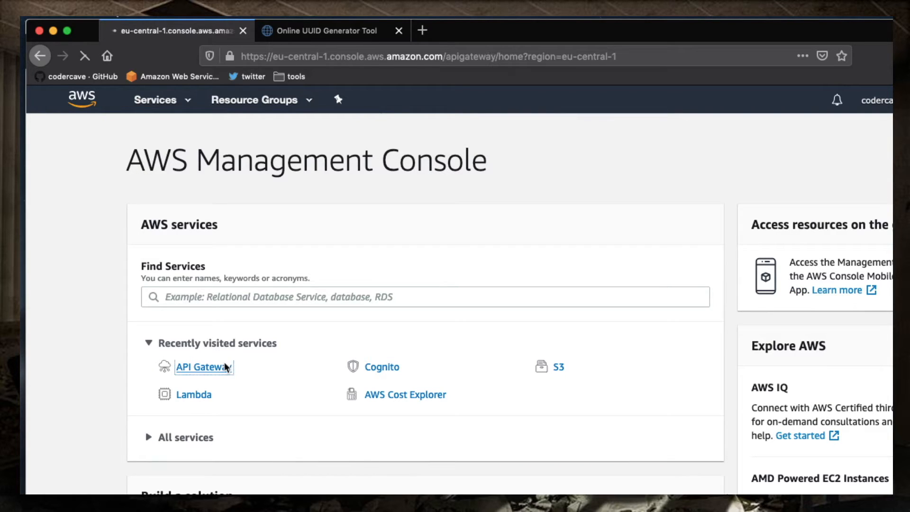
Step: Open the codercave-dotnet-test API in API Gateway and view the Prod POST /hash invoke URL
click(202, 366)
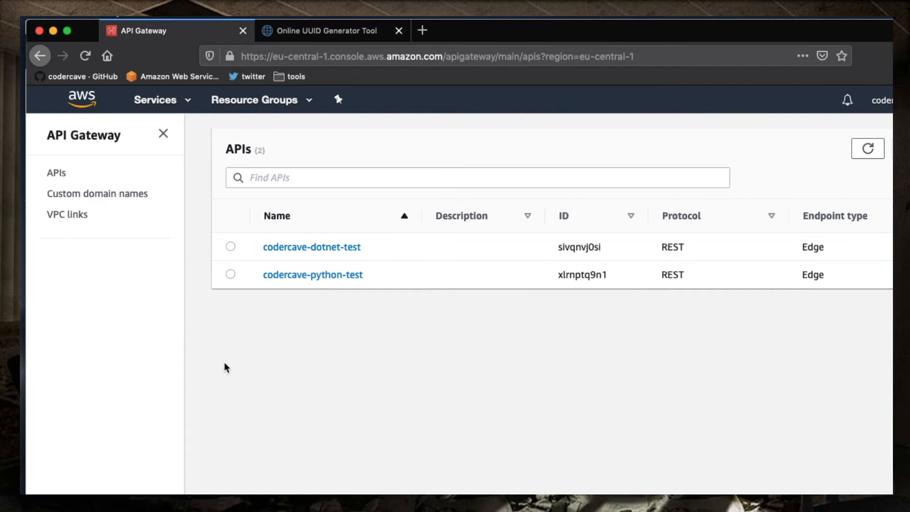
mouse_move(312, 247)
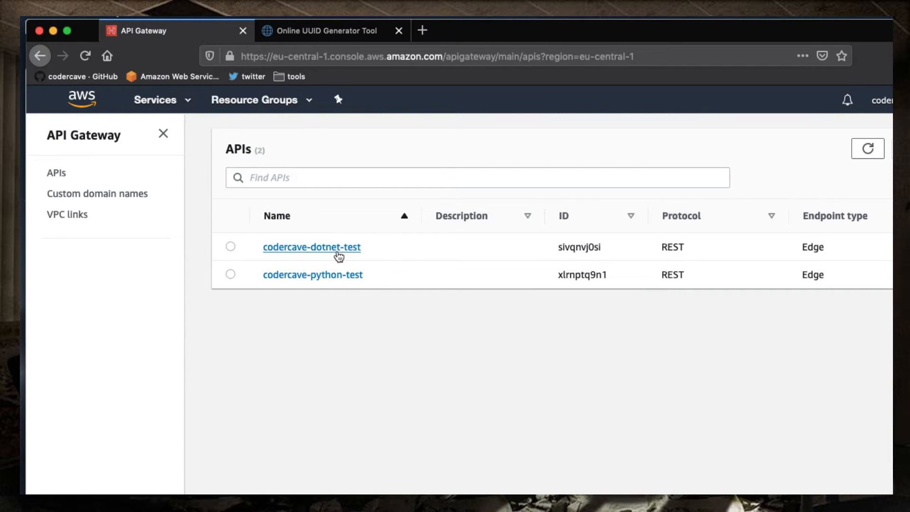
click(312, 246)
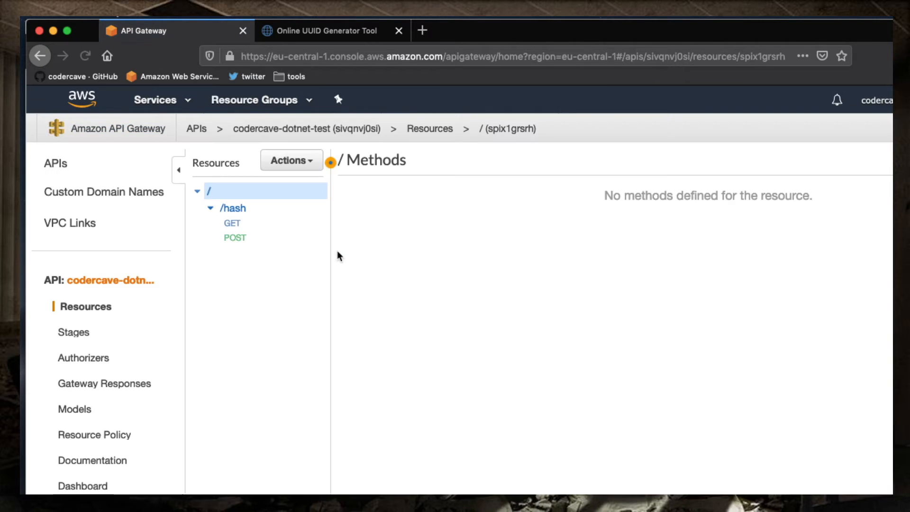
click(76, 332)
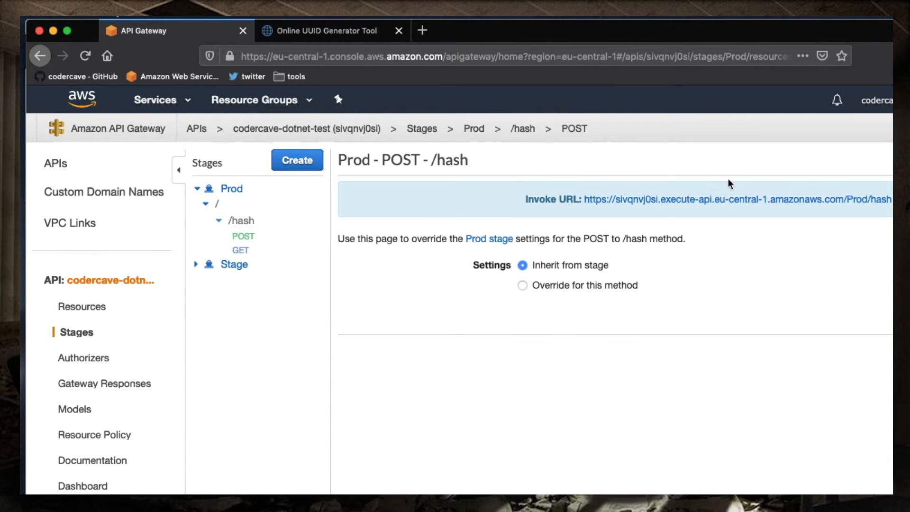
mouse_move(639, 200)
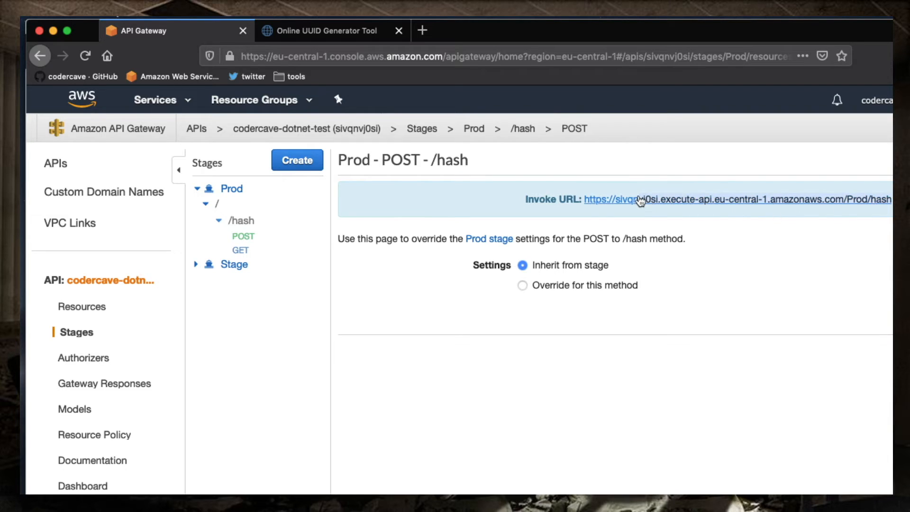
mouse_move(597, 214)
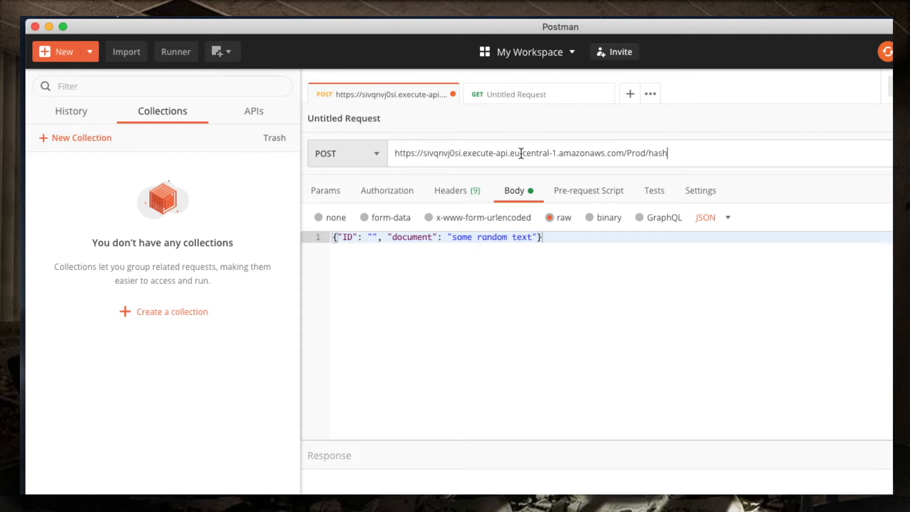
mouse_move(577, 155)
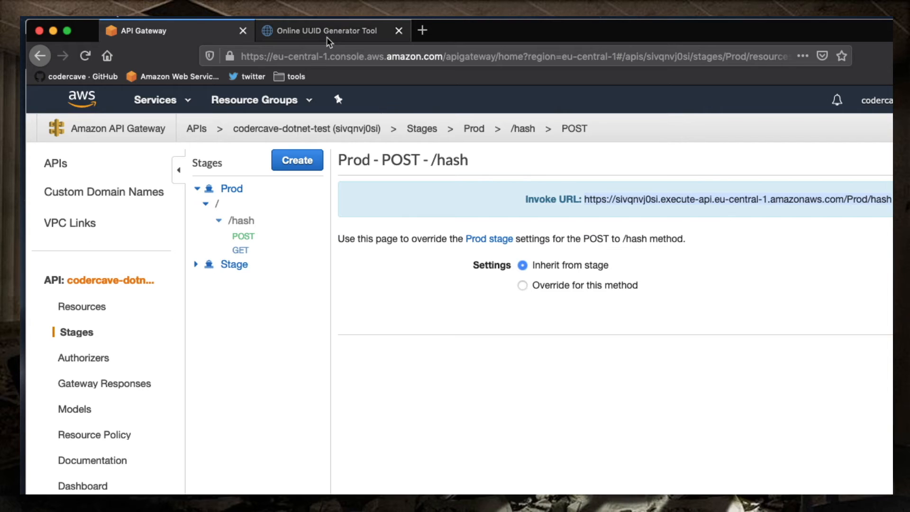
Step: Get a UUID from the generator and select the POST request's Prod /hash URL
click(325, 30)
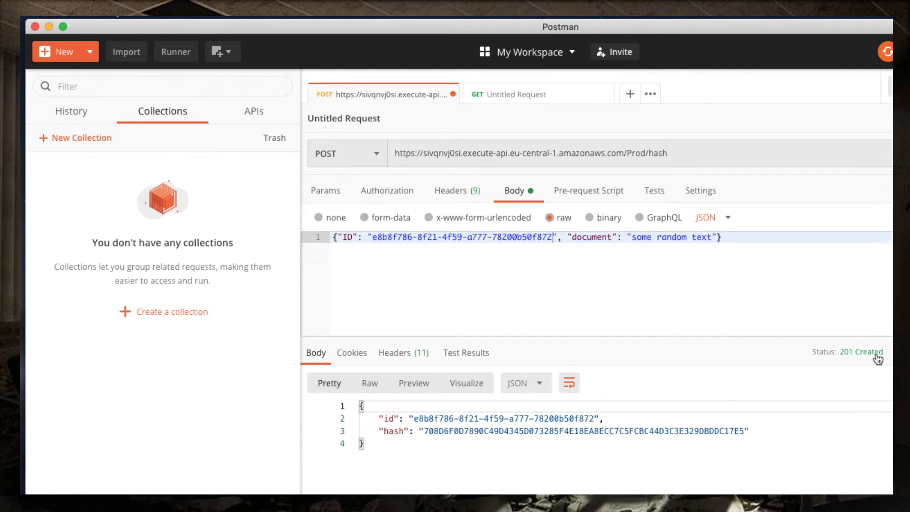
mouse_move(406, 443)
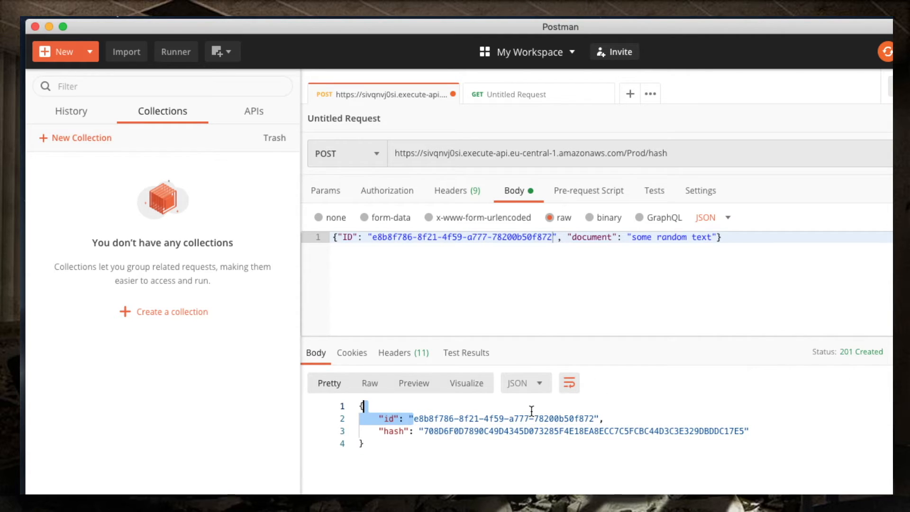
click(522, 153)
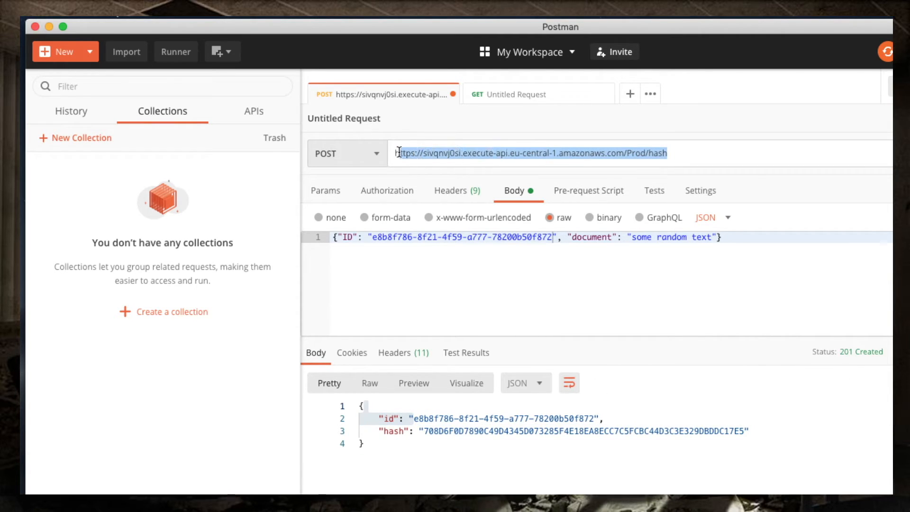
Step: Build a GET to the Prod /hash URL with id e8b8f786-8f21-4f59-a777-78200b50f872
click(516, 94)
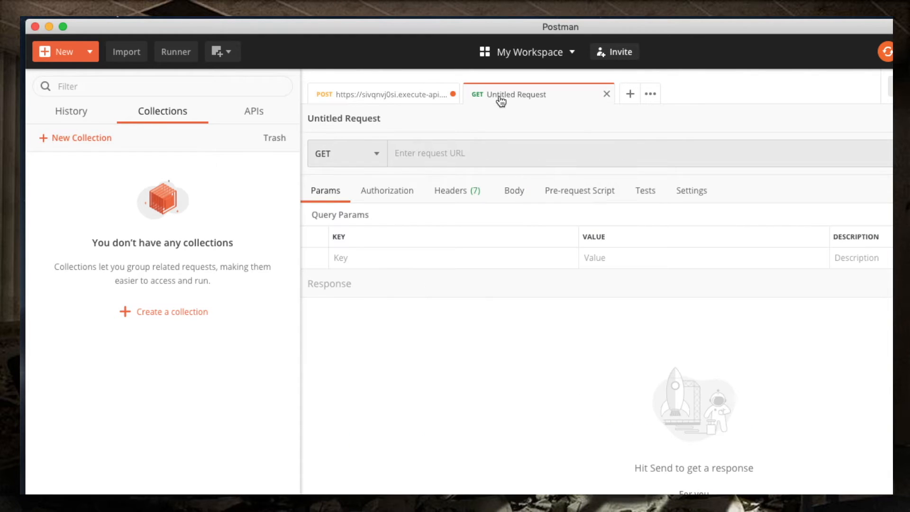
text(https://sivqnvj0si.execute-api.eu-central-1.amazonaws.com/Prod/hash)
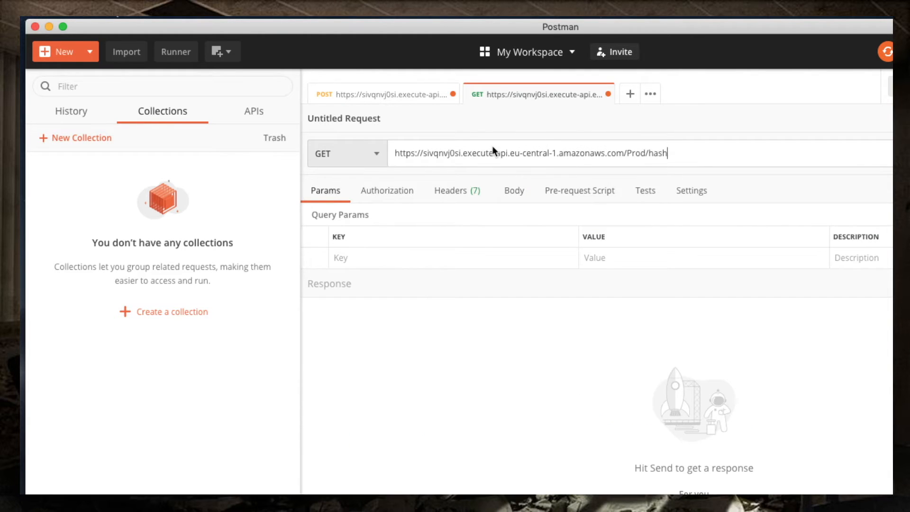
text(?)
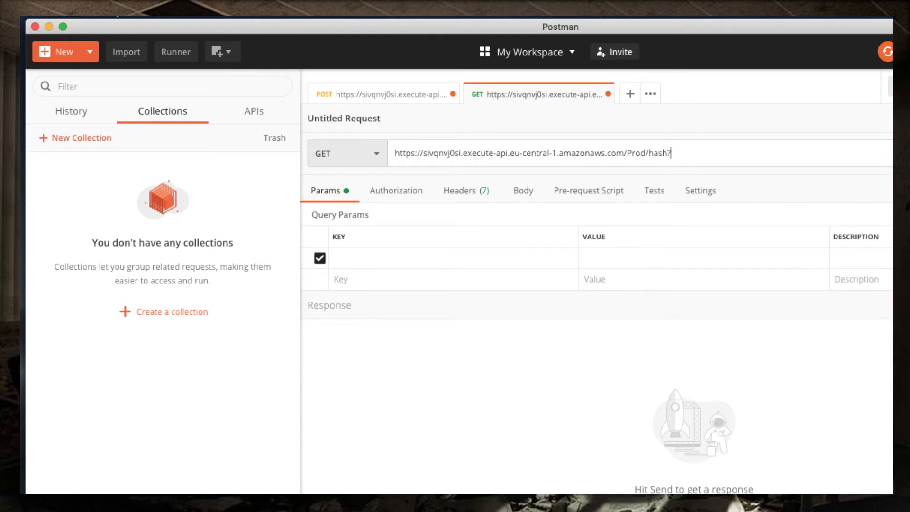
click(377, 94)
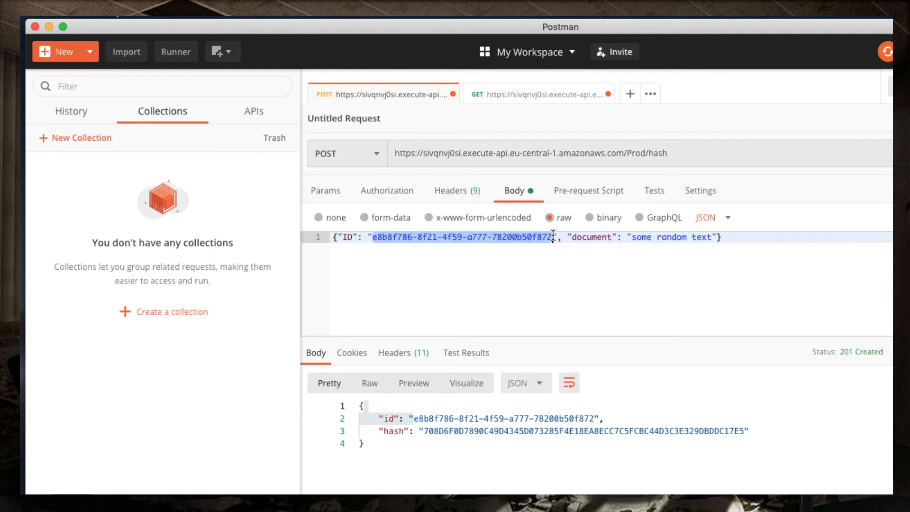
click(539, 93)
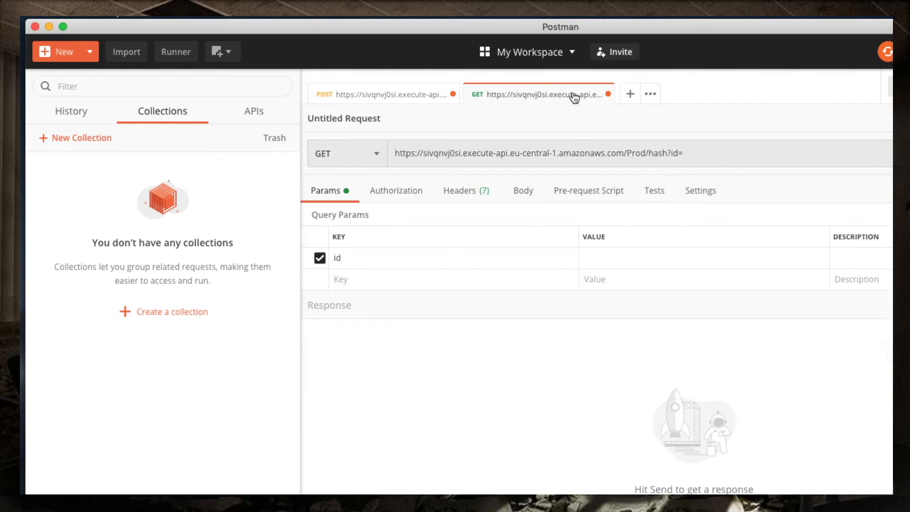
text(e8b8f786-8f21-4f59-a777-78200b50f872)
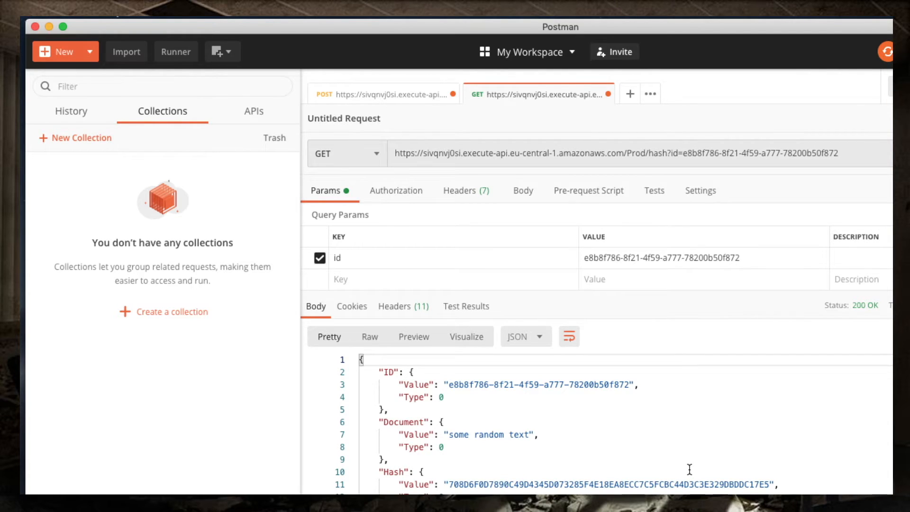
mouse_move(690, 473)
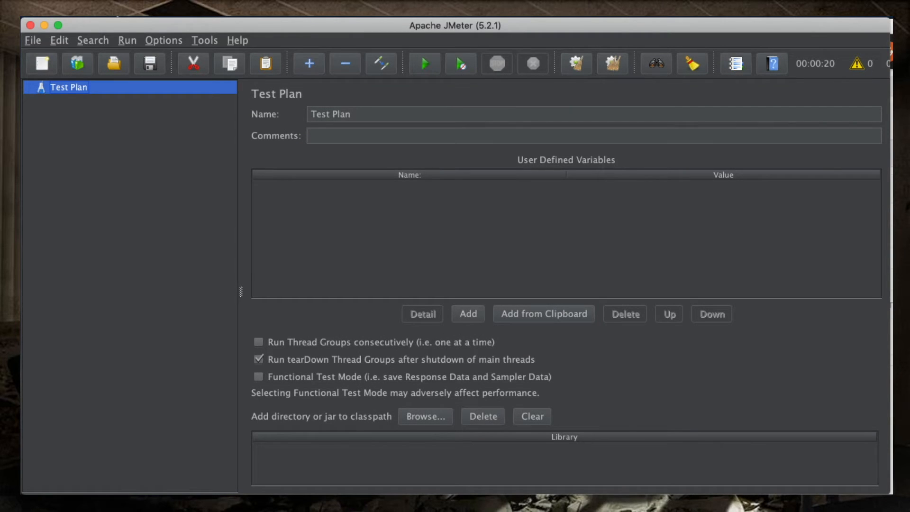
mouse_move(320, 240)
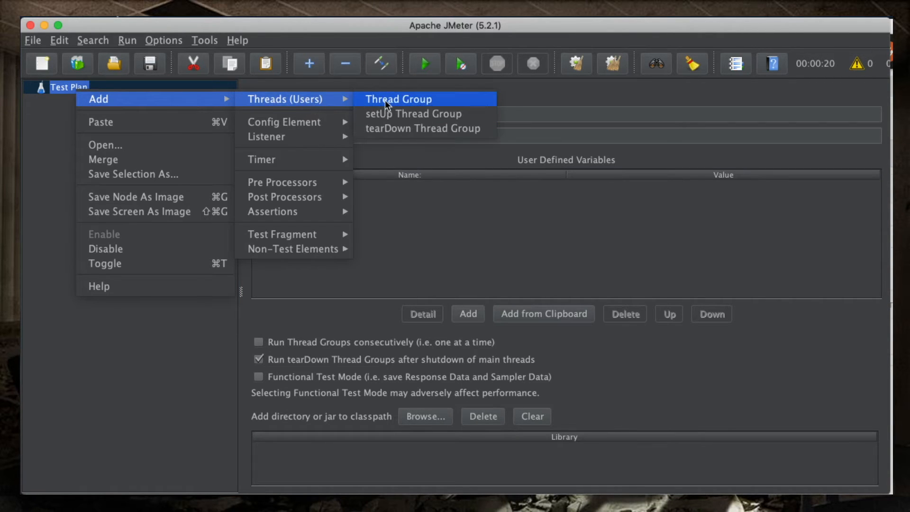
Step: Add a Thread Group to the Test Plan and name it dotnetcore
click(398, 99)
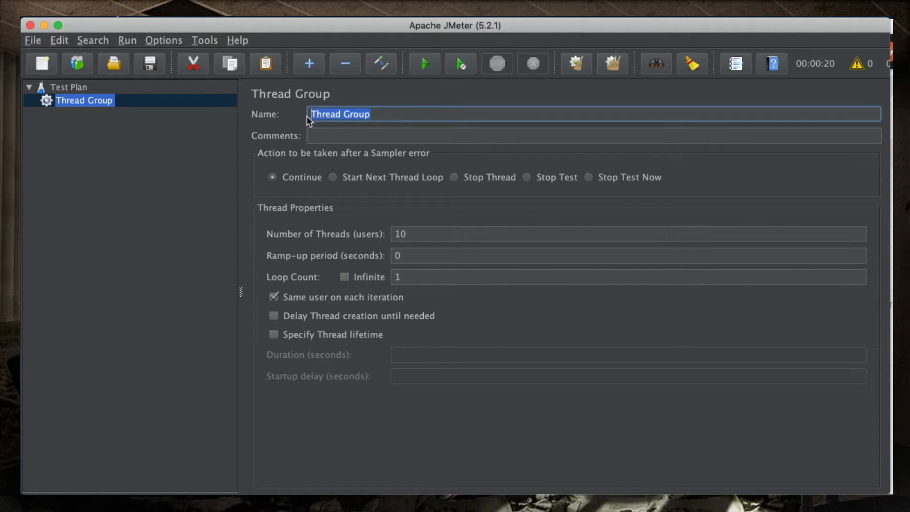
text(dot)
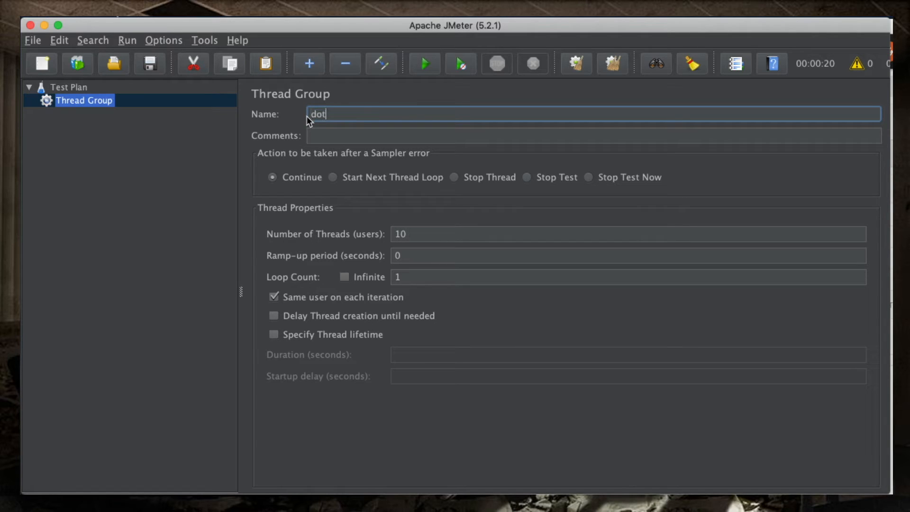
text(netcore)
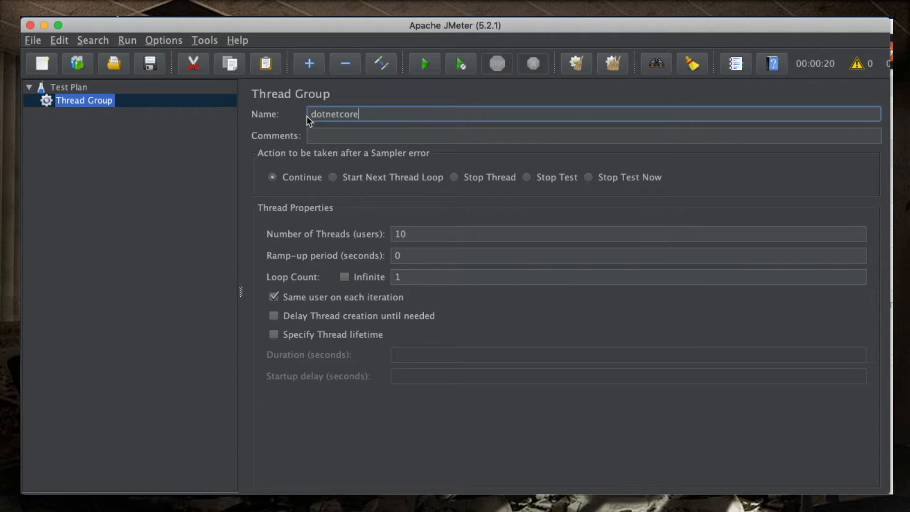
click(166, 155)
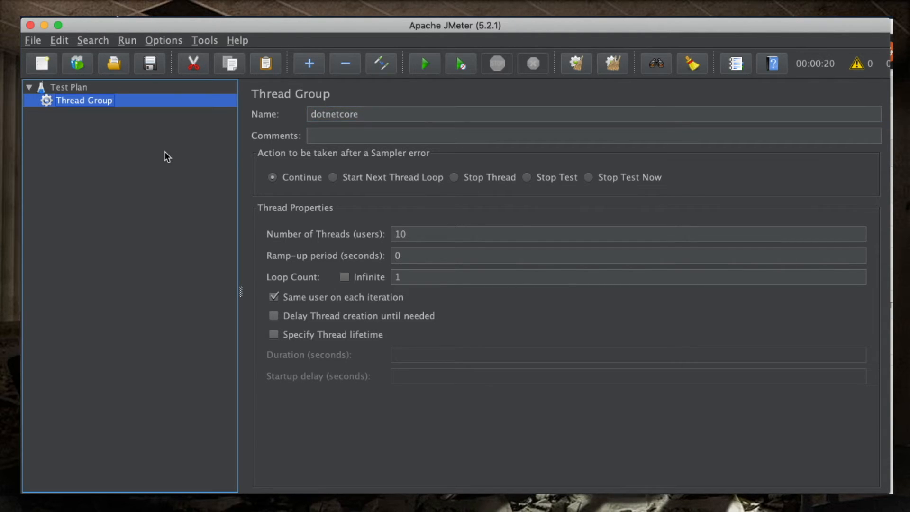
Step: Add an HTTP Request sampler under dotnetcore and name it dotnetcore POST
right_click(83, 100)
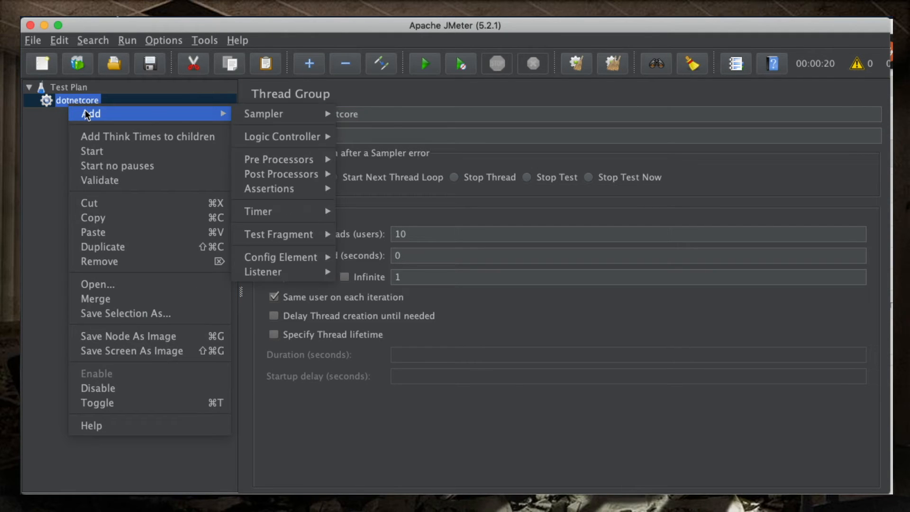
click(264, 113)
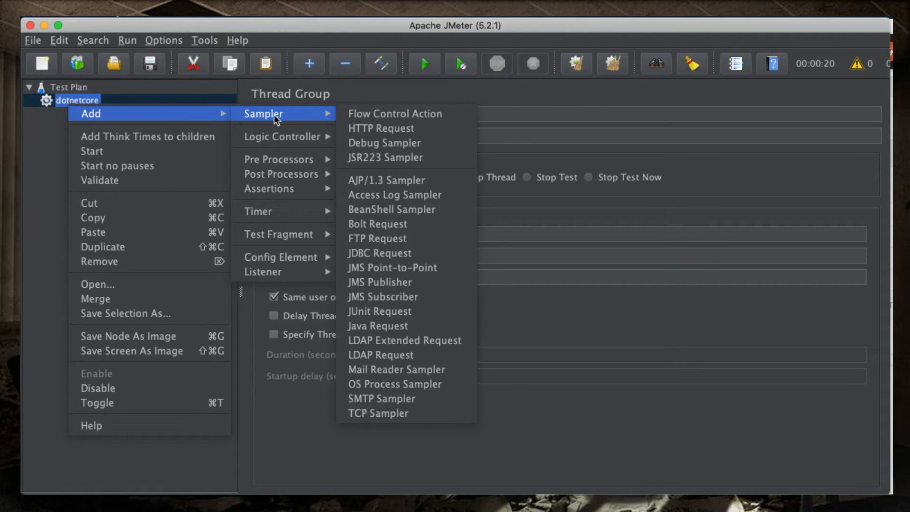
mouse_move(381, 129)
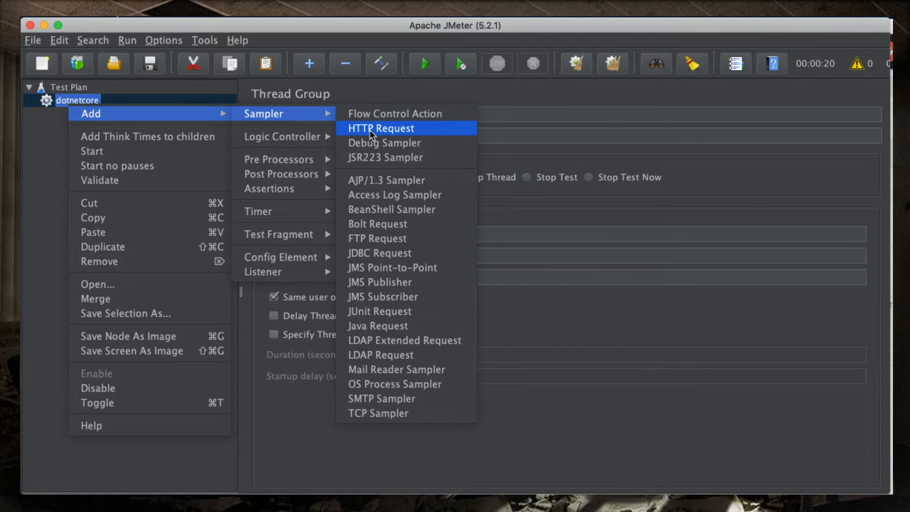
click(380, 128)
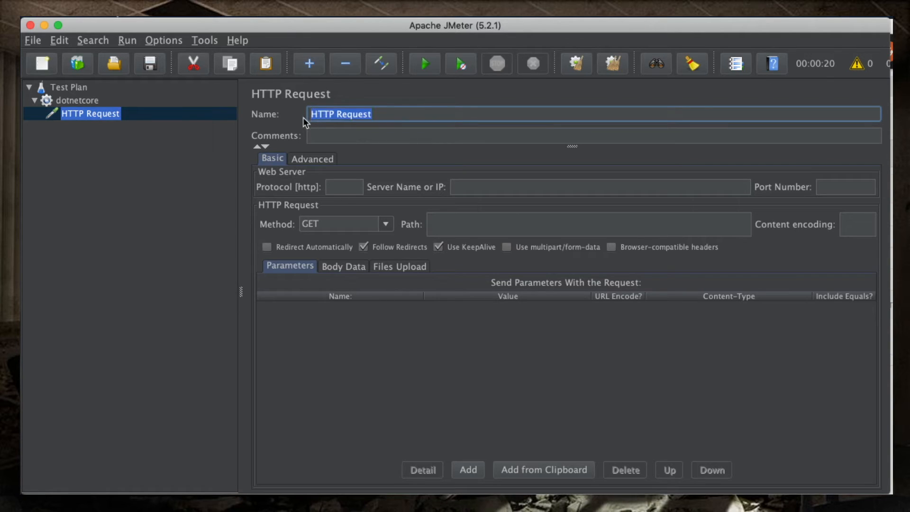
text(dotnetcore POST)
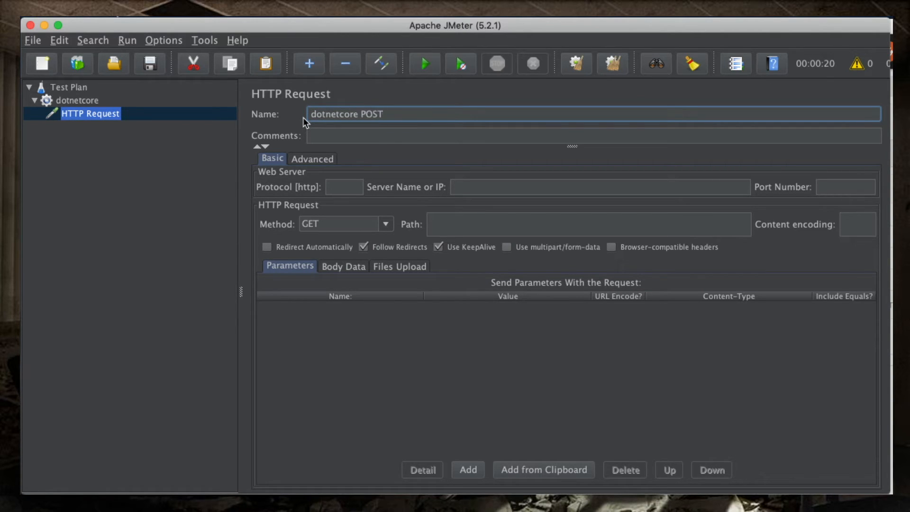
Step: Set protocol https, server sivqnvj0si.execute-api.eu-central-1.amazonaws.com/Prod and path hash
click(344, 187)
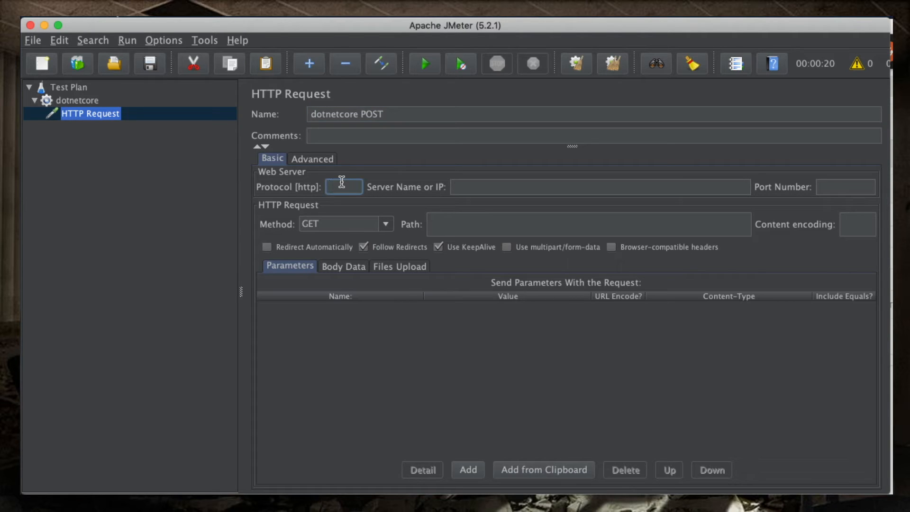
text(https)
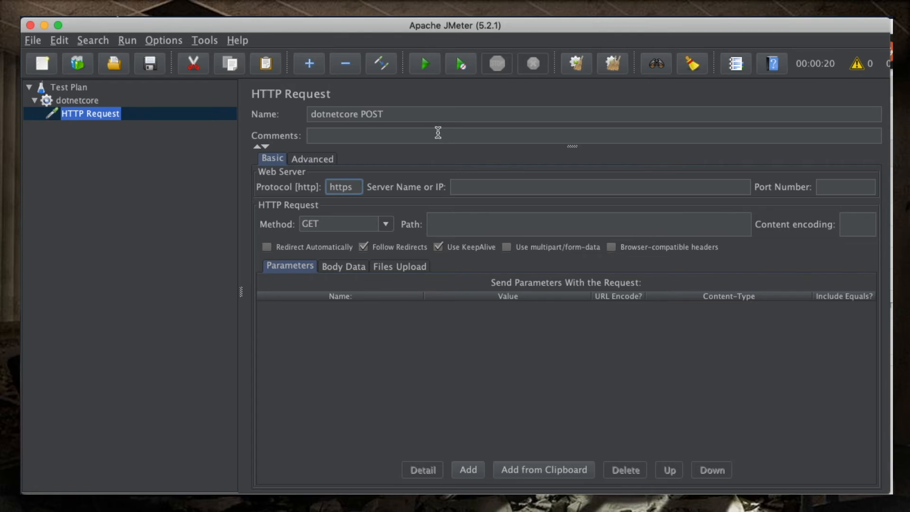
text(sivqnvj0si.execute-api.eu-central-1.amazonaws.com/Prod)
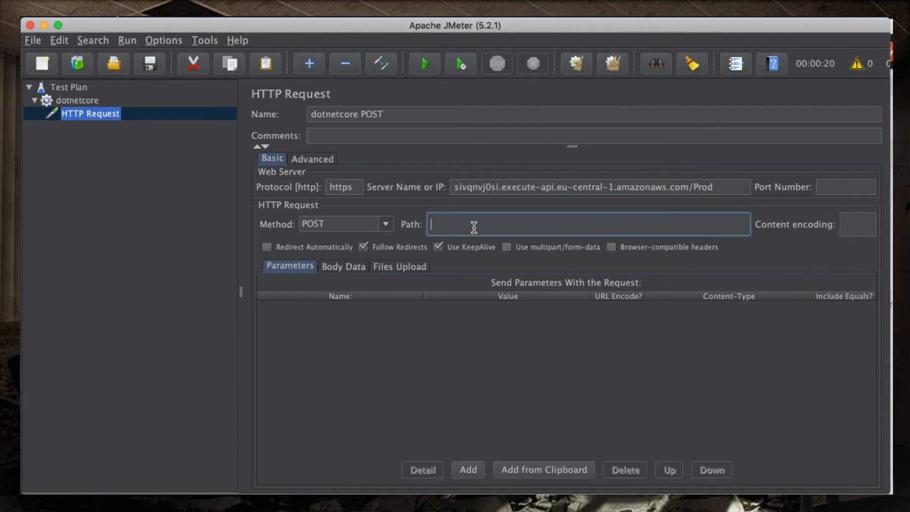
text(hash)
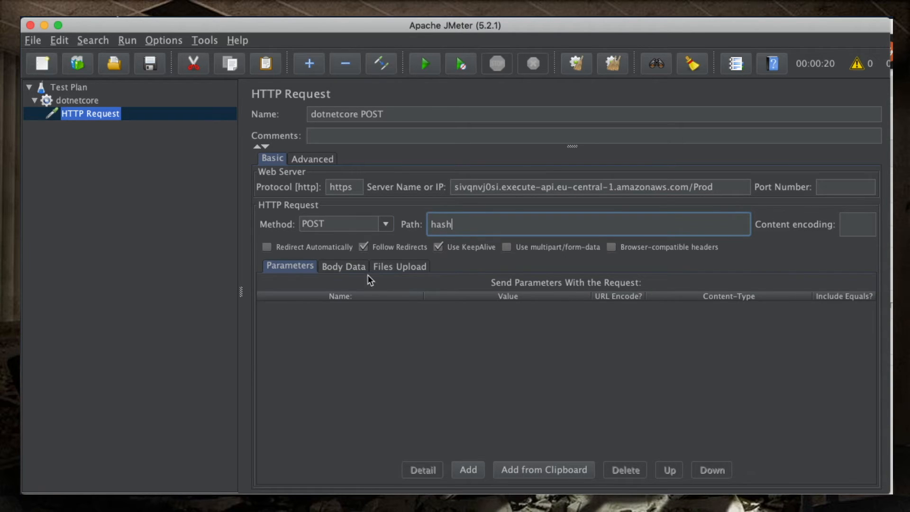
click(344, 266)
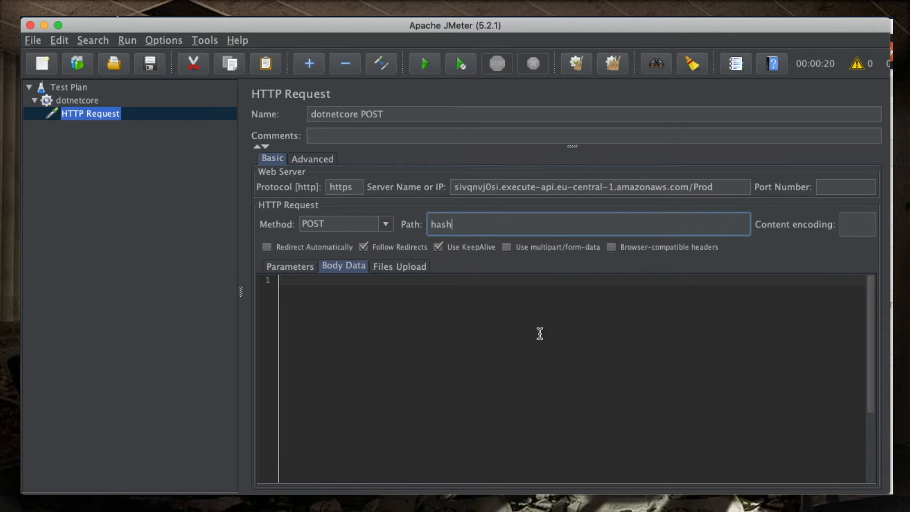
mouse_move(564, 331)
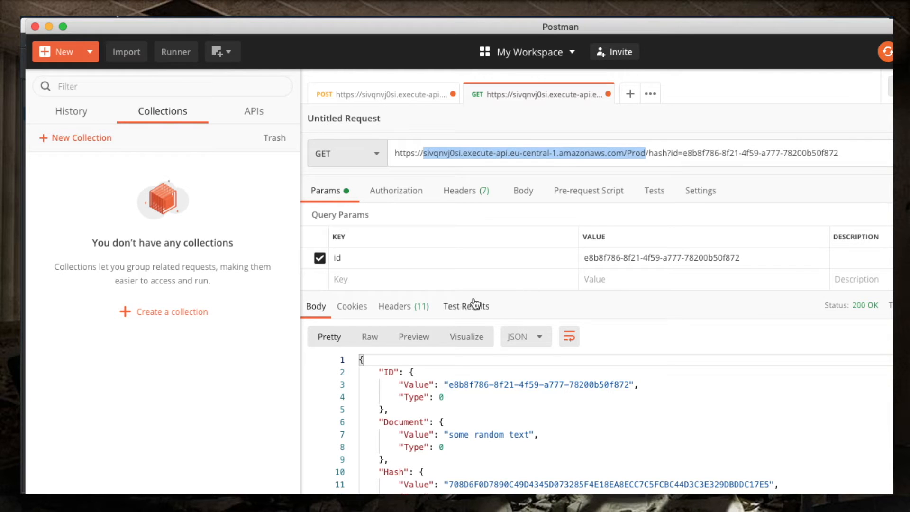
Step: Check that Postman's GET request has no body, then return to JMeter
click(522, 191)
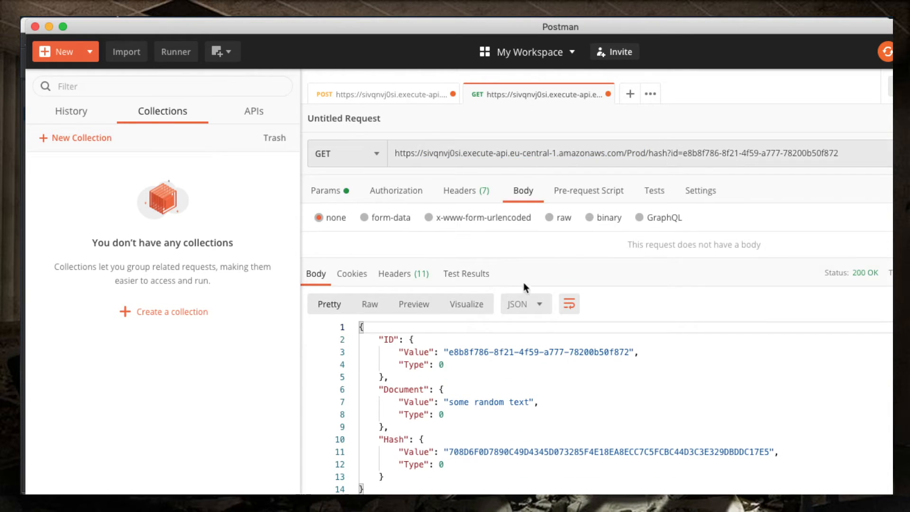
mouse_move(440, 226)
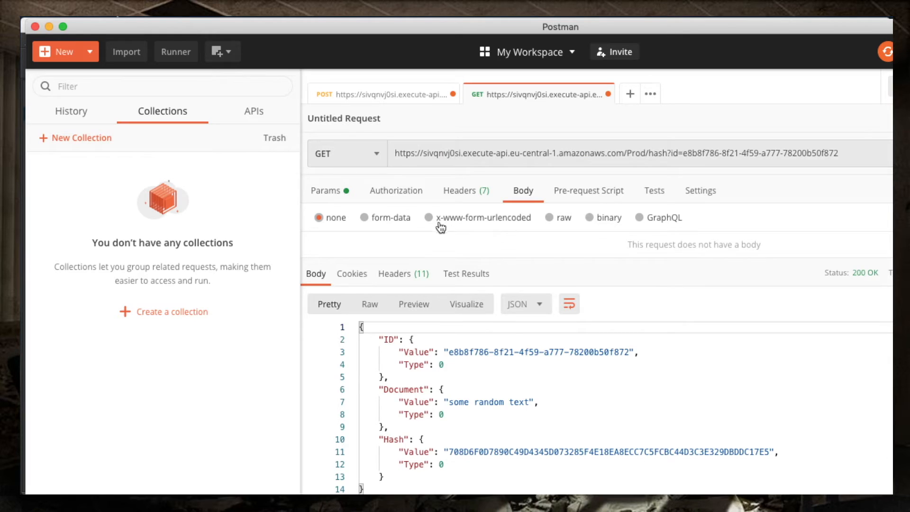
mouse_move(572, 221)
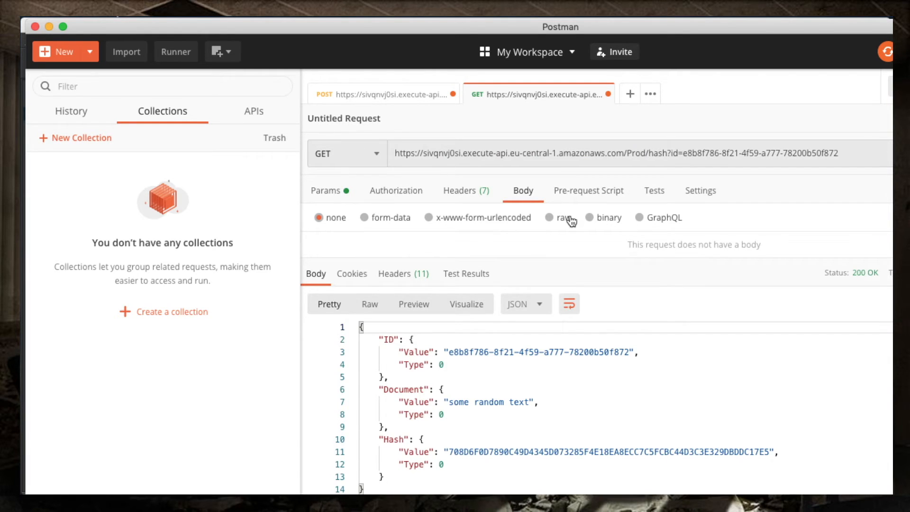
click(382, 93)
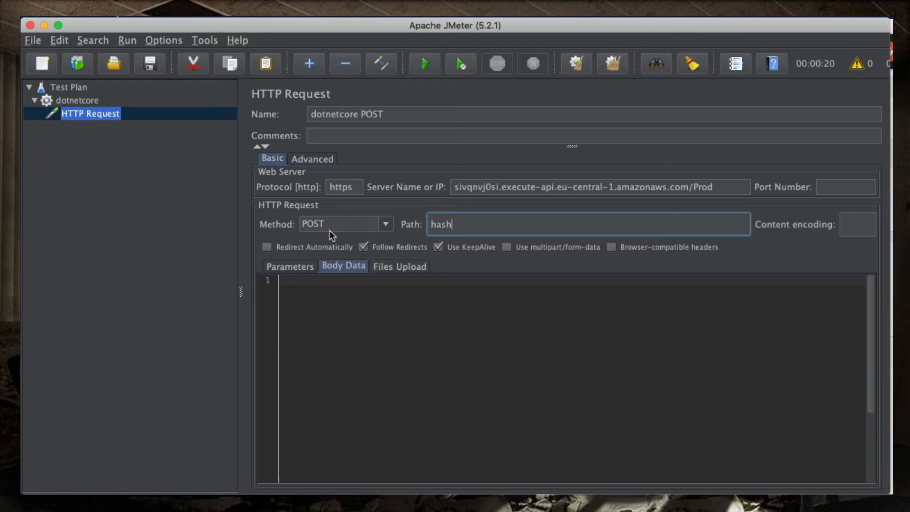
Step: Enter body JSON with ID e8b8f786-8f21-4f59-a777-78200b50f872 and document "some random text"
text({"ID": "e8b8f786-8f21-4f59-a777-78200b50f872", "document": "some random text"})
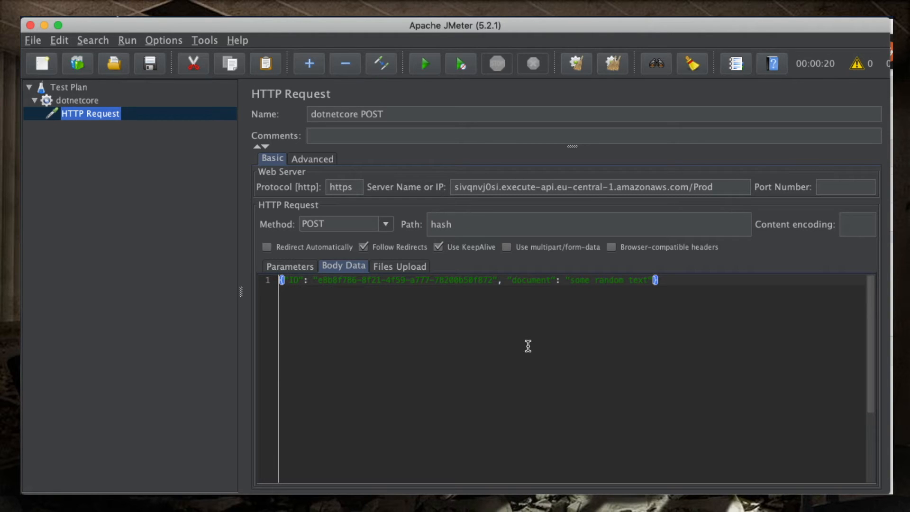
mouse_move(318, 282)
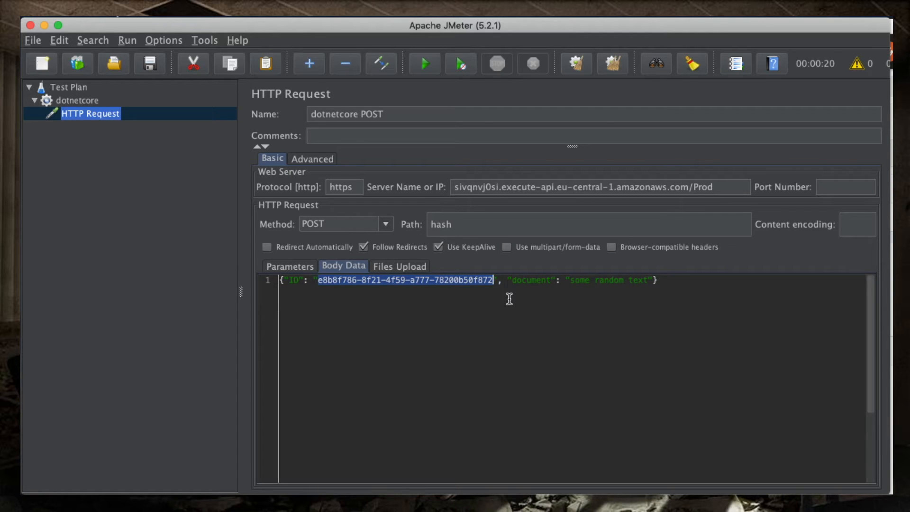
mouse_move(490, 306)
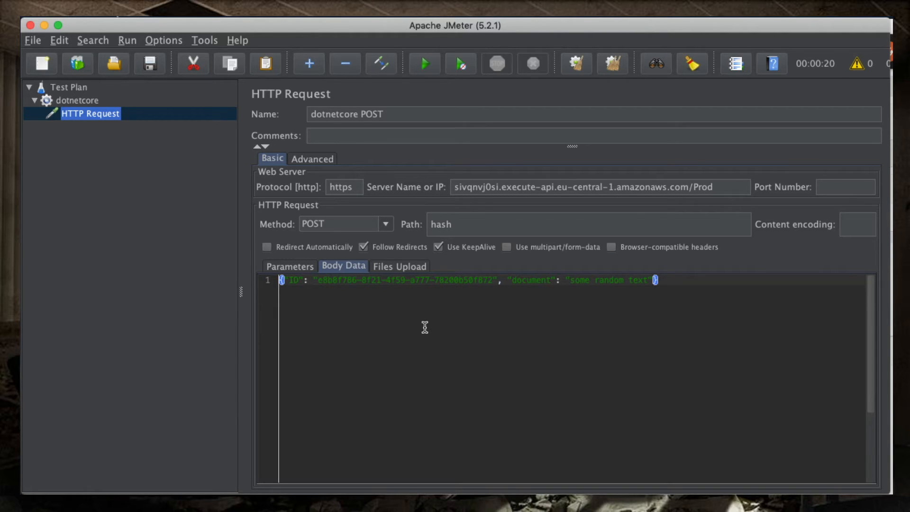
mouse_move(494, 284)
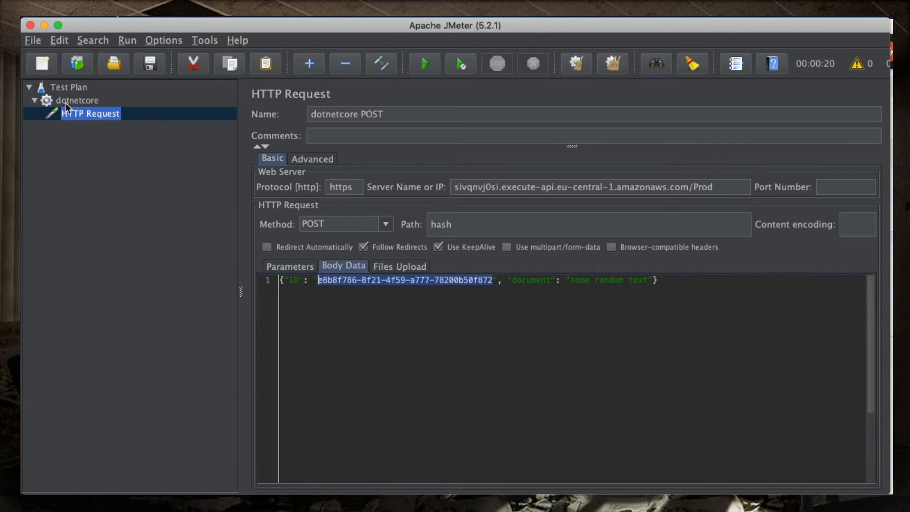
Step: Add User Parameters to dotnetcore with variable identifier set to ${__UUID()} for User_1
right_click(76, 100)
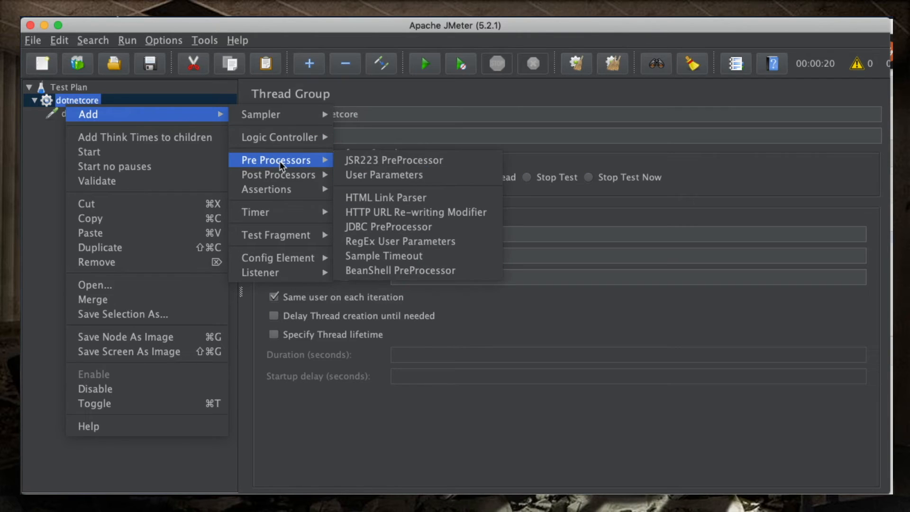
click(383, 175)
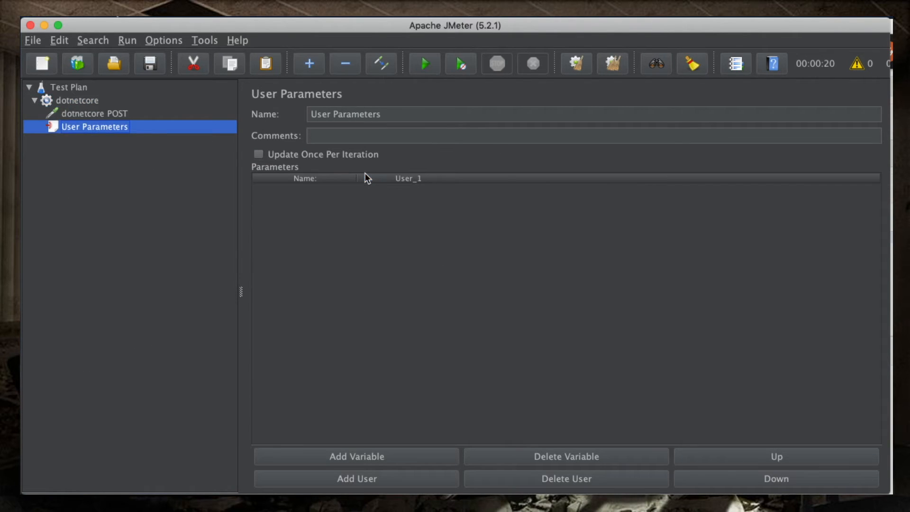
click(357, 456)
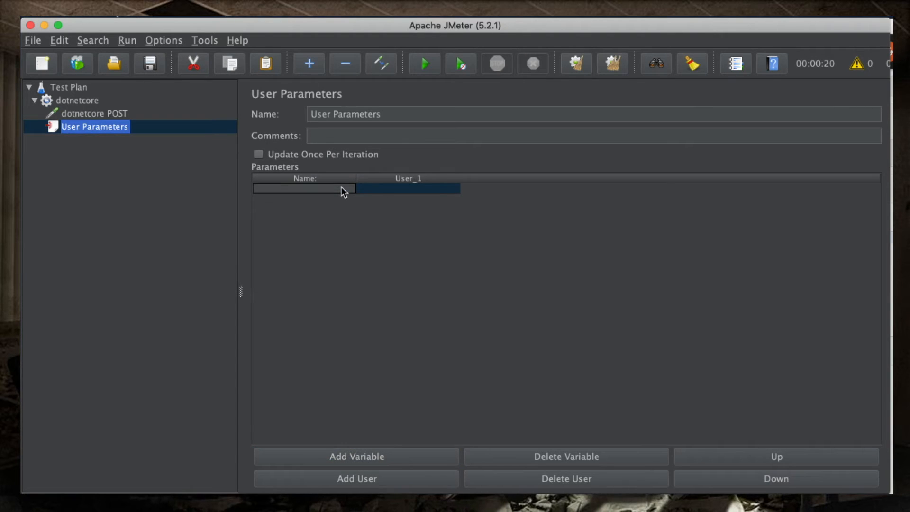
text(identif)
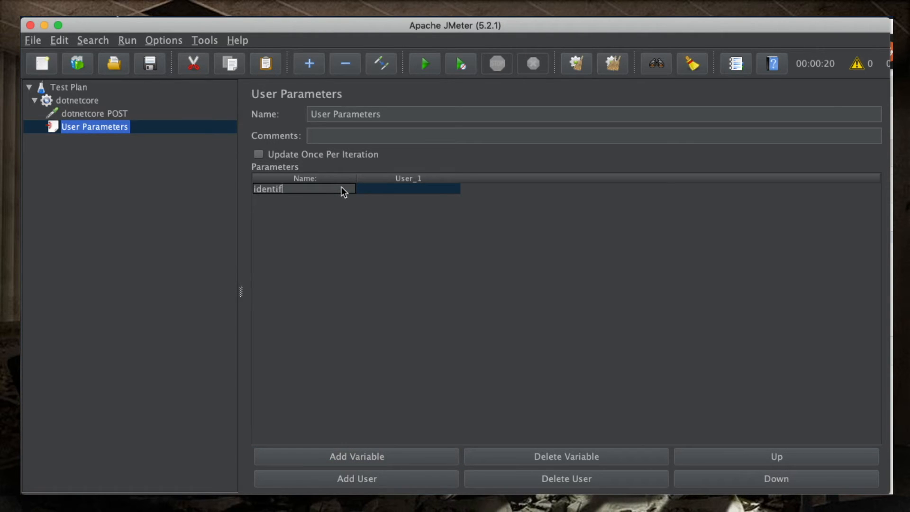
text(ier)
click(408, 188)
text(${)
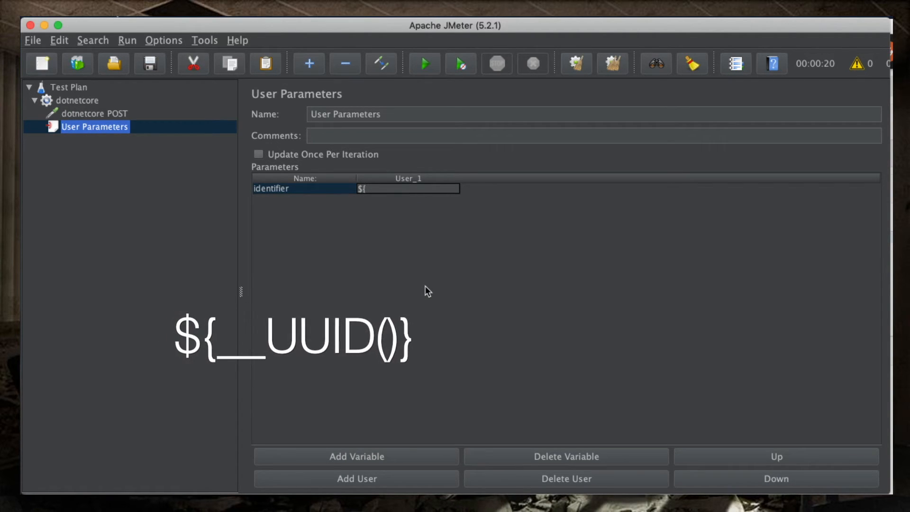
text(__UUID()})
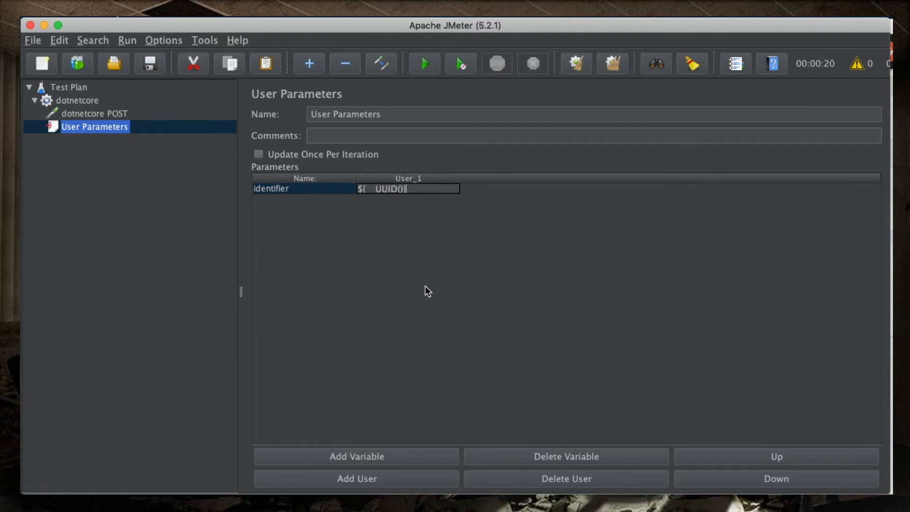
mouse_move(392, 234)
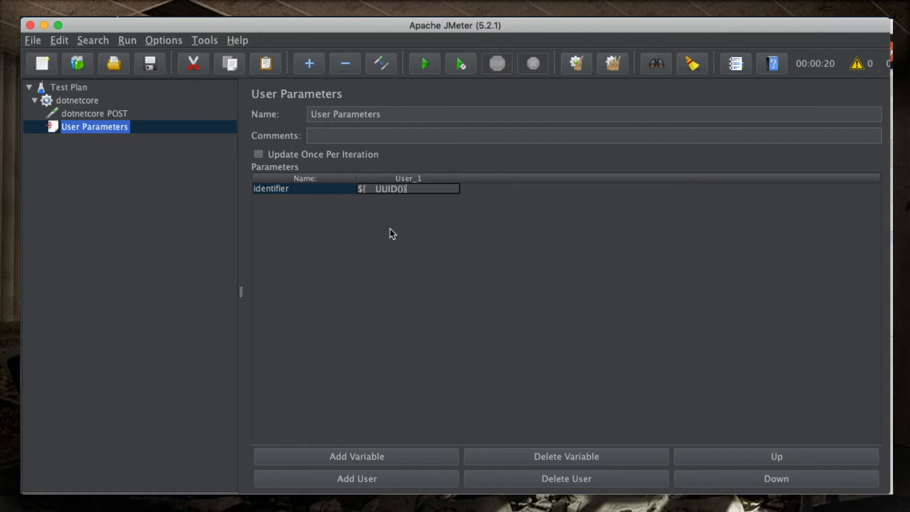
mouse_move(411, 258)
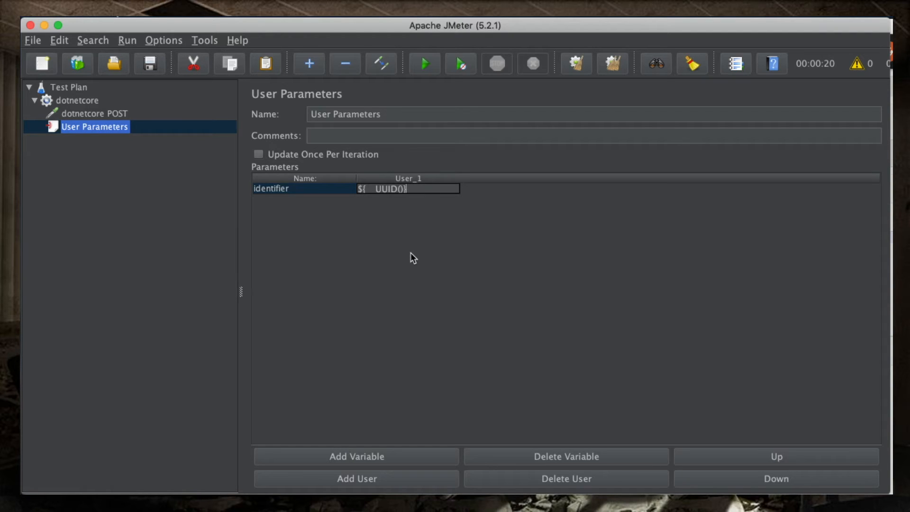
mouse_move(297, 162)
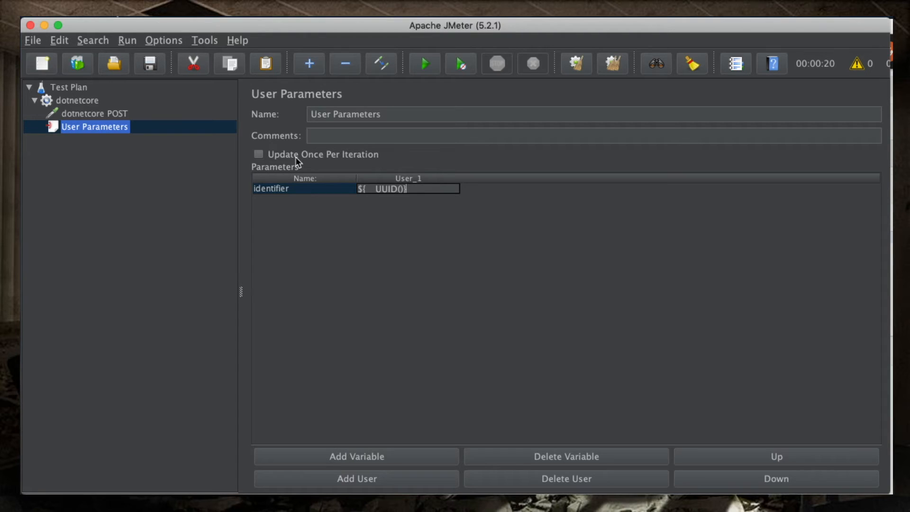
click(258, 154)
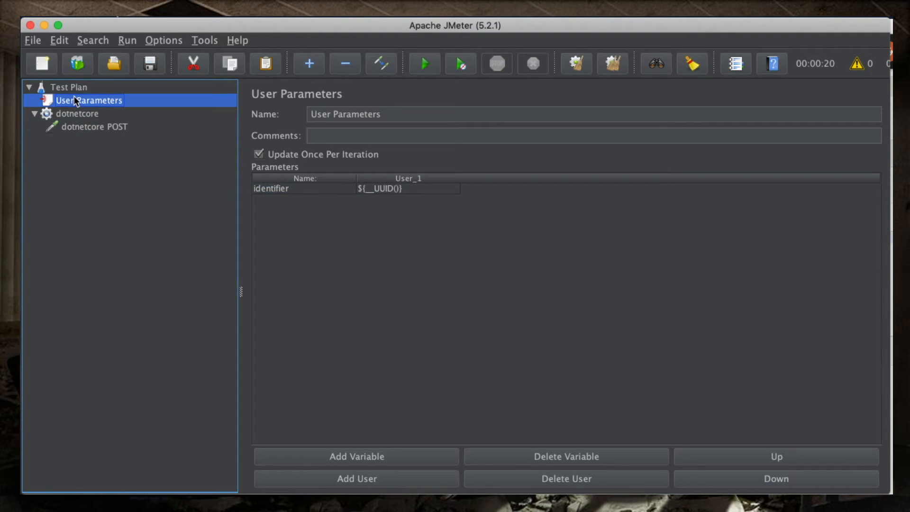
mouse_move(90, 145)
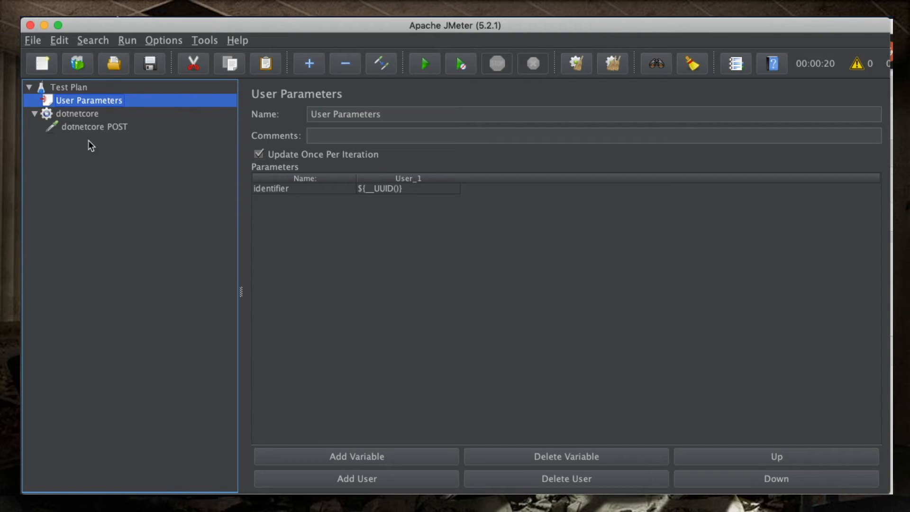
mouse_move(111, 135)
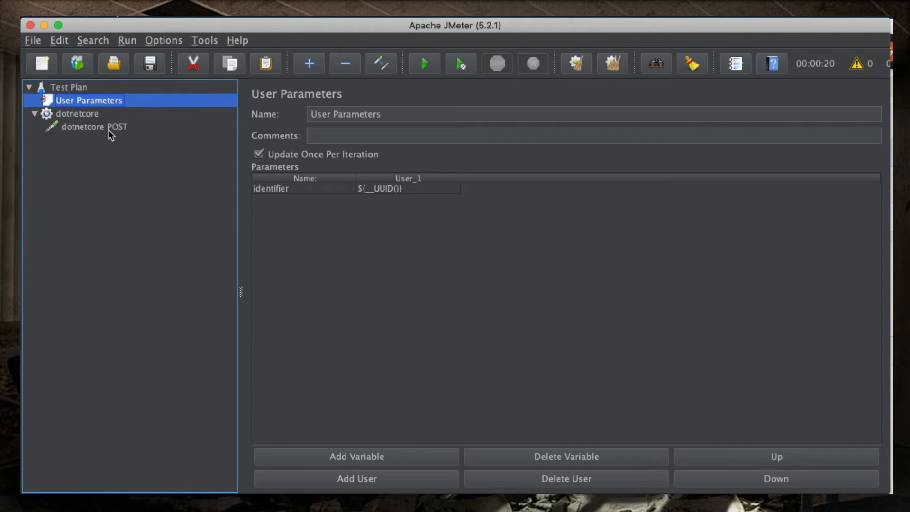
Step: Replace the hard-coded UUID in the dotnetcore POST body data with ${identifier}
click(93, 127)
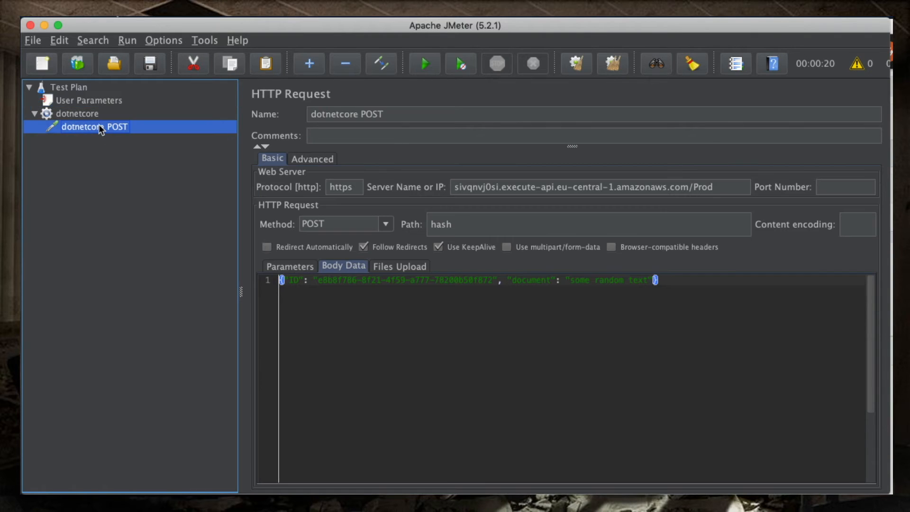
mouse_move(81, 106)
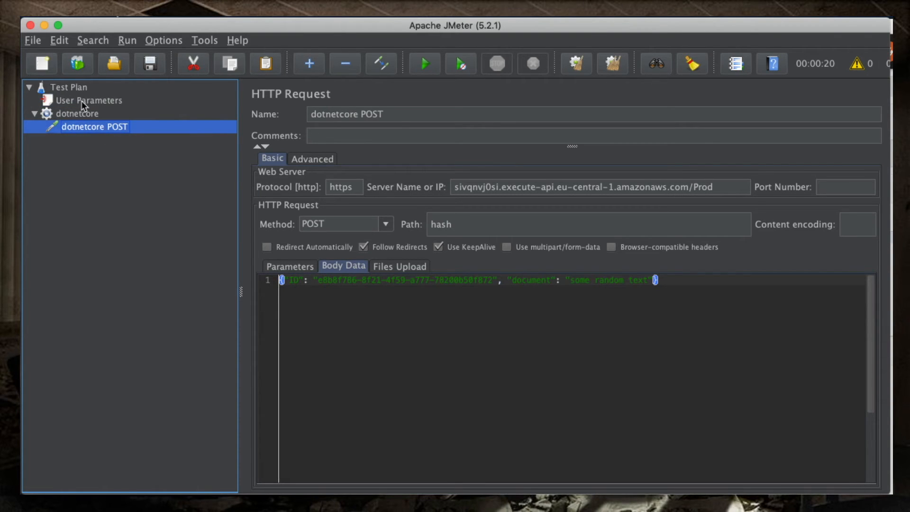
click(76, 113)
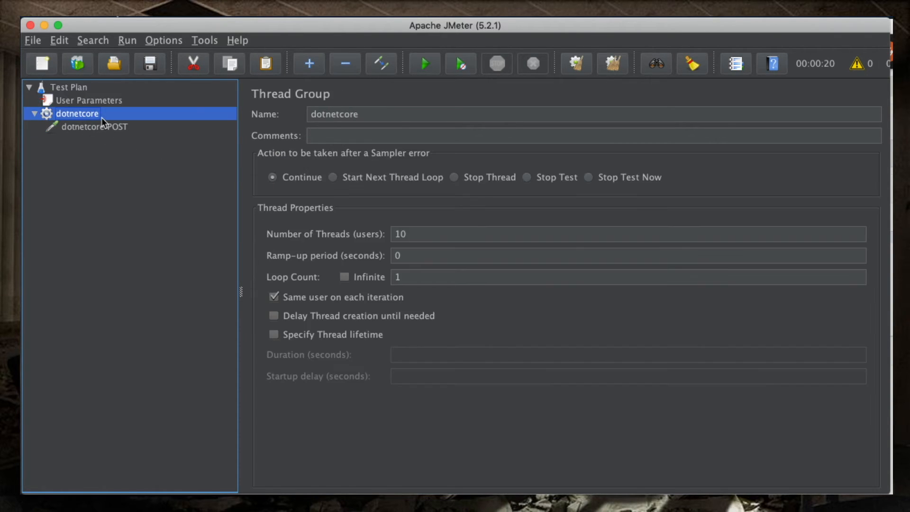
click(93, 127)
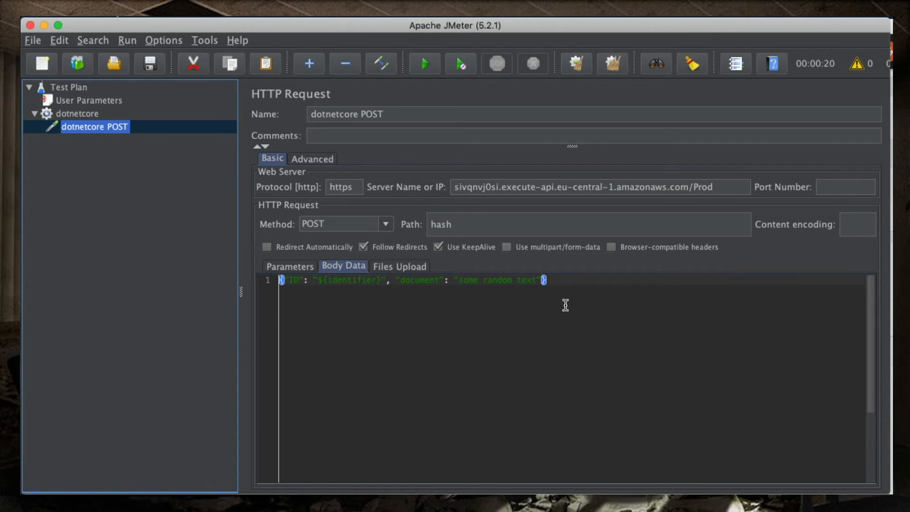
mouse_move(505, 306)
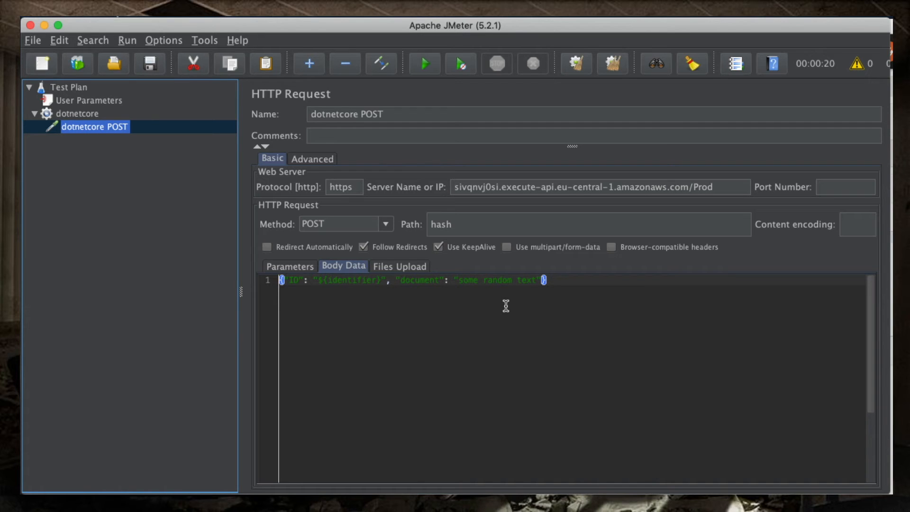
mouse_move(130, 237)
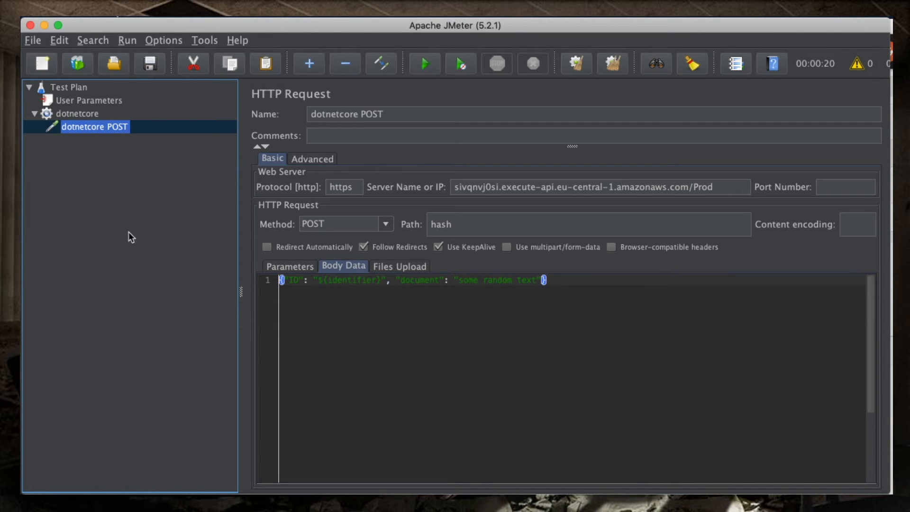
Step: Add HTTP Request 'dotnetcore GET' using https, the POST request's server name, and path hash
right_click(75, 113)
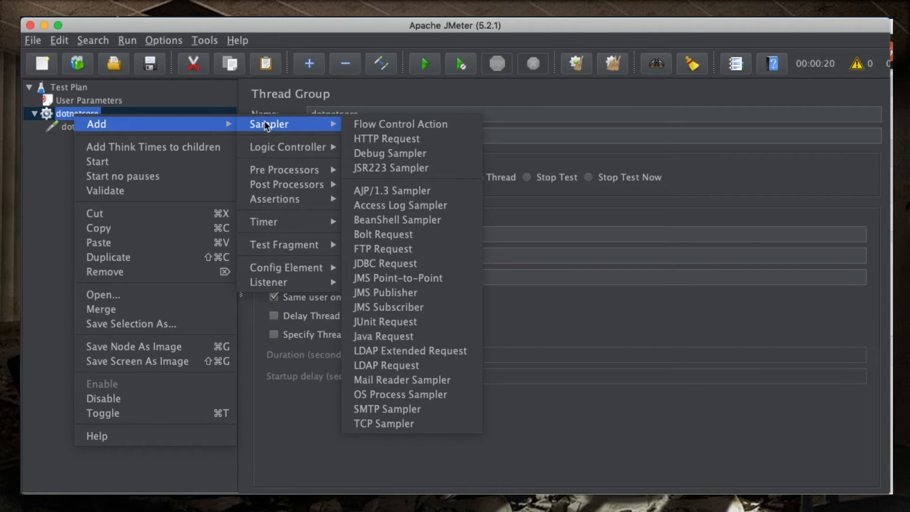
mouse_move(400, 124)
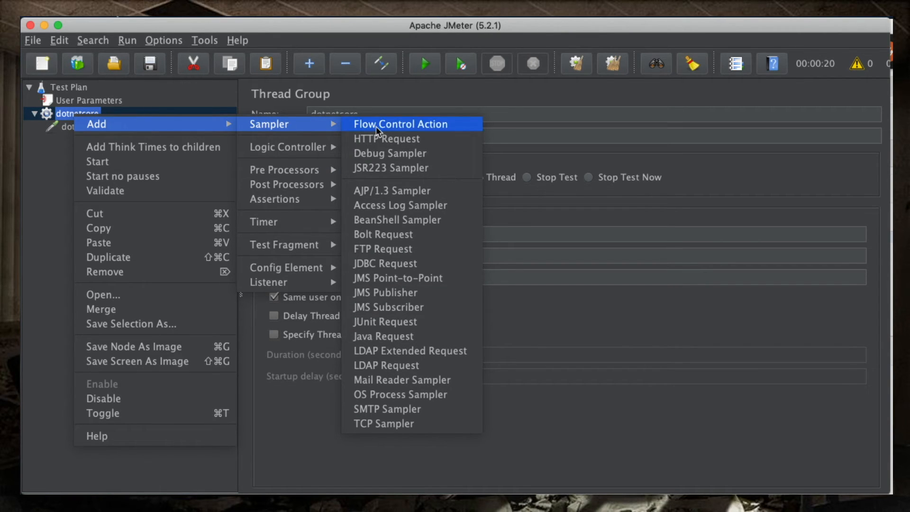
click(387, 139)
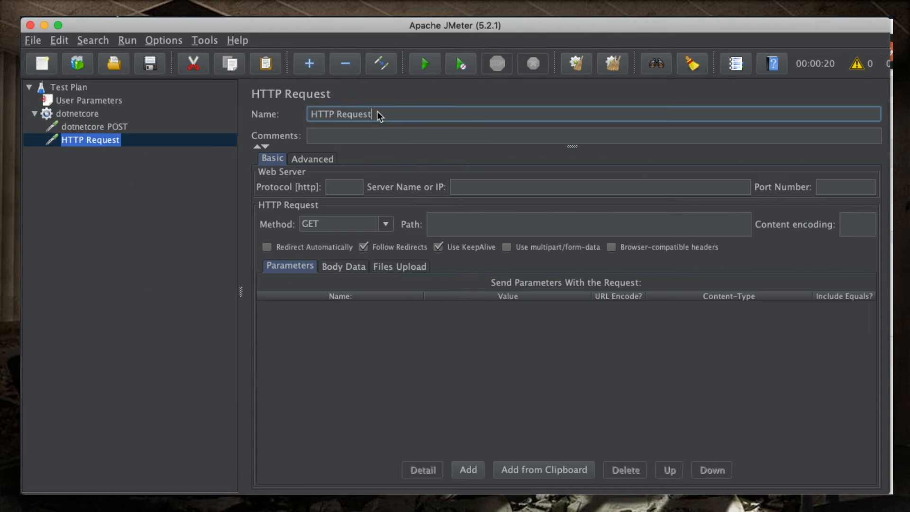
text(dot)
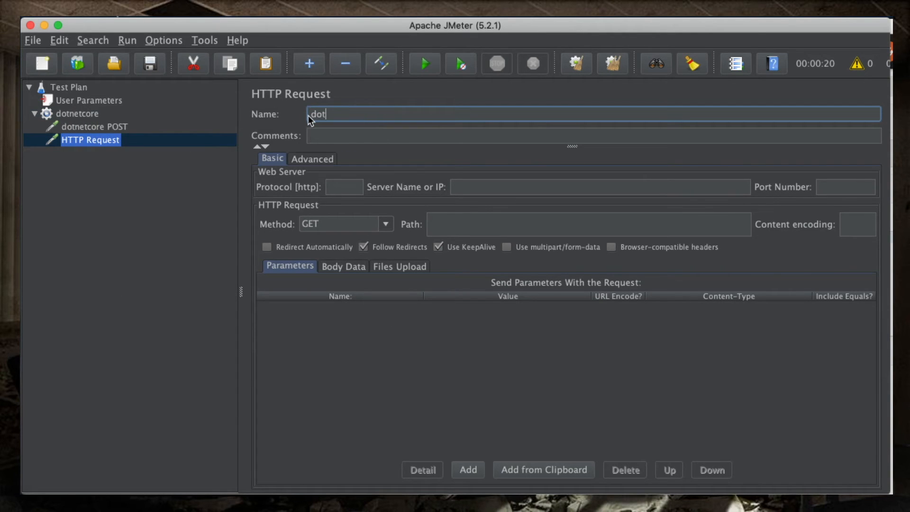
text(netcore GET)
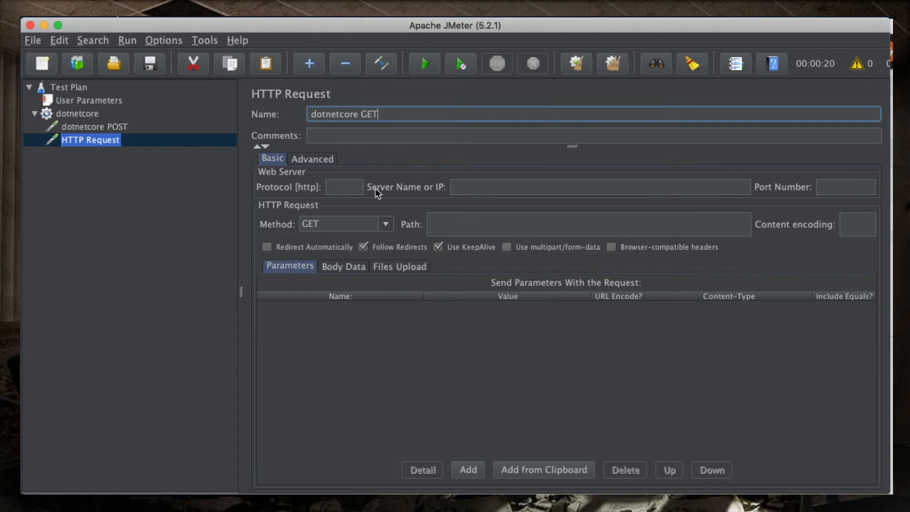
text(https)
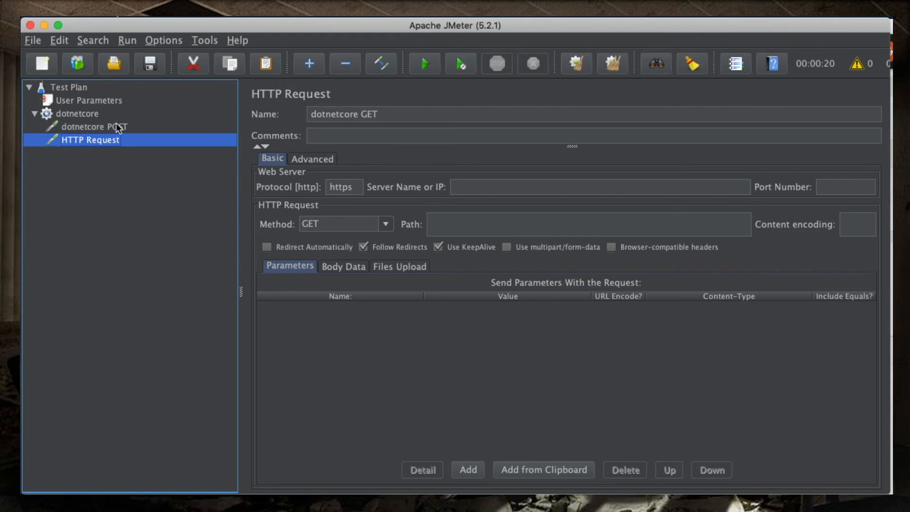
click(95, 126)
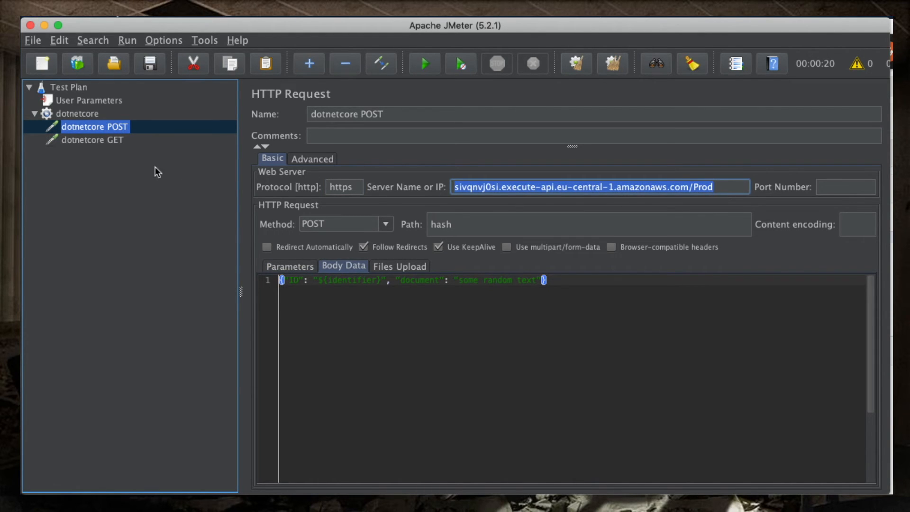
click(93, 139)
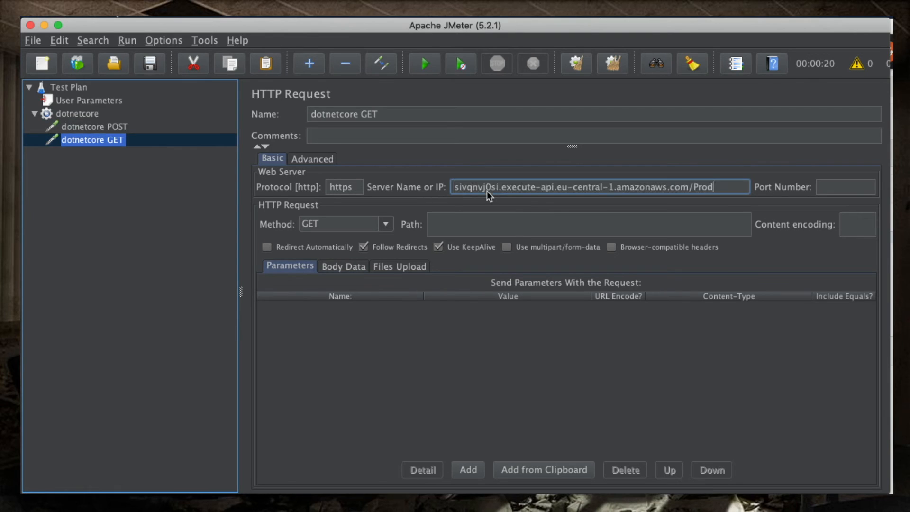
text(hash)
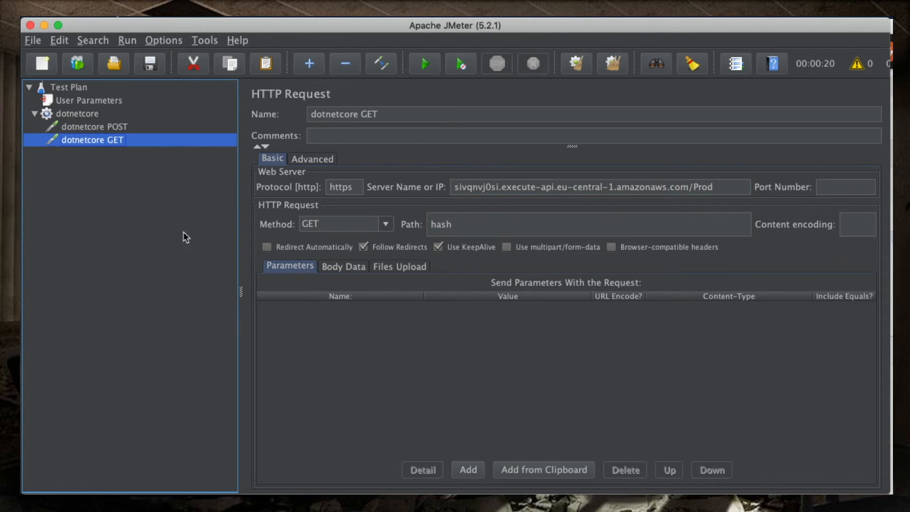
mouse_move(300, 269)
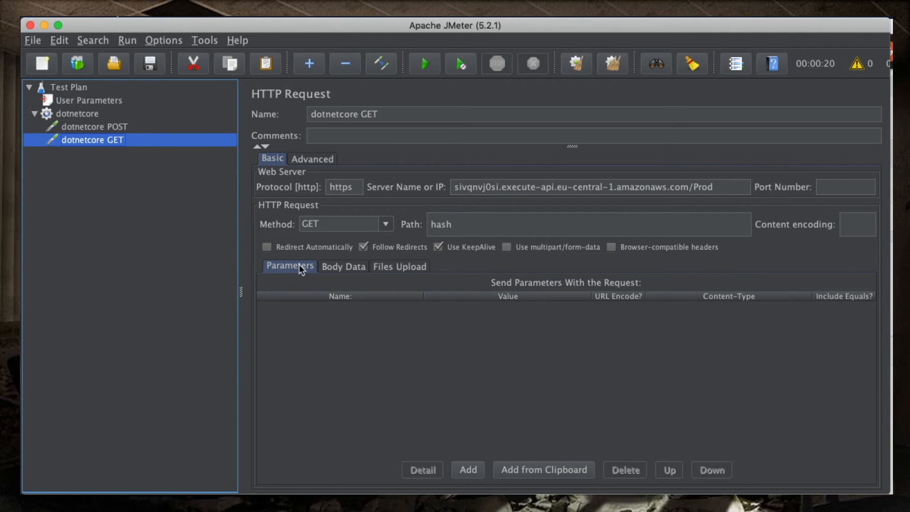
mouse_move(297, 289)
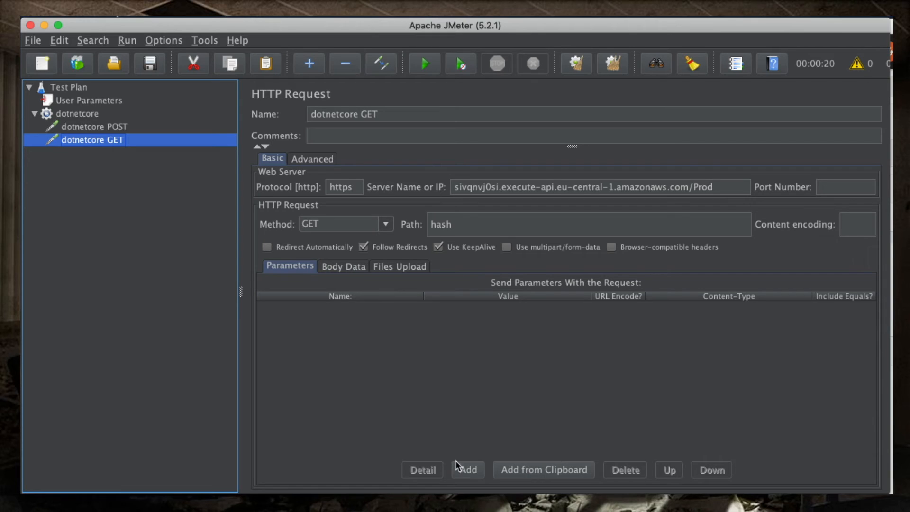
Step: Give the dotnetcore GET request a parameter named id with value ${identifier}
click(468, 470)
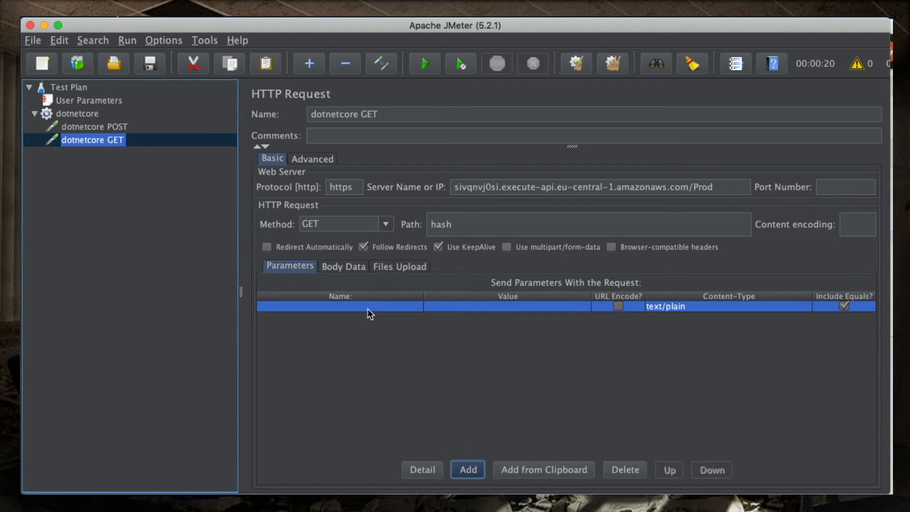
click(339, 307)
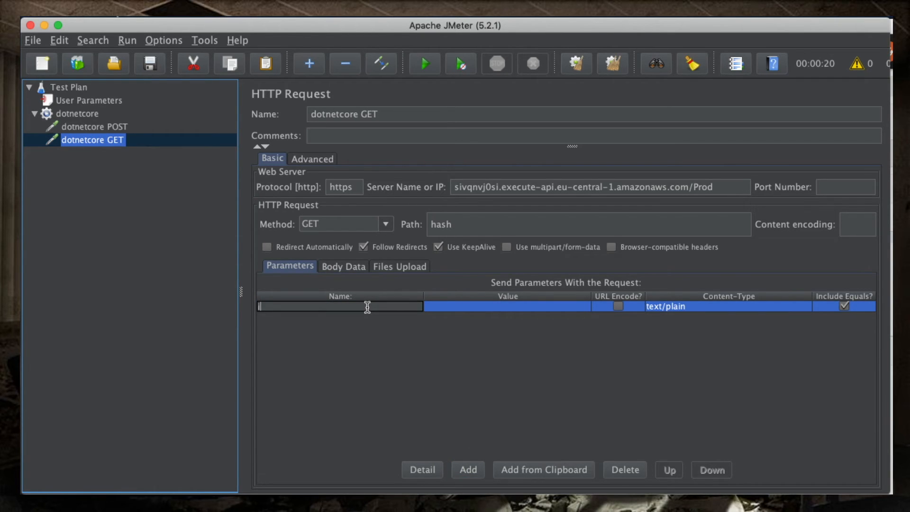
text(id)
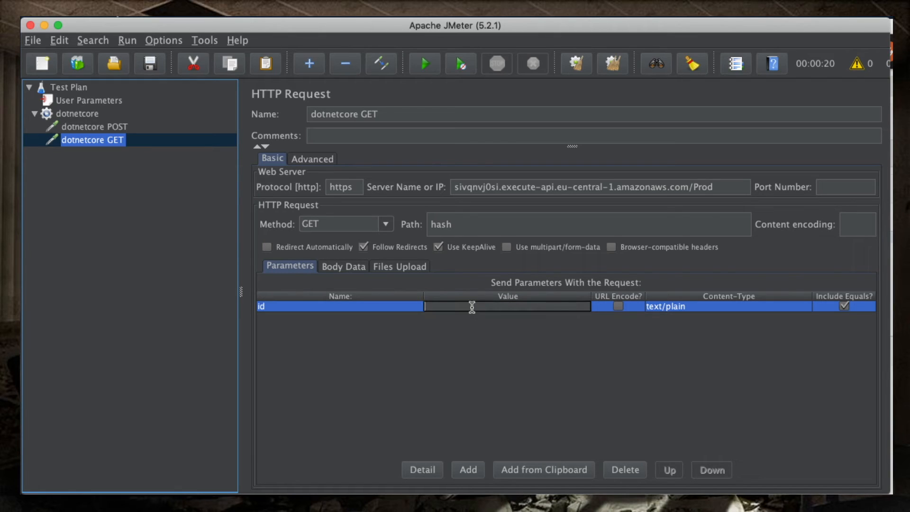
text(s)
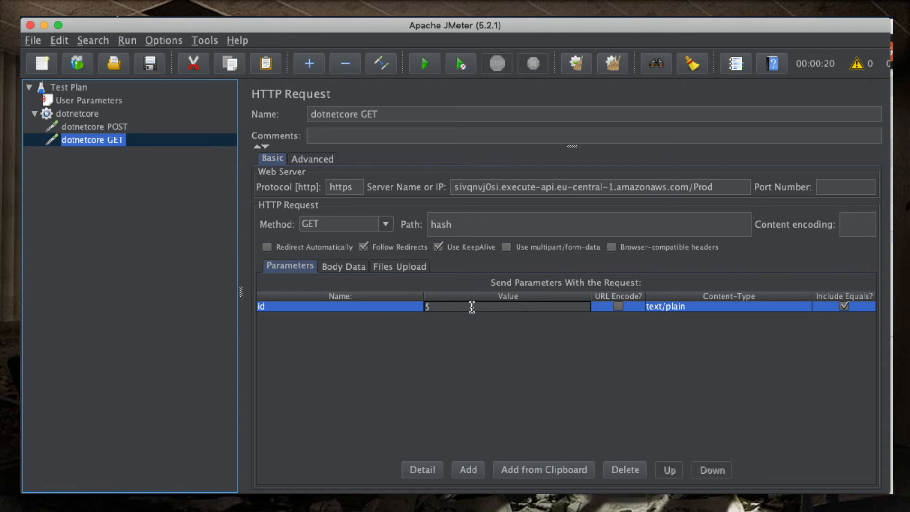
text({identifier)
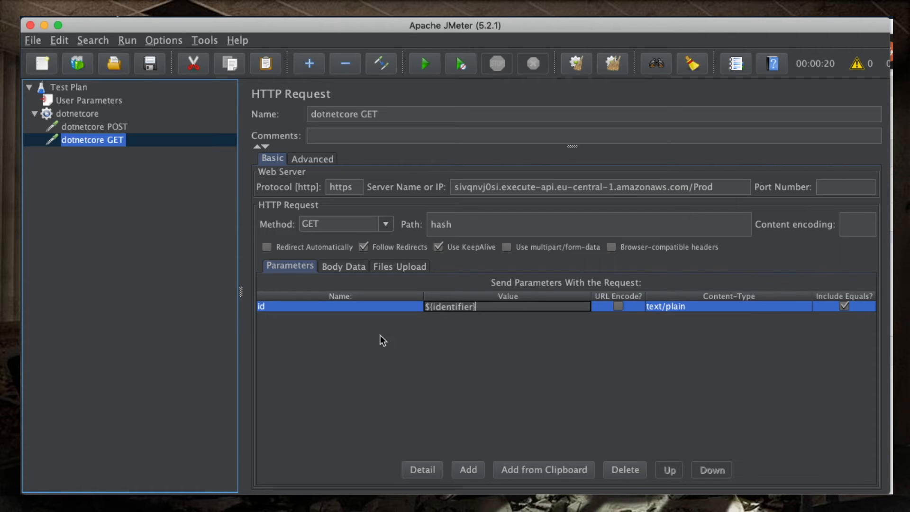
click(91, 126)
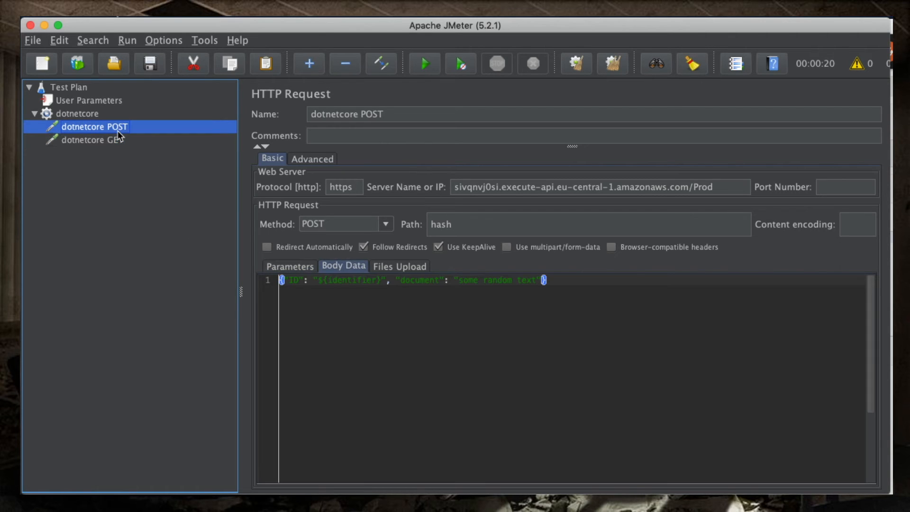
click(92, 140)
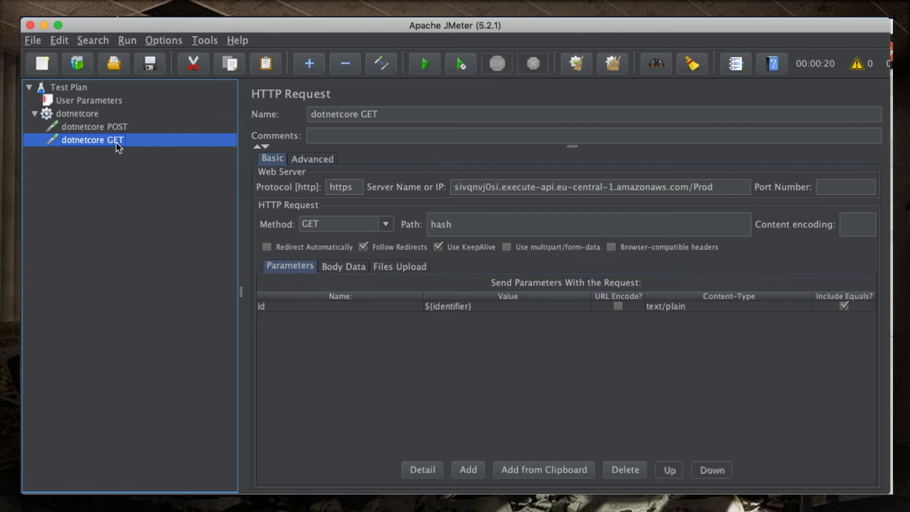
mouse_move(103, 163)
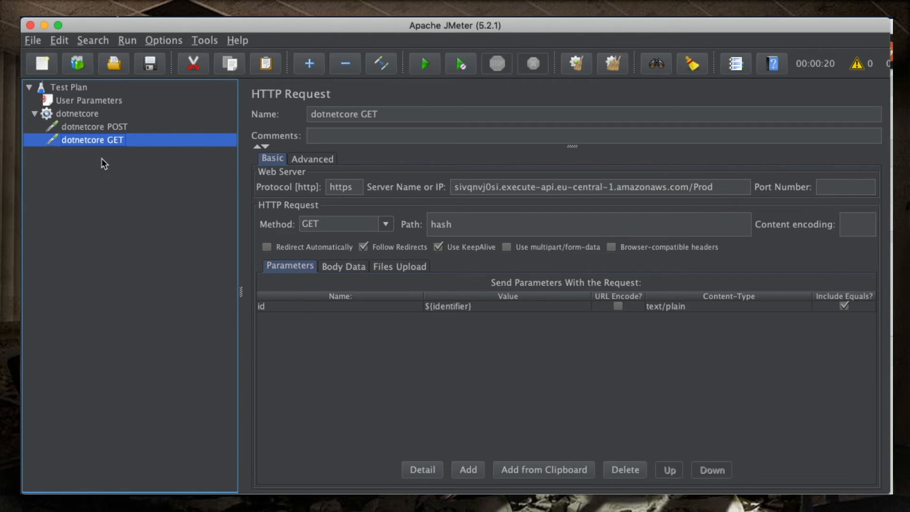
click(77, 113)
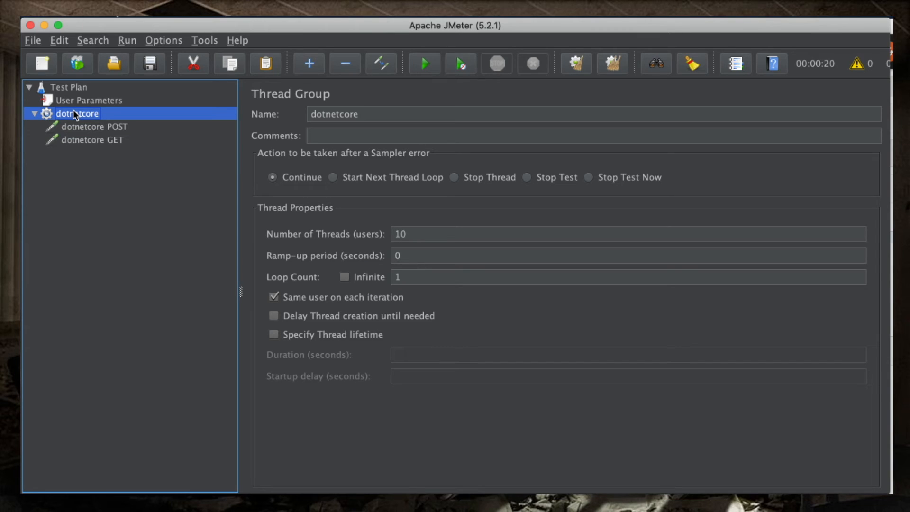
Step: Copy the dotnetcore thread group into the Test Plan and rename the copy python
right_click(77, 113)
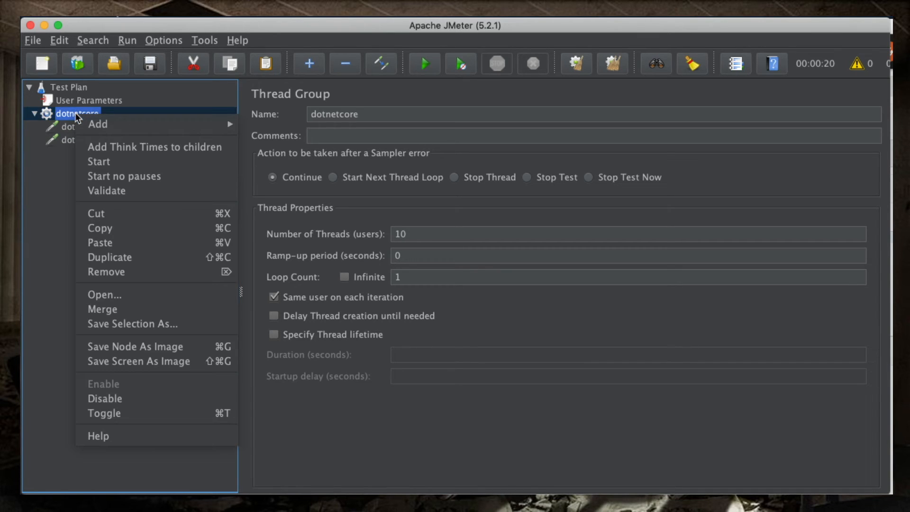
mouse_move(122, 243)
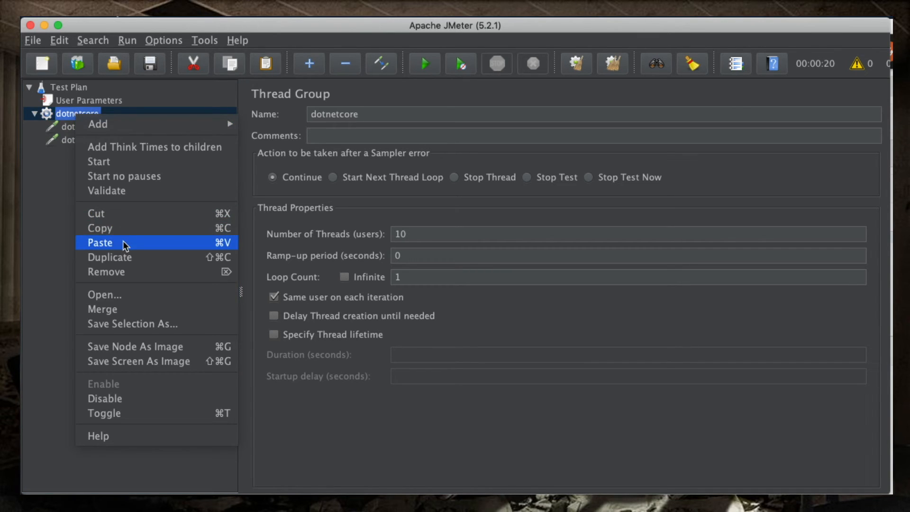
click(99, 243)
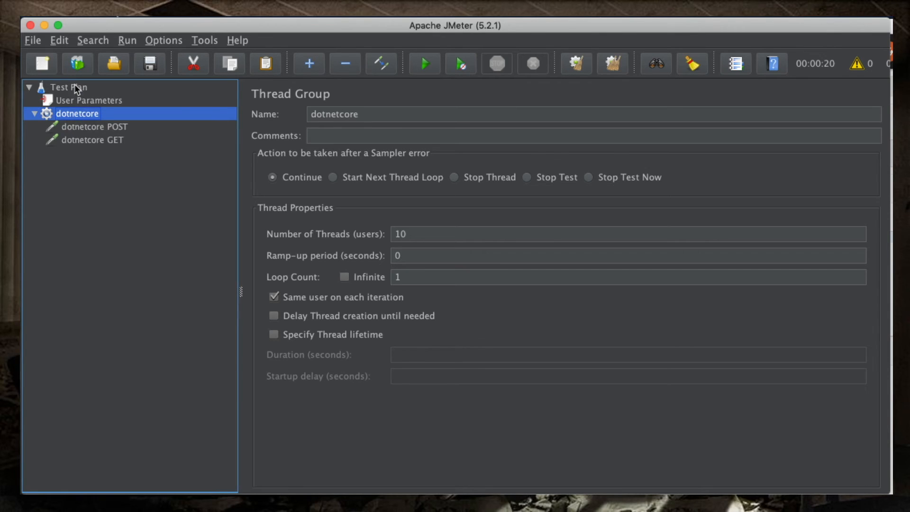
click(70, 88)
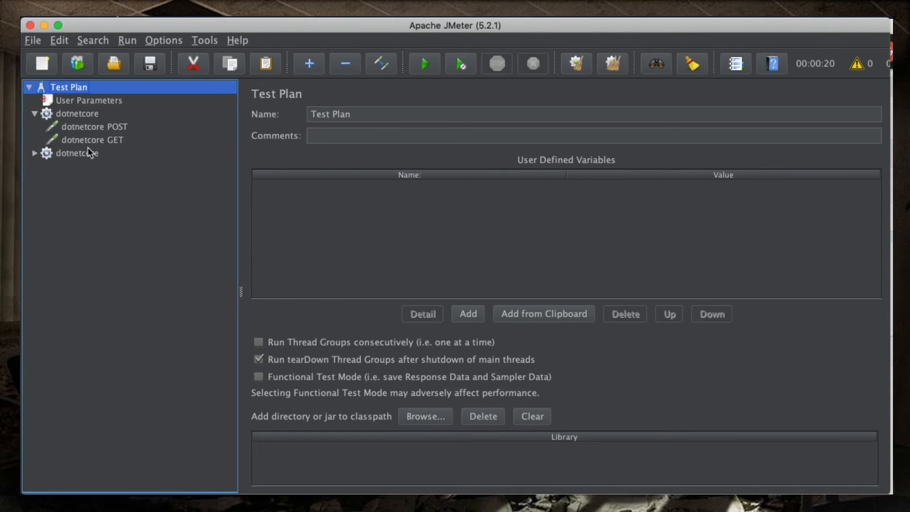
click(79, 152)
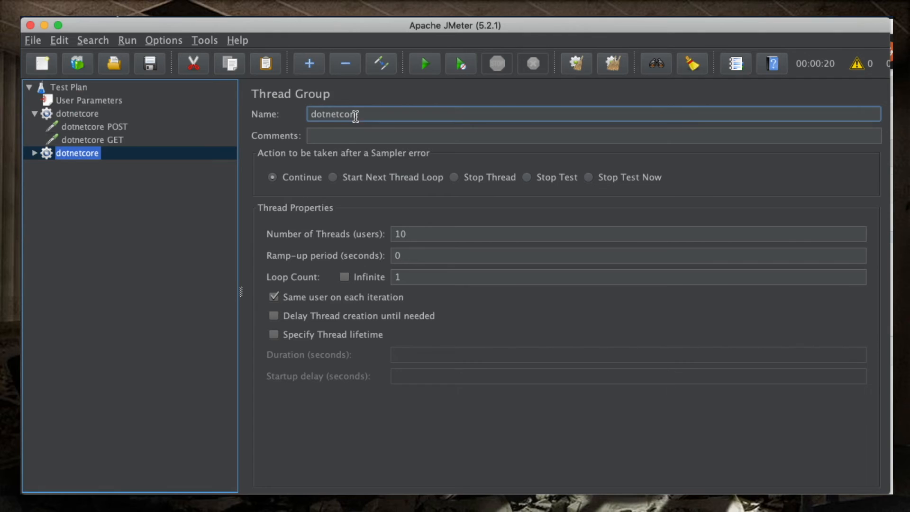
text(p)
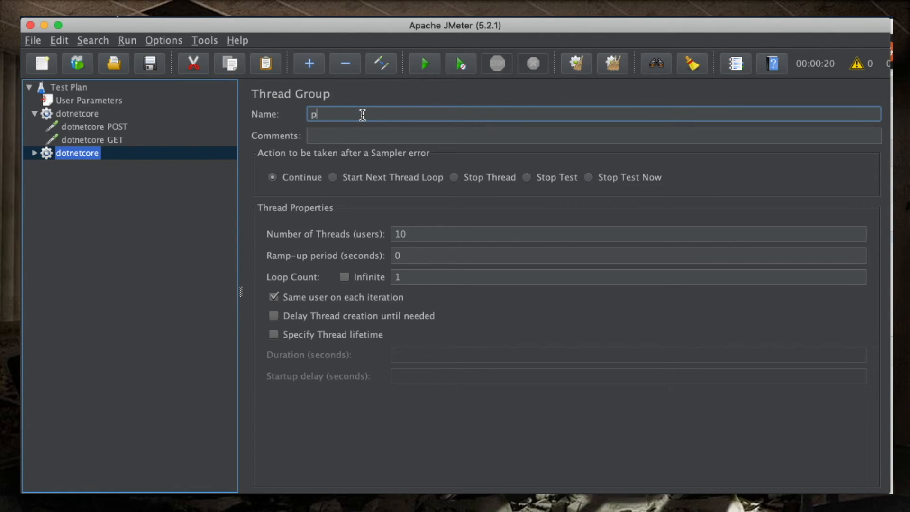
Step: Rename the copied samplers python POST and python GET, pointing them at the xlrnptq9n1 server
click(94, 166)
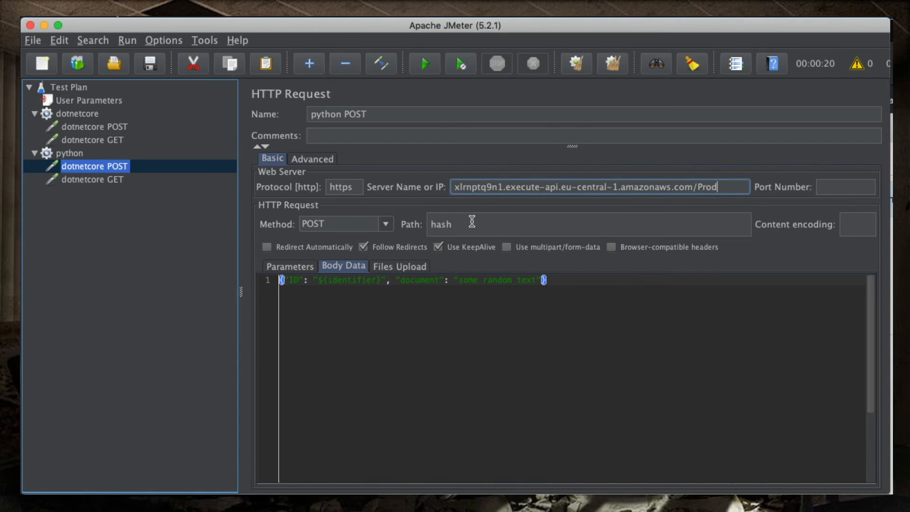
click(92, 179)
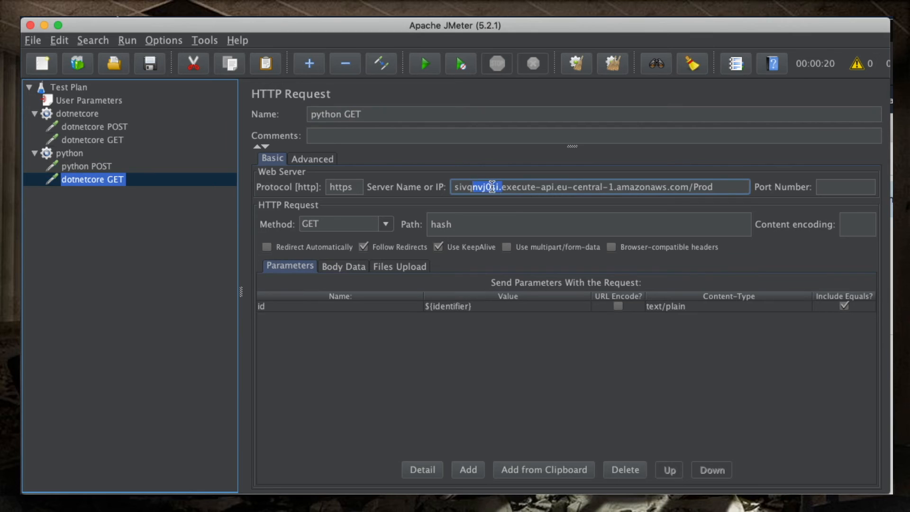
click(85, 179)
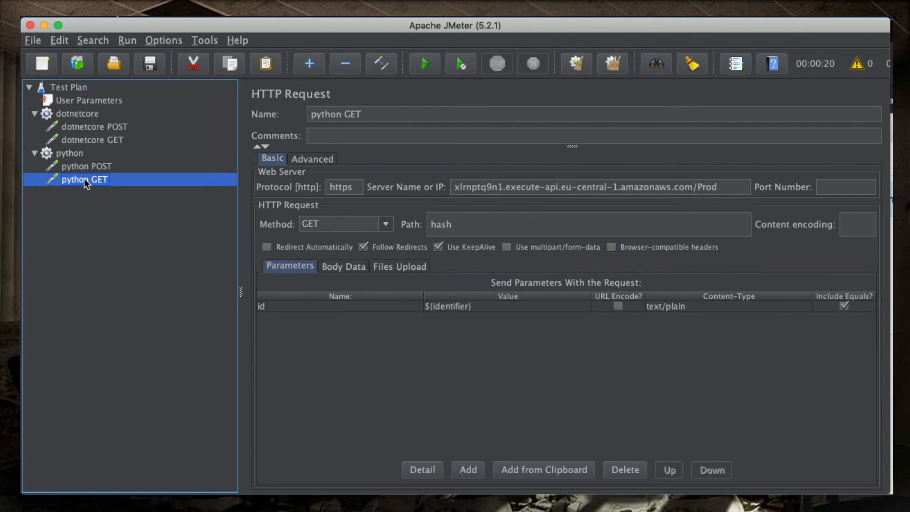
click(72, 86)
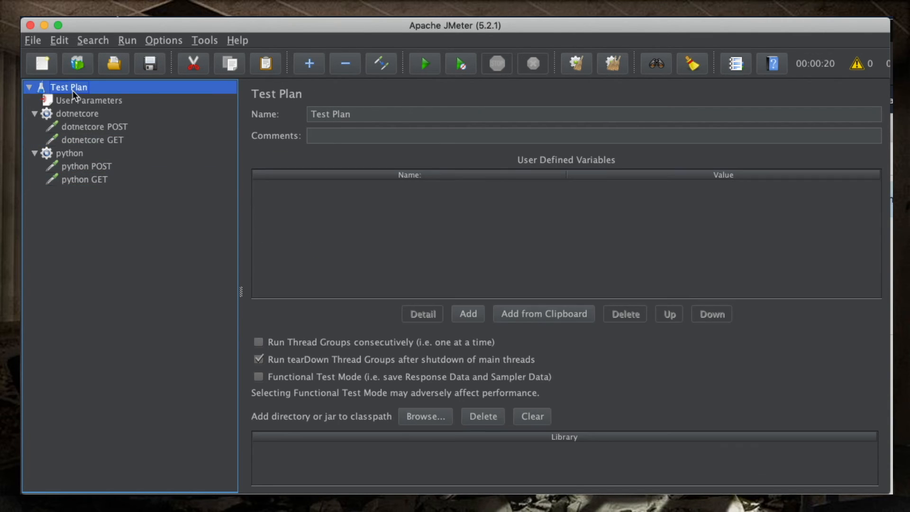
Step: Add a Summary Report listener directly under the Test Plan
right_click(68, 87)
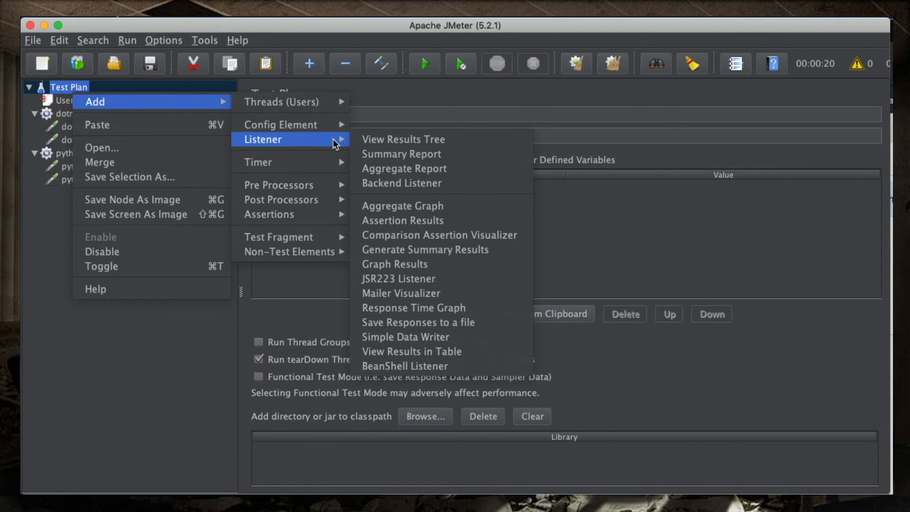
click(401, 154)
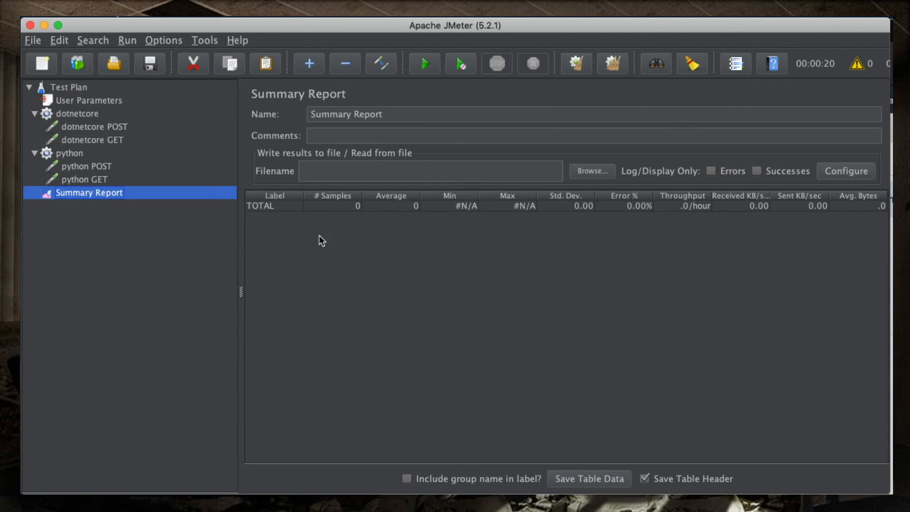
mouse_move(348, 228)
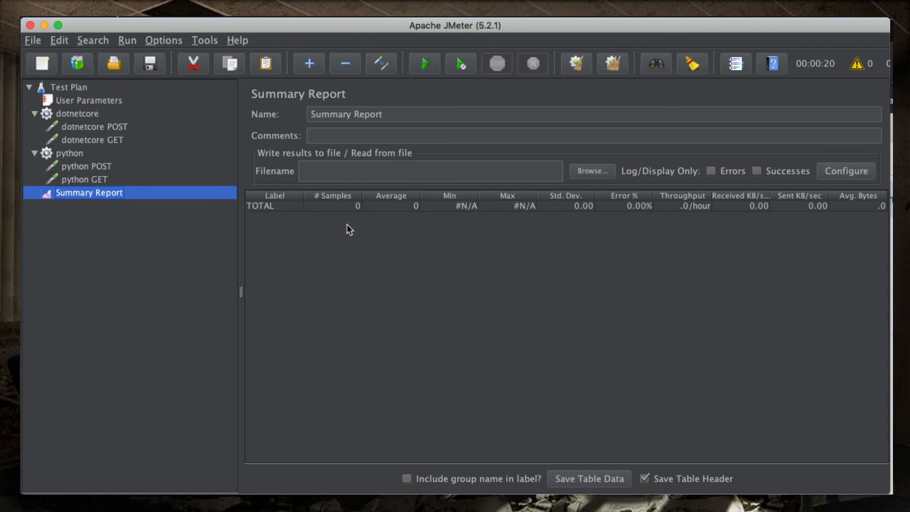
mouse_move(124, 209)
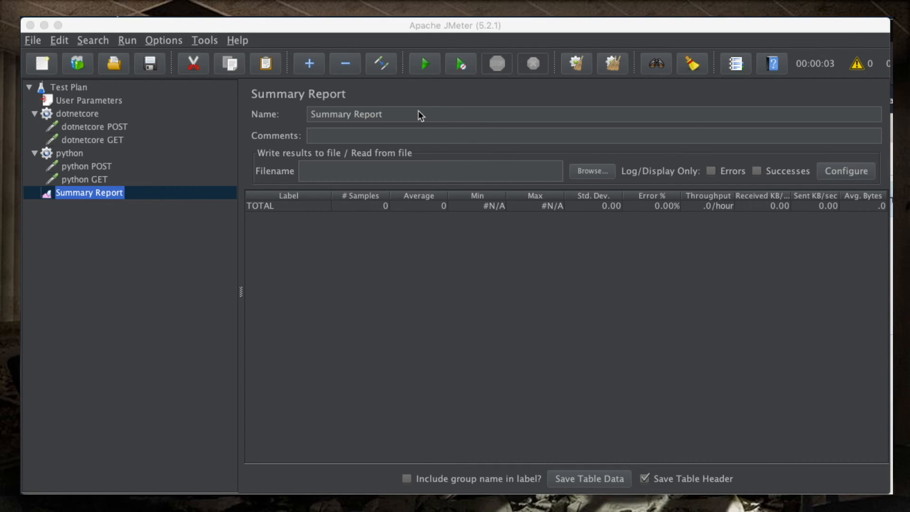
Step: Run the test plan without saving and review the 40-sample Summary Report results
click(424, 63)
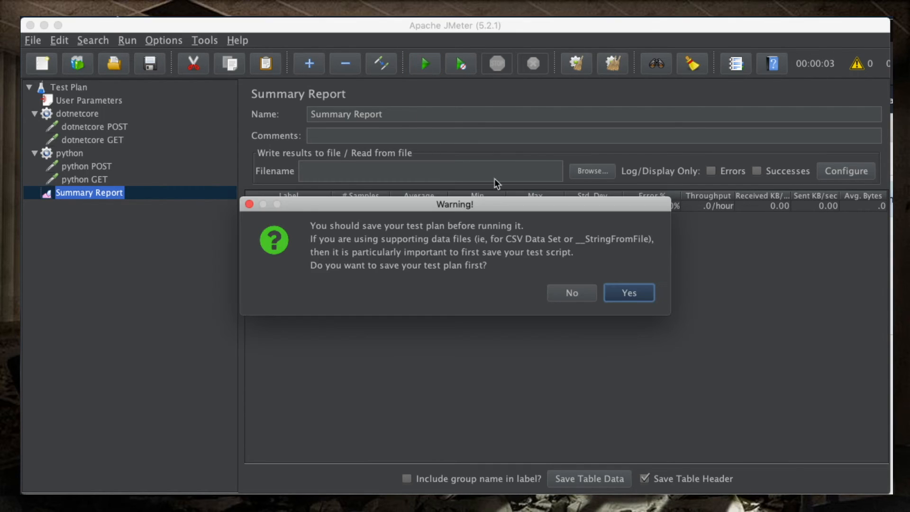
click(572, 293)
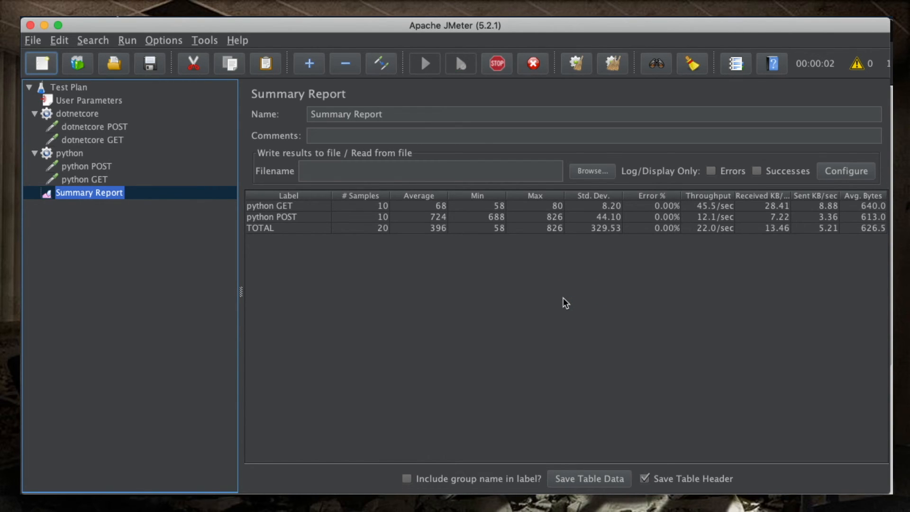
click(424, 63)
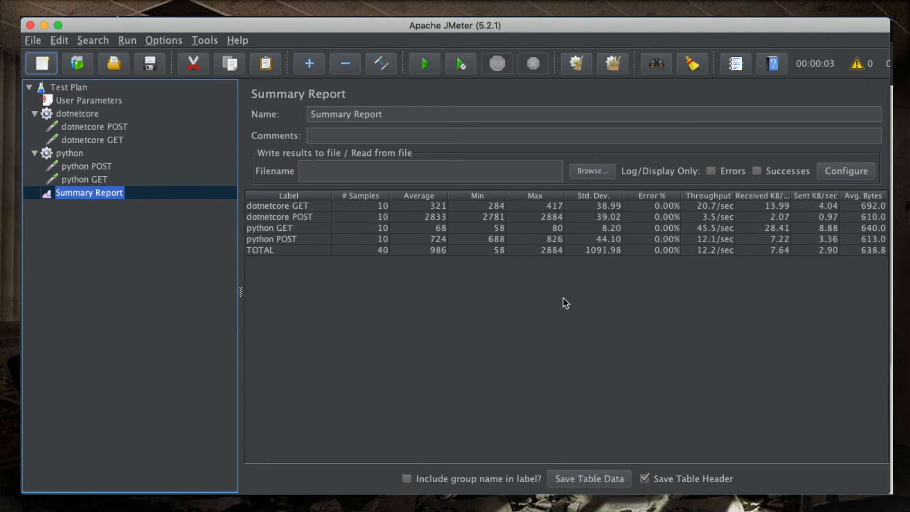
mouse_move(554, 245)
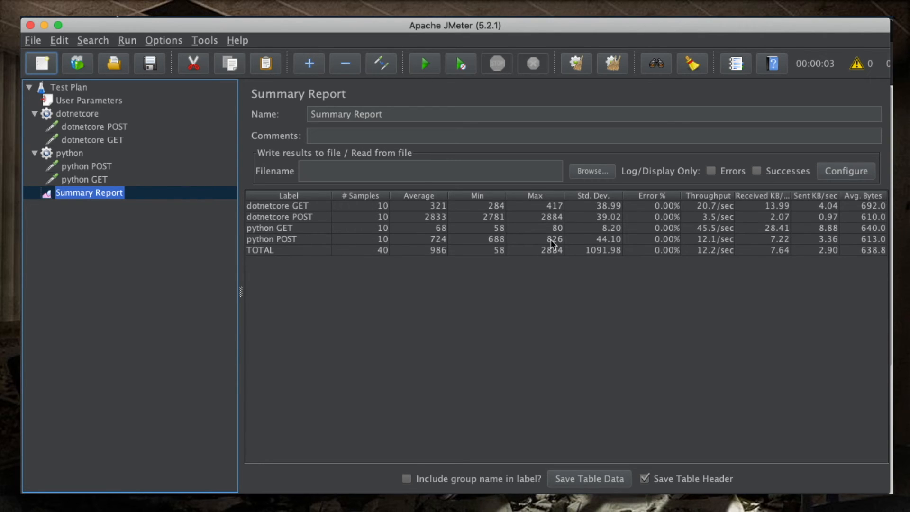
mouse_move(552, 222)
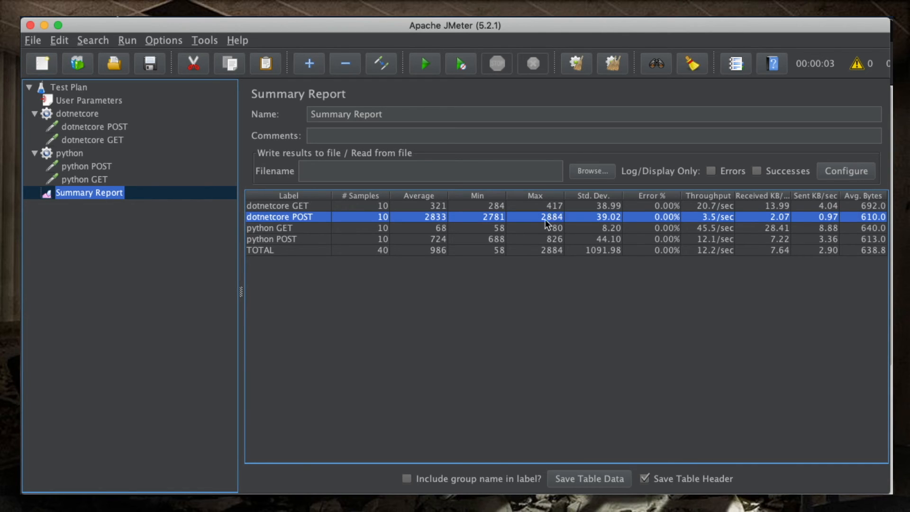
mouse_move(560, 246)
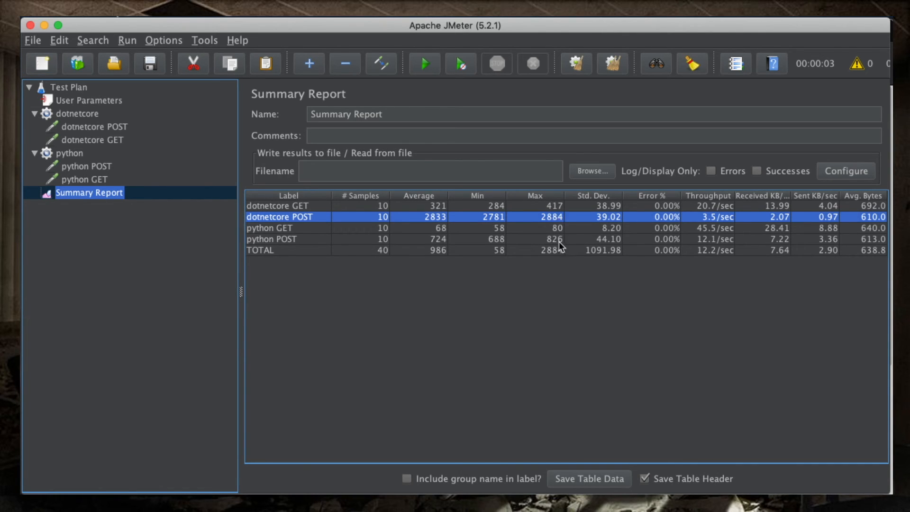
mouse_move(550, 220)
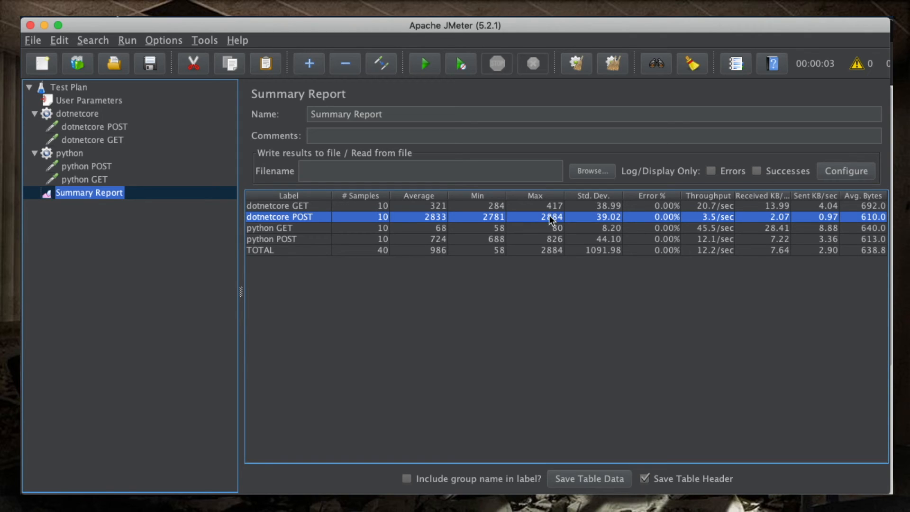
mouse_move(560, 250)
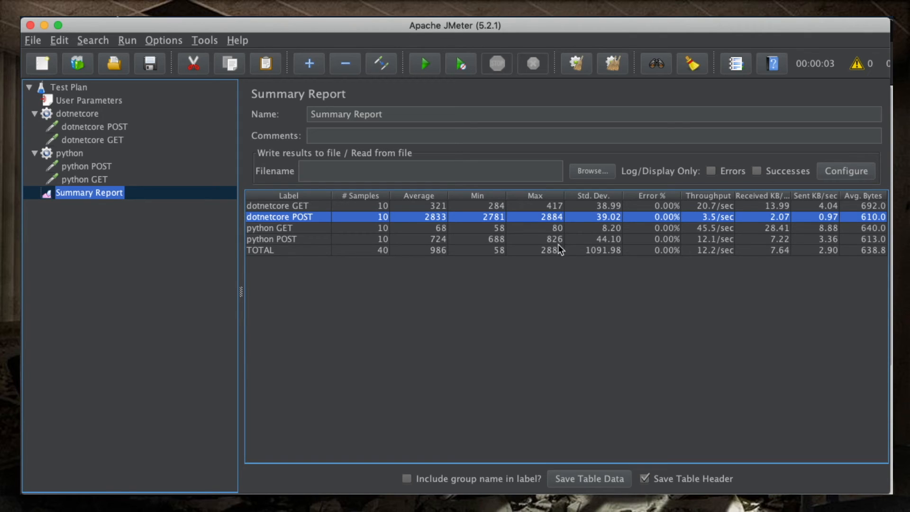
mouse_move(539, 232)
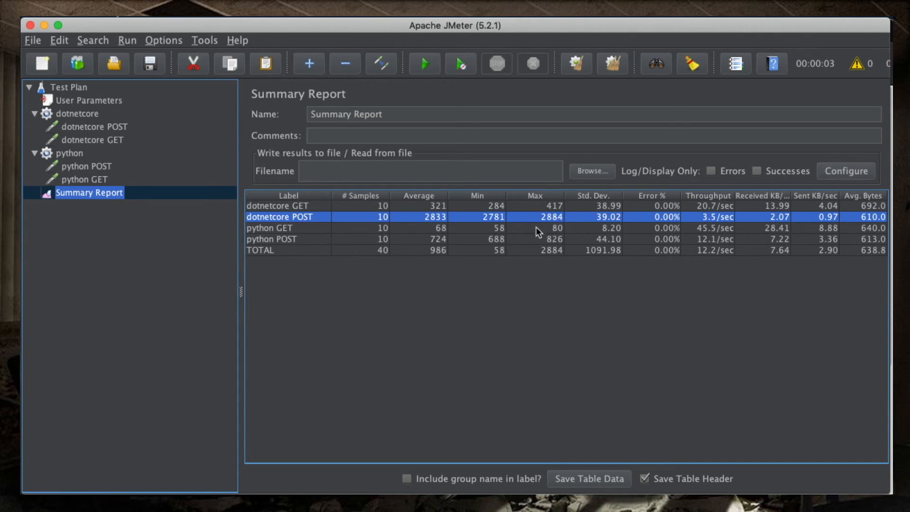
mouse_move(432, 227)
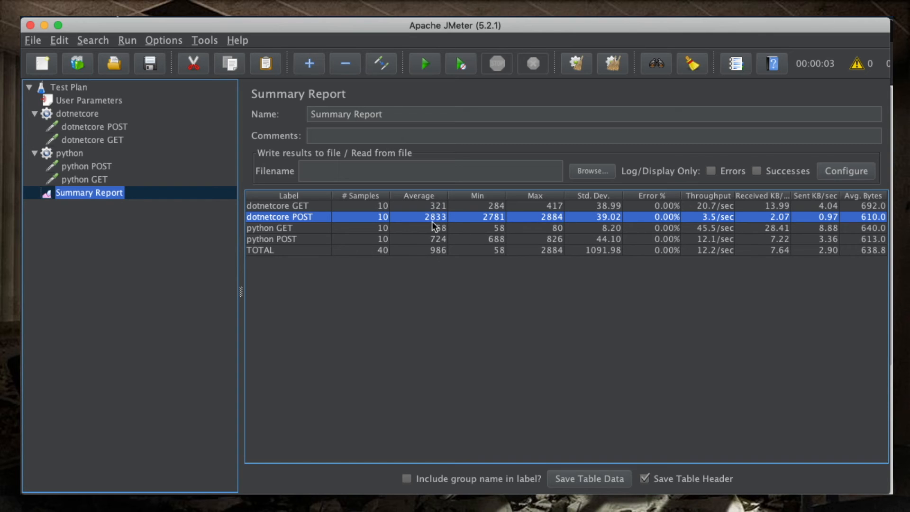
mouse_move(452, 250)
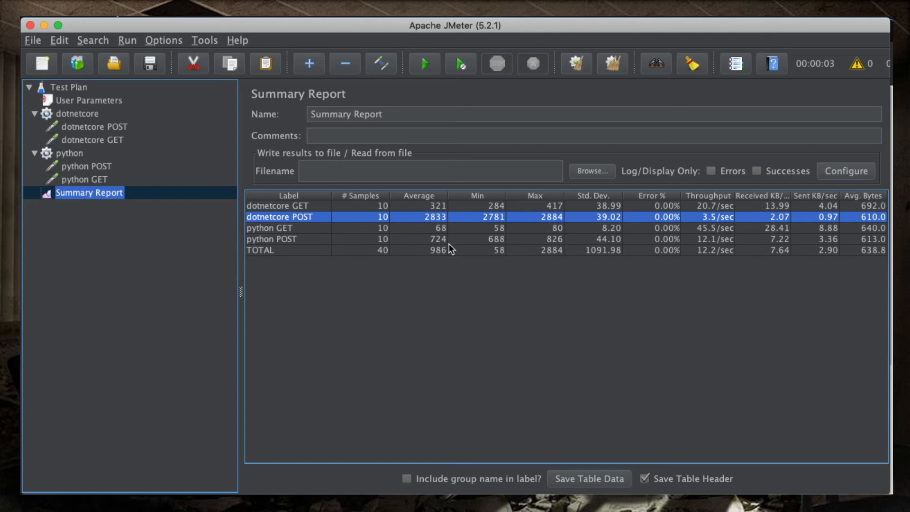
mouse_move(447, 232)
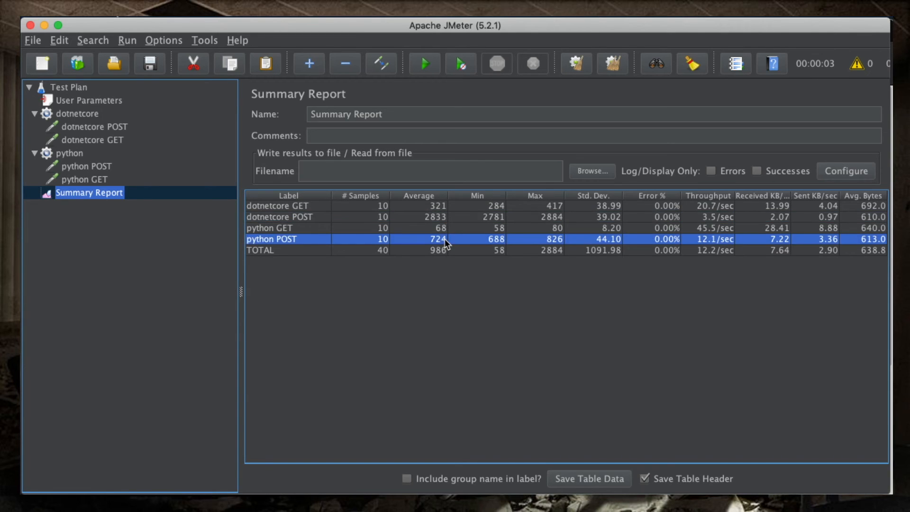
click(279, 217)
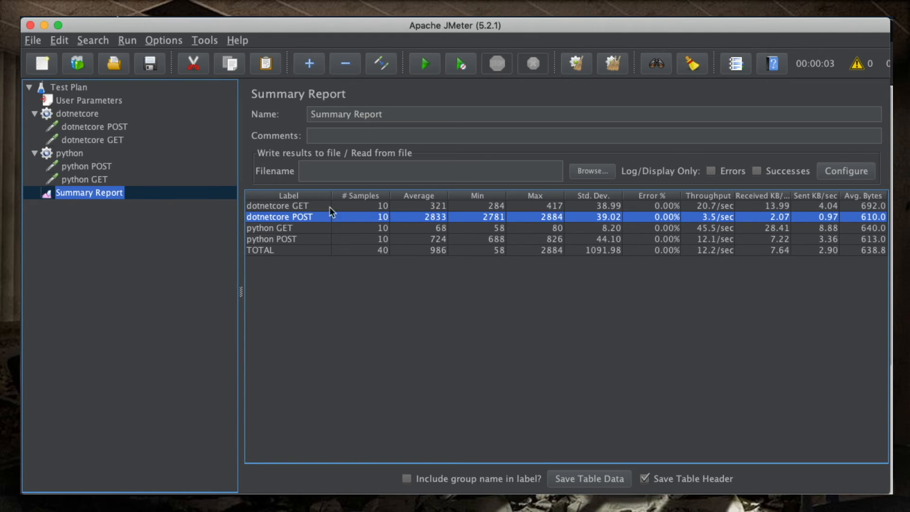
click(78, 113)
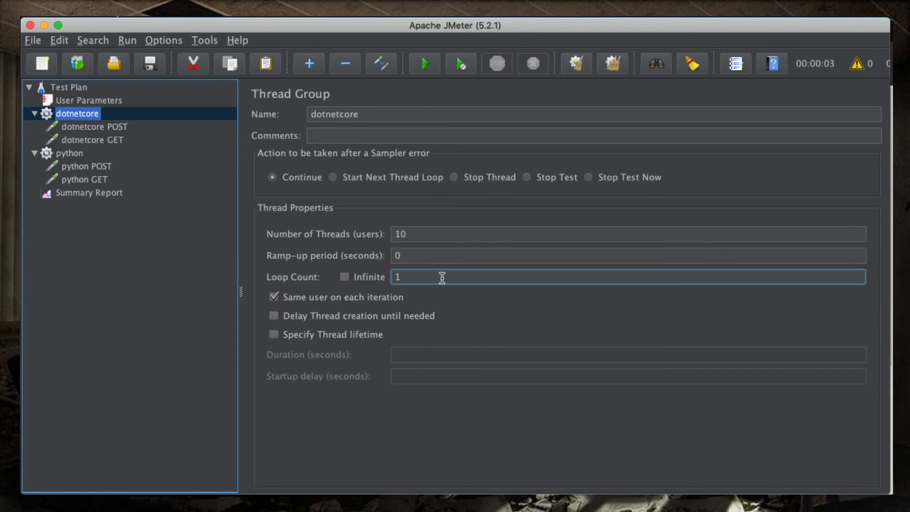
Step: Change Loop Count to 500 in dotnetcore, then in python, and select Summary Report
text(0)
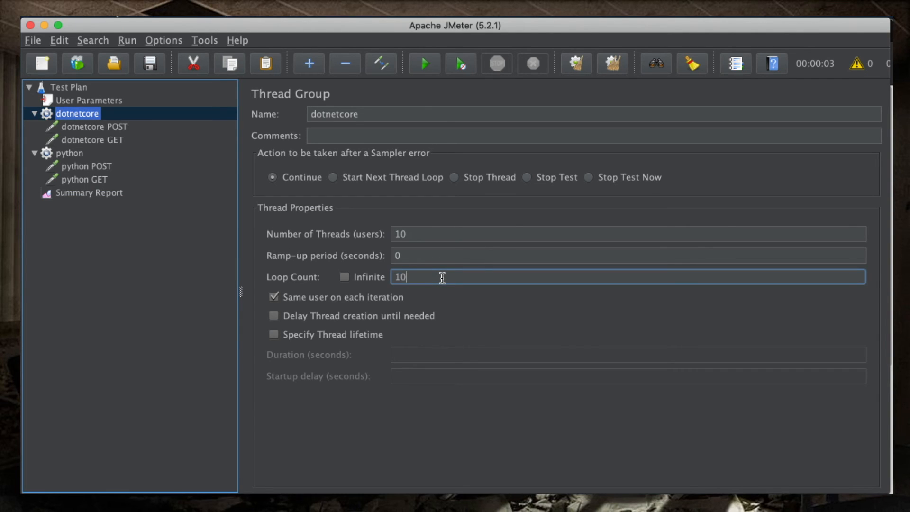
text(00)
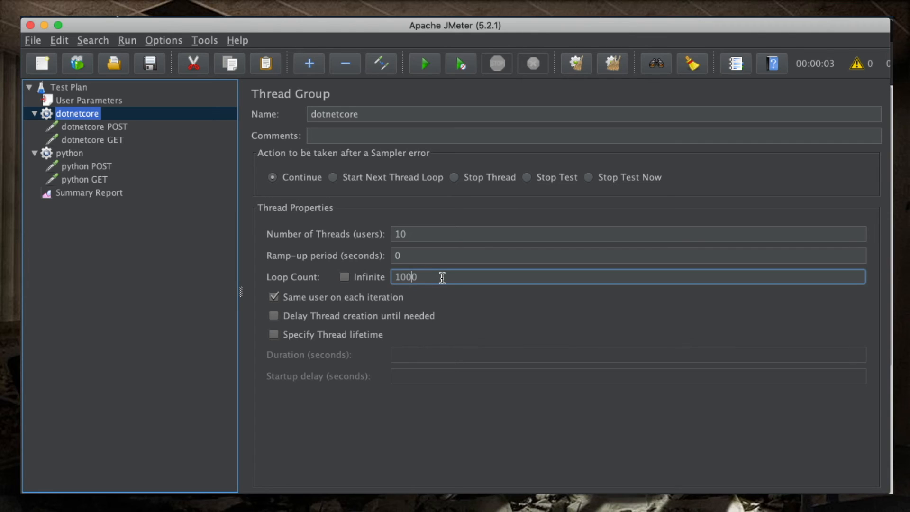
text(500)
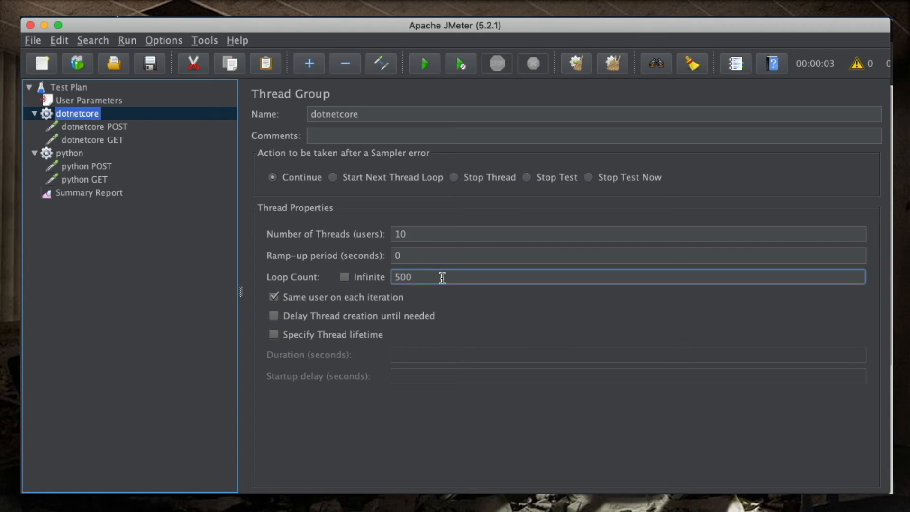
click(70, 153)
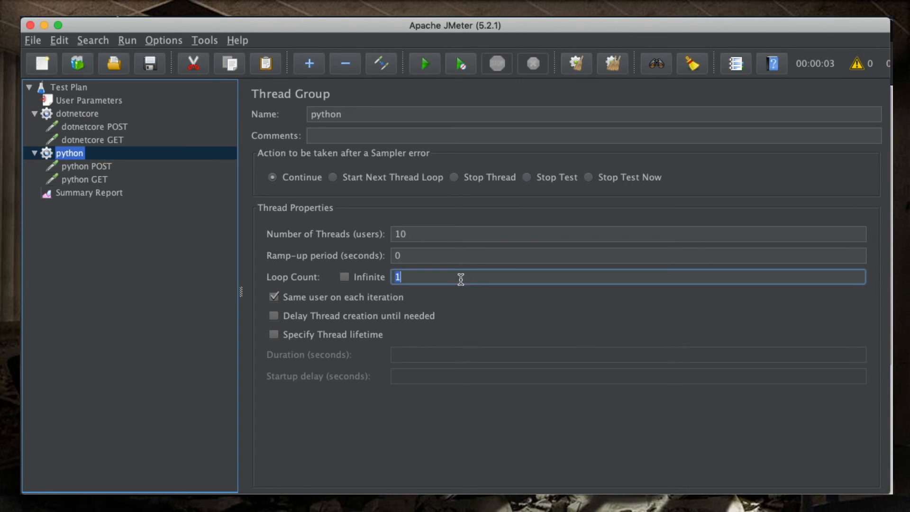
text(50)
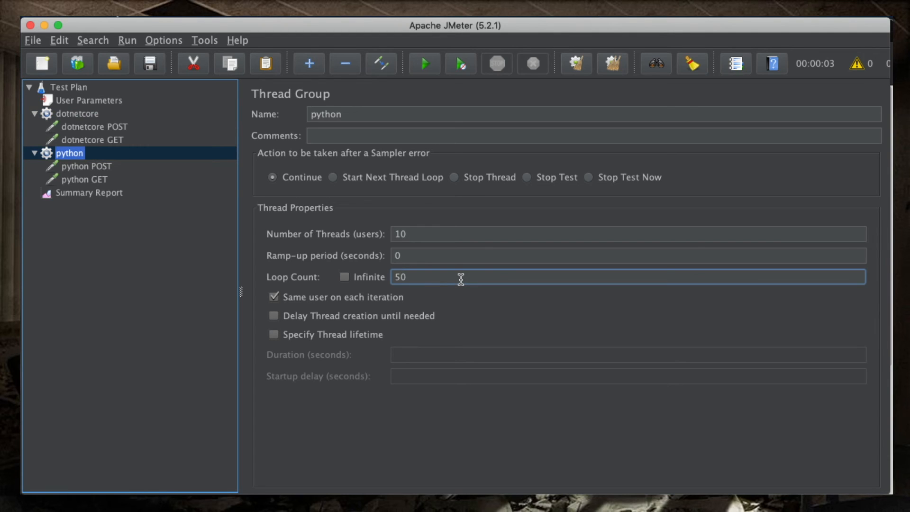
text(0)
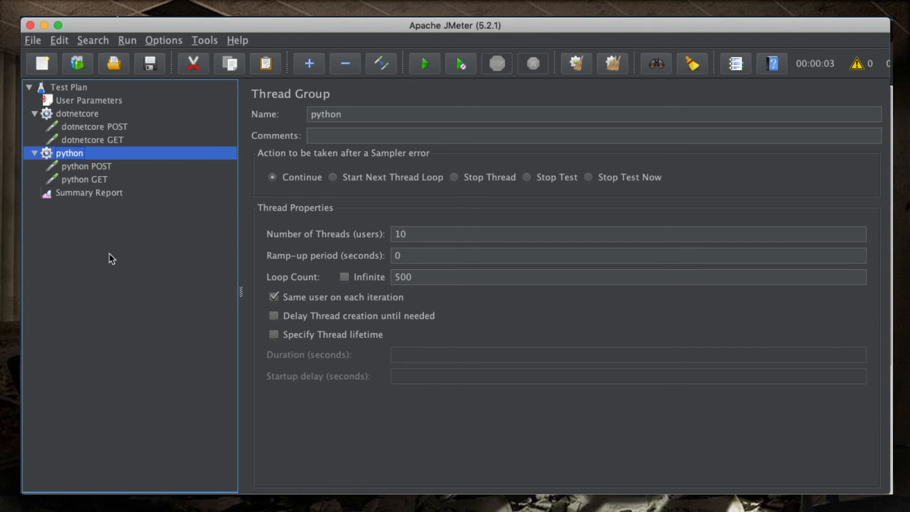
click(89, 193)
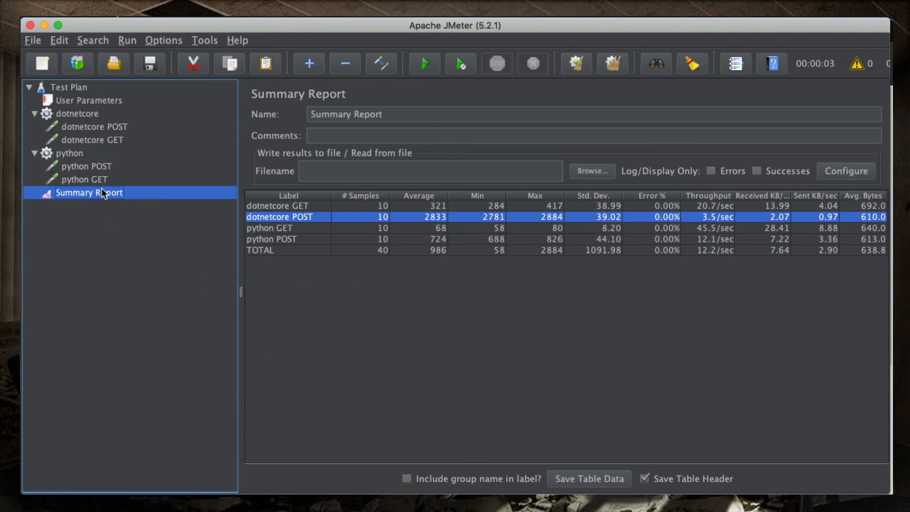
mouse_move(306, 95)
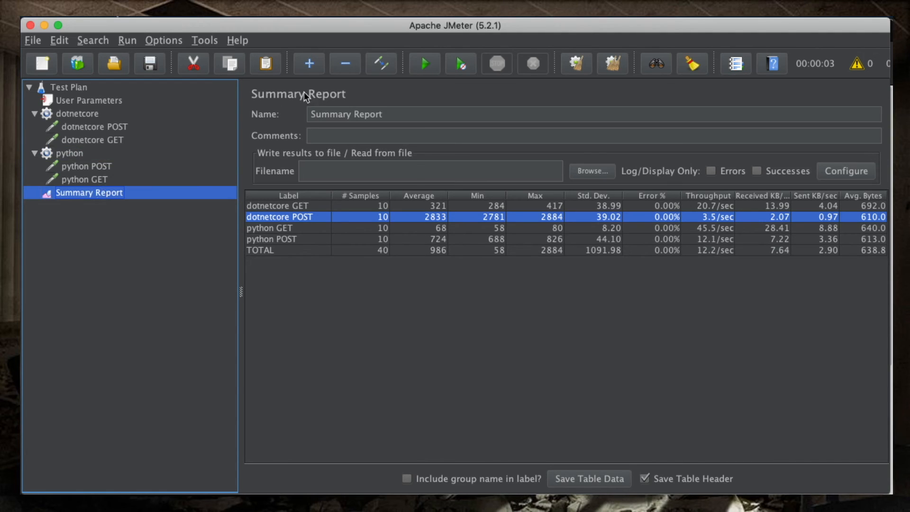
mouse_move(612, 64)
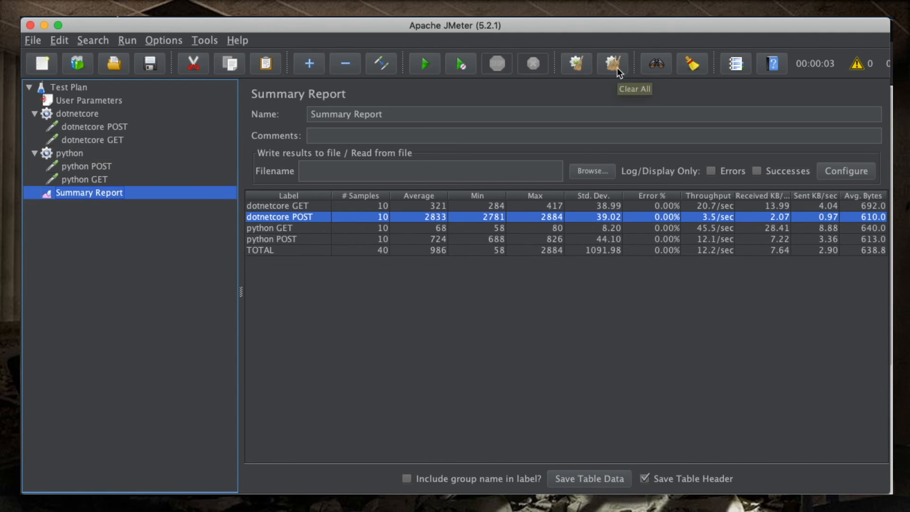
Step: Clear old results, rerun without saving, and inspect the 5000-sample dotnetcore POST row
click(425, 63)
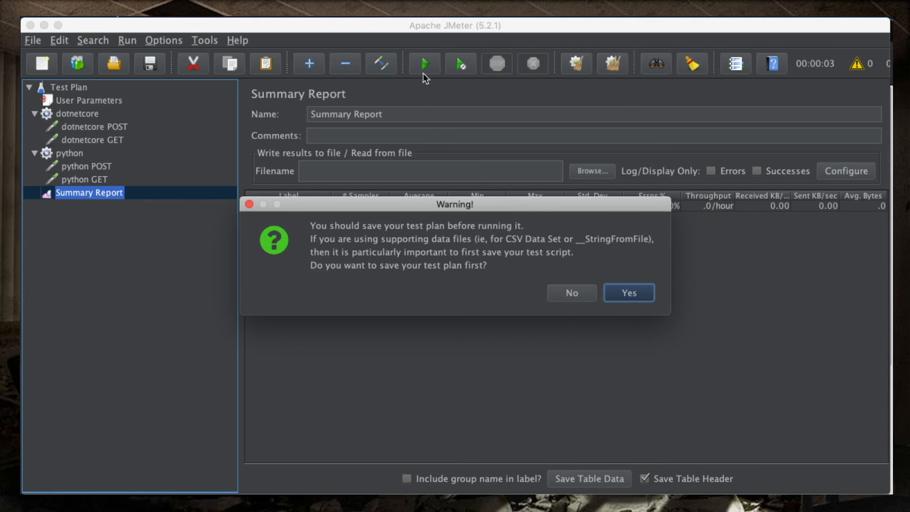
click(571, 292)
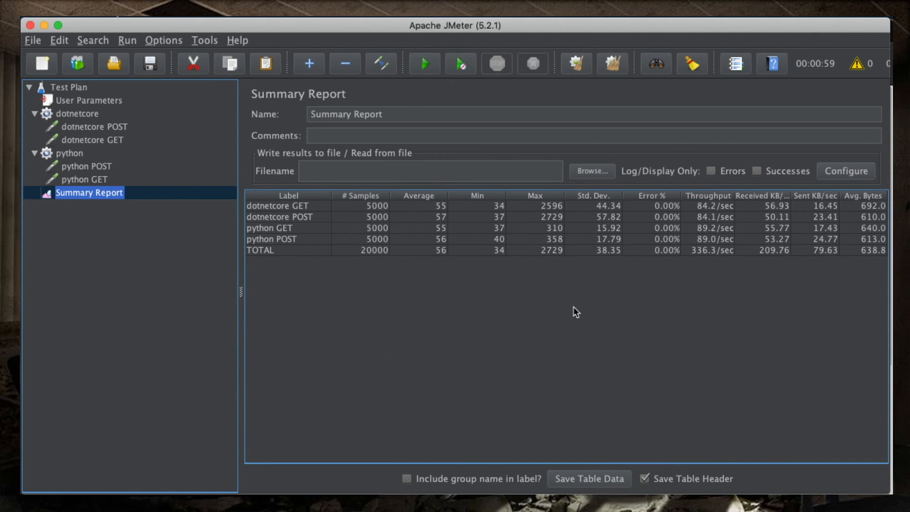
mouse_move(390, 279)
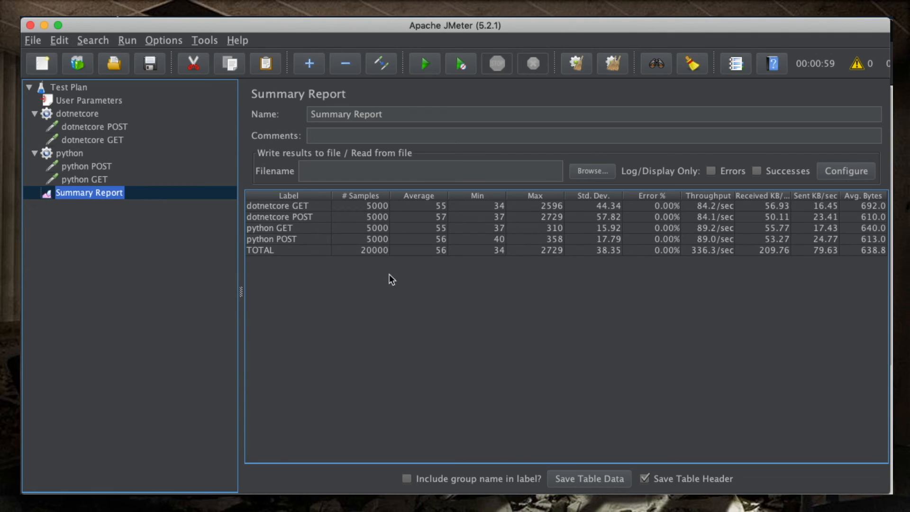
mouse_move(522, 210)
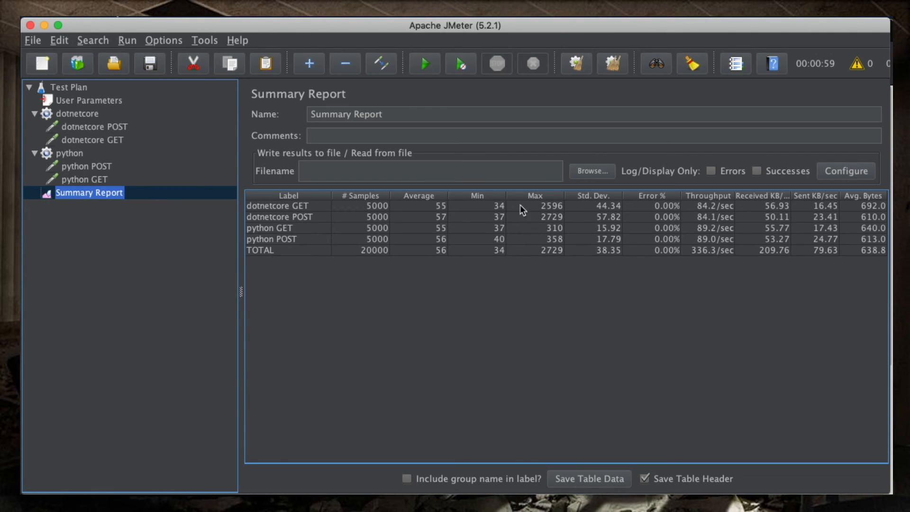
mouse_move(545, 215)
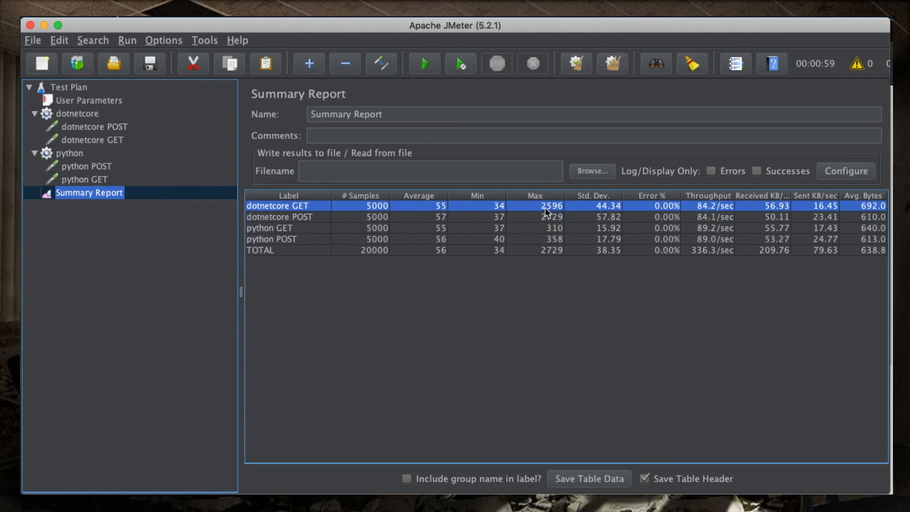
mouse_move(437, 215)
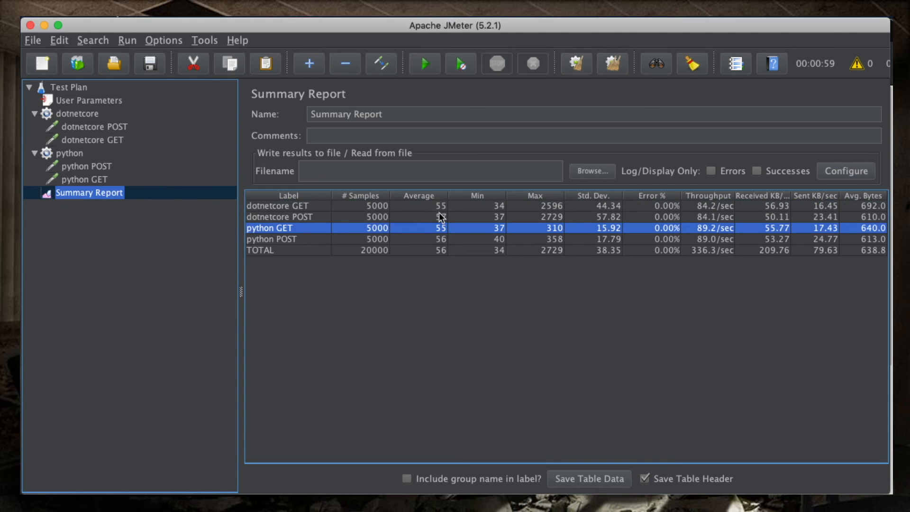
click(279, 217)
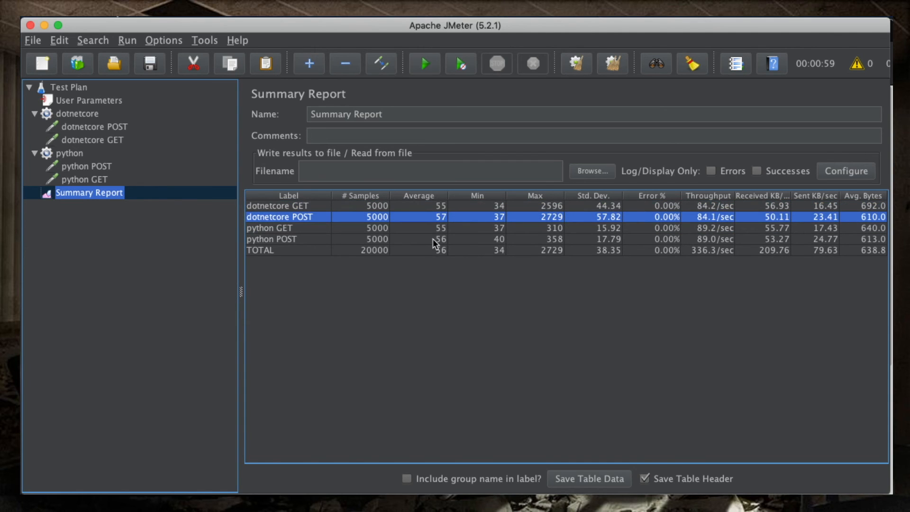
mouse_move(604, 68)
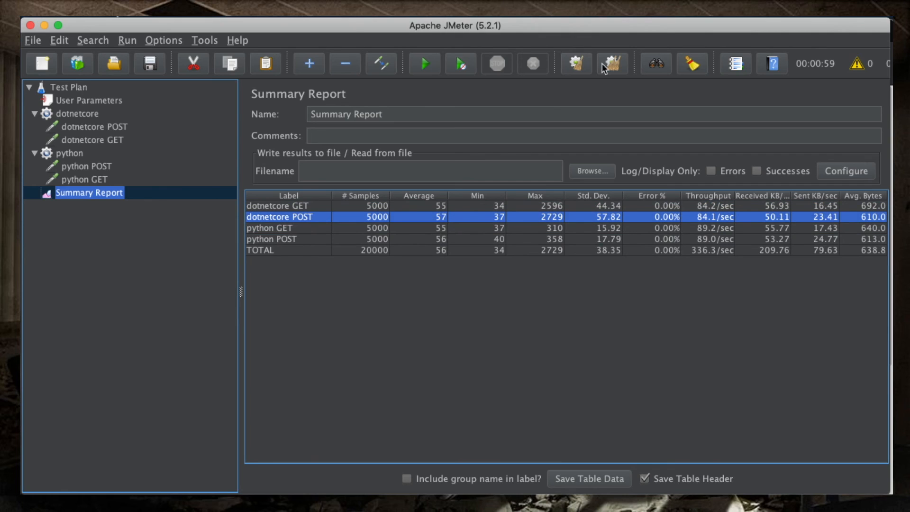
Step: Clear results, rerun, and inspect the dotnetcore POST, dotnetcore GET and python GET rows
click(423, 63)
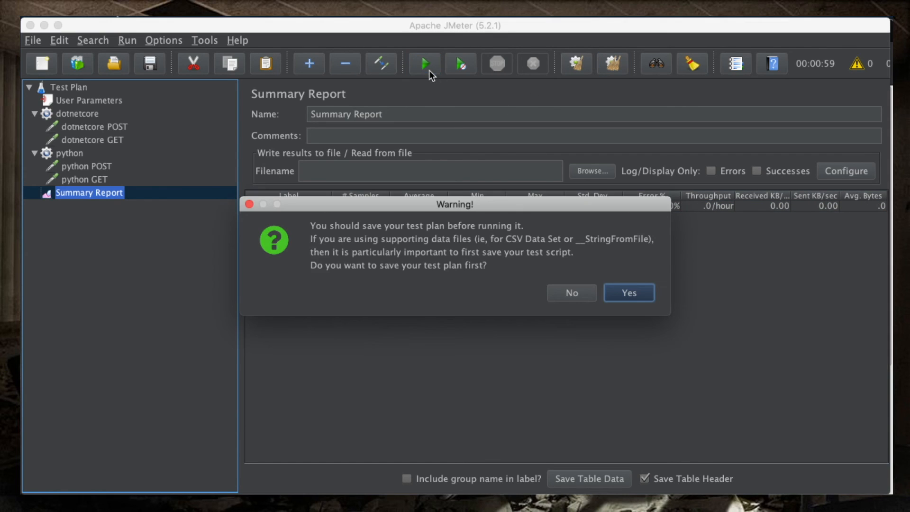
click(571, 293)
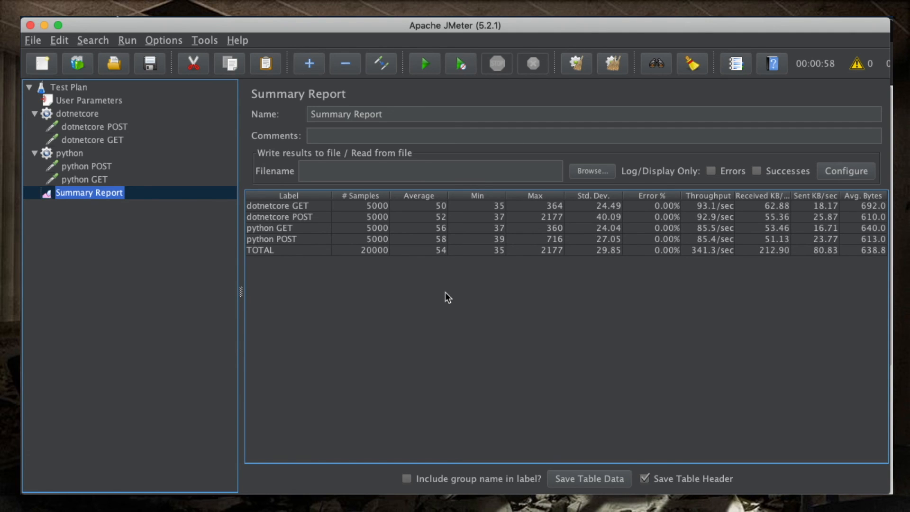
mouse_move(440, 234)
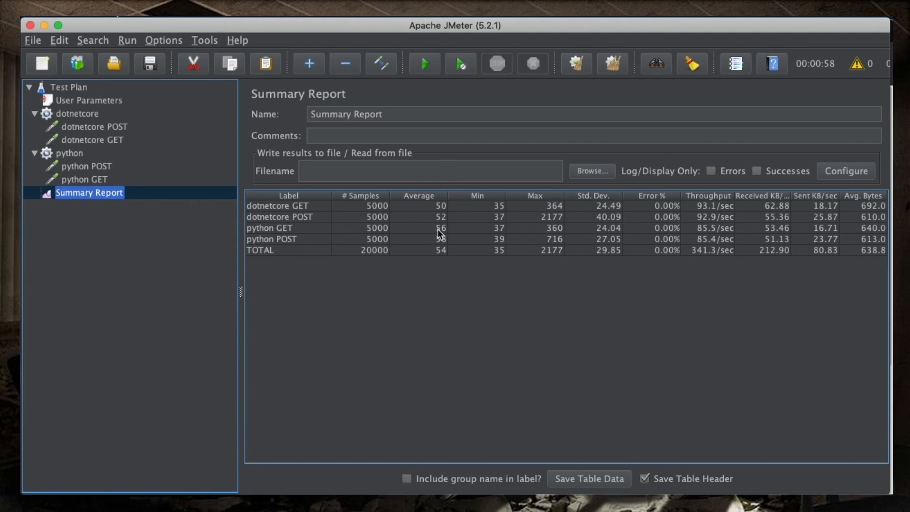
click(269, 228)
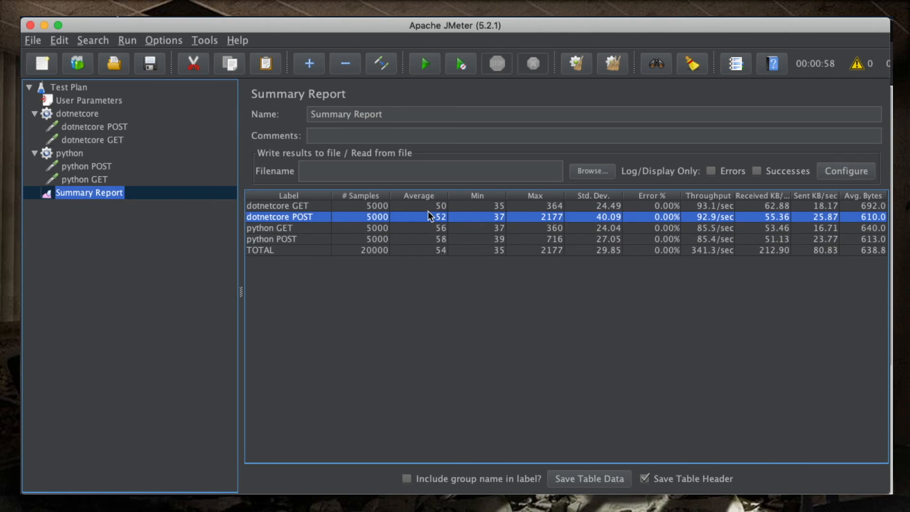
mouse_move(424, 223)
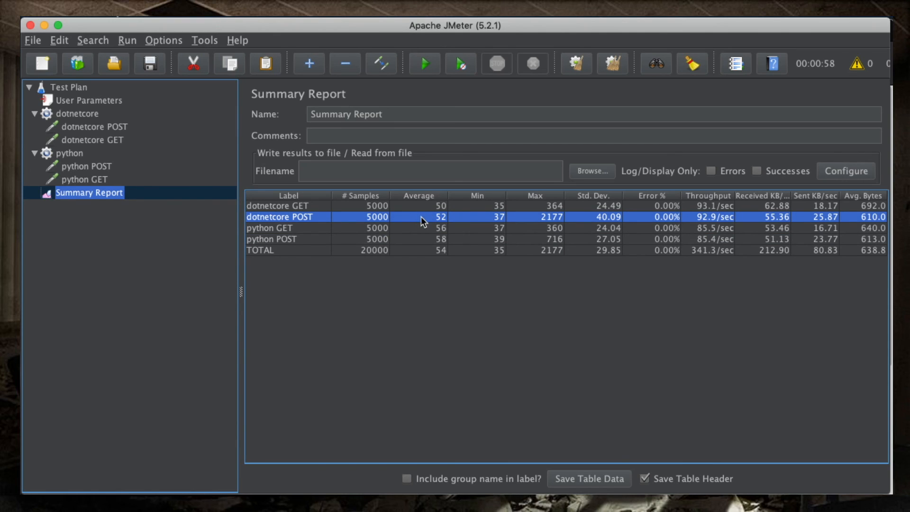
mouse_move(409, 223)
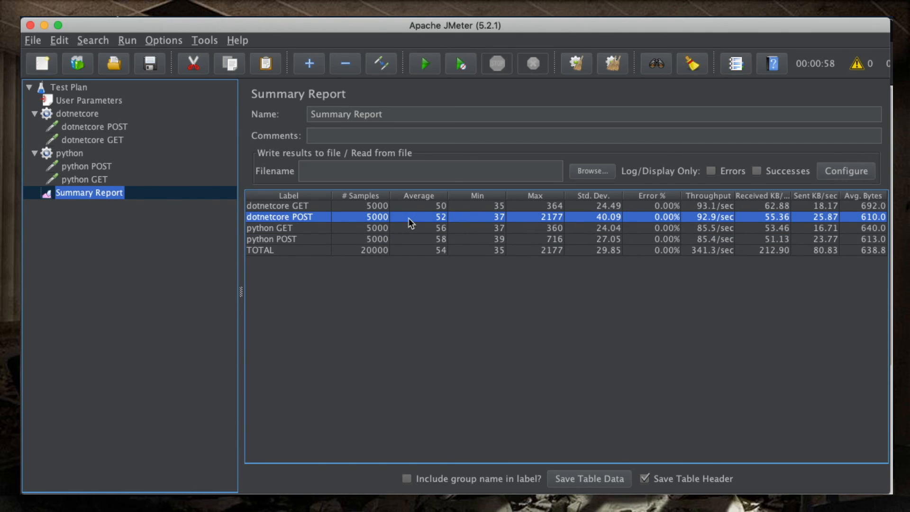
mouse_move(415, 241)
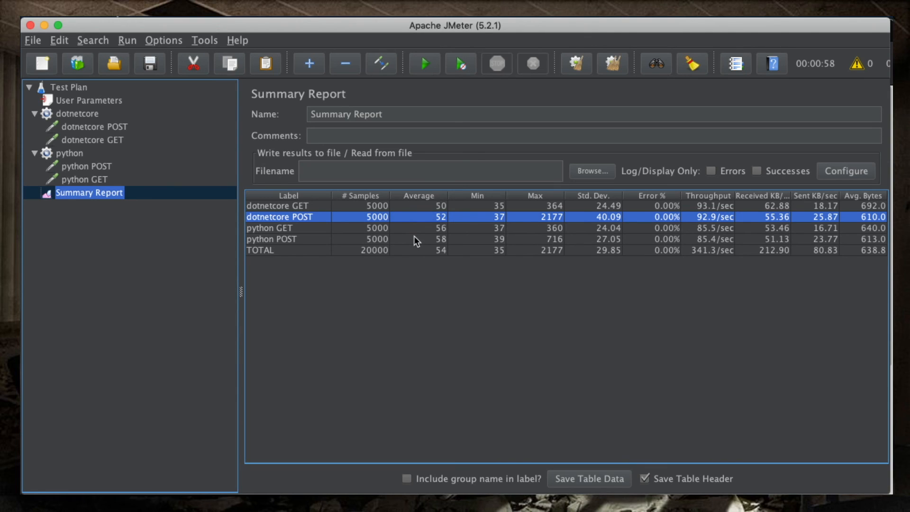
click(279, 205)
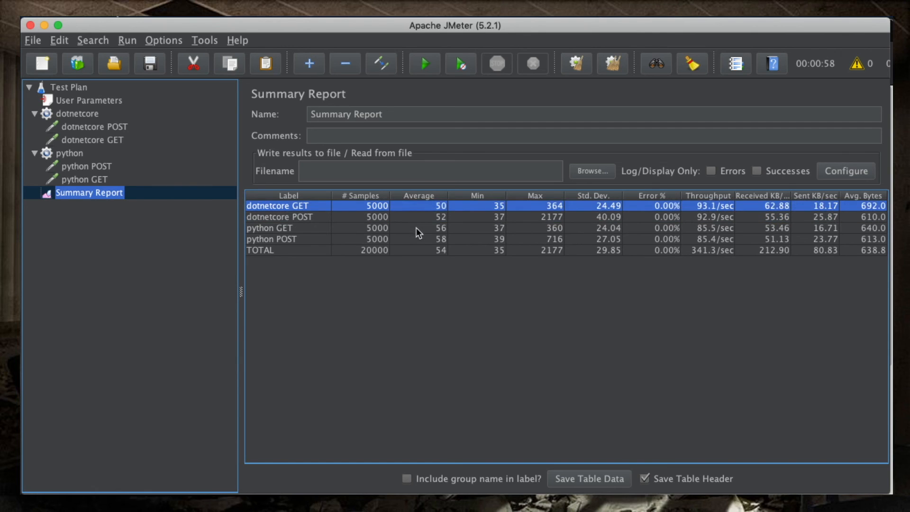
click(418, 228)
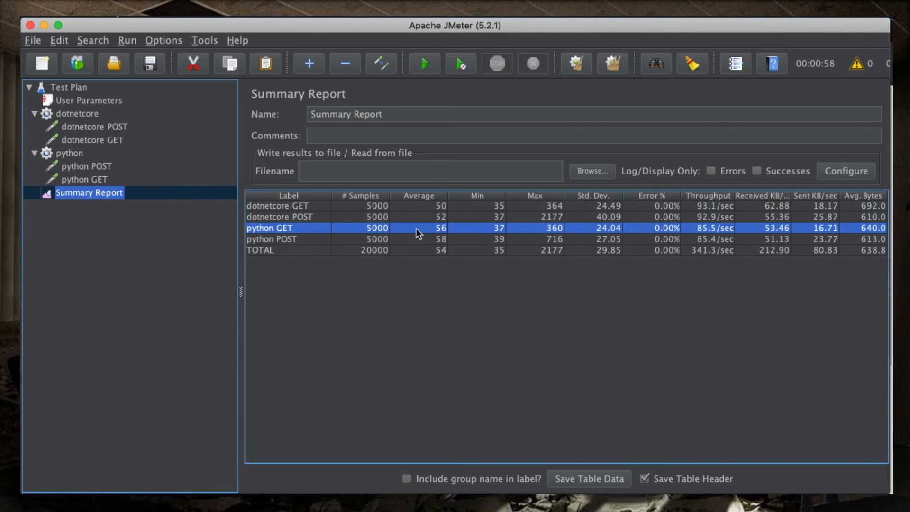
mouse_move(462, 290)
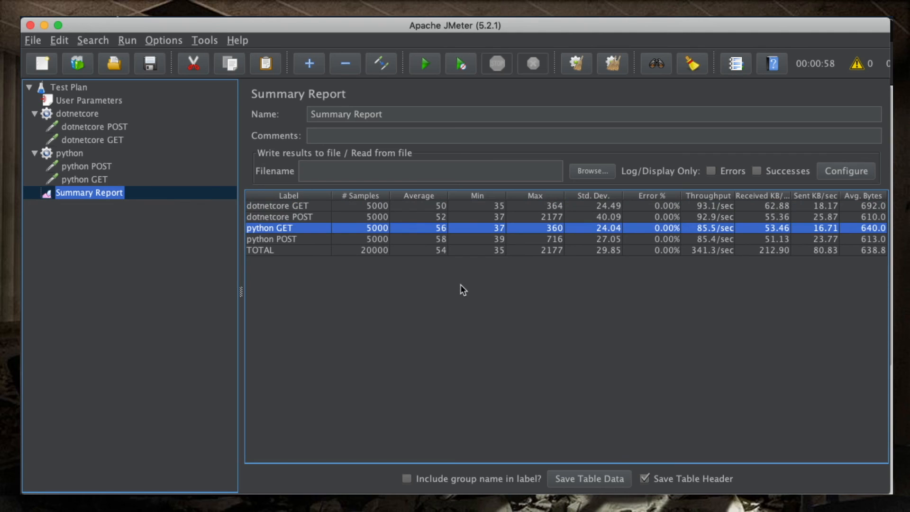